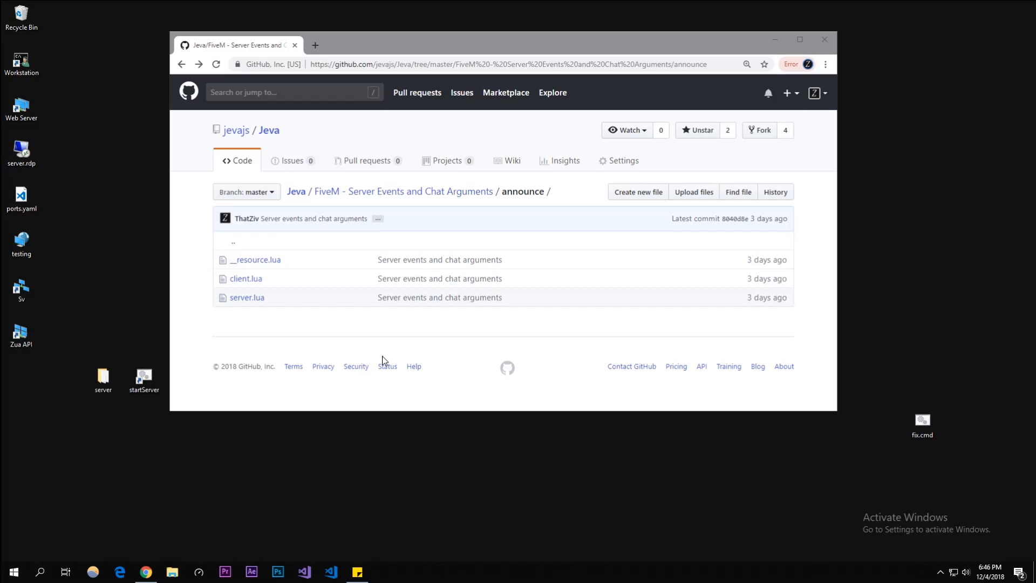
# Open the local server folder from the desktop in File Explorer.
pyautogui.click(103, 376)
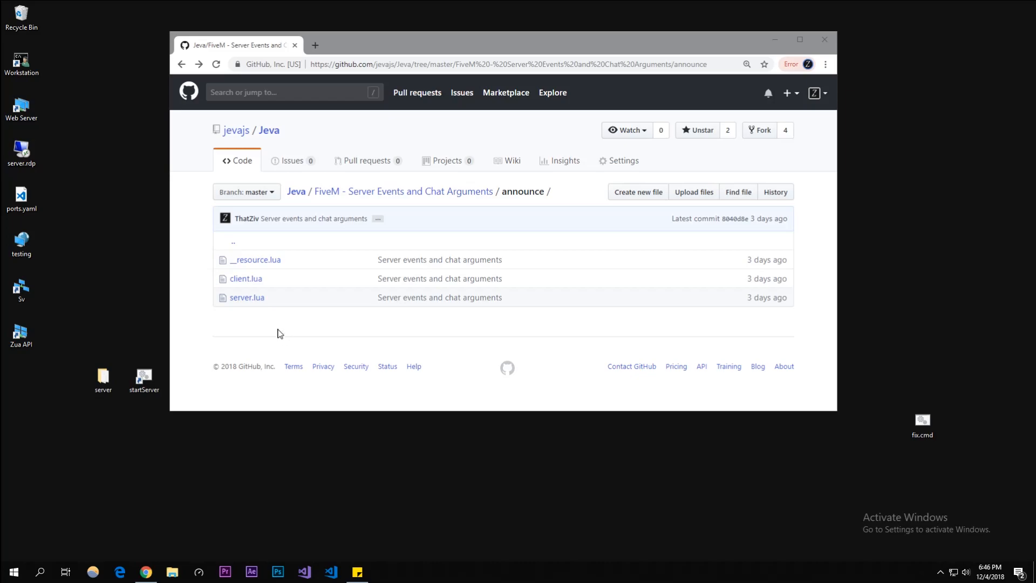
pyautogui.moveTo(271, 330)
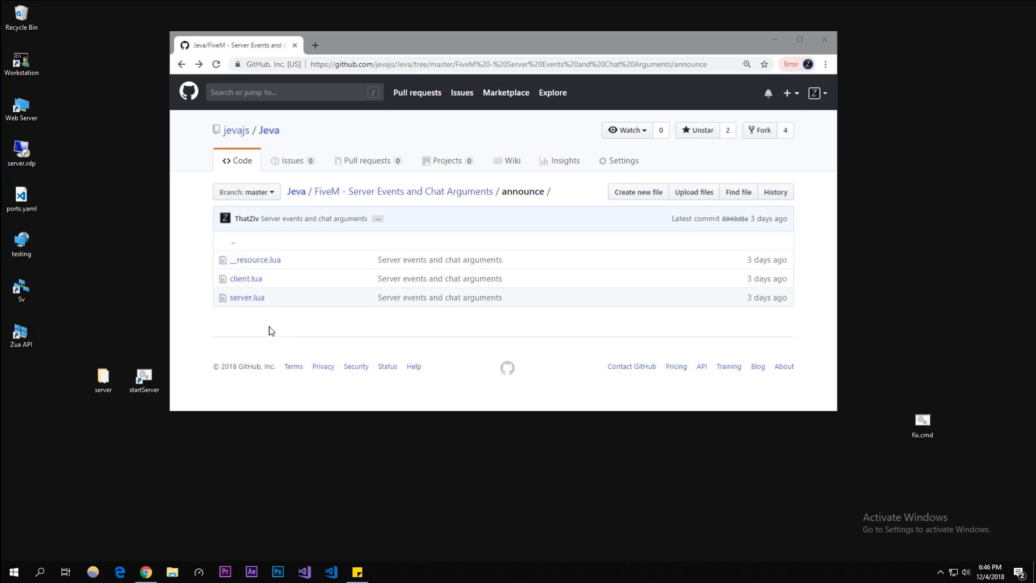
pyautogui.moveTo(134, 347)
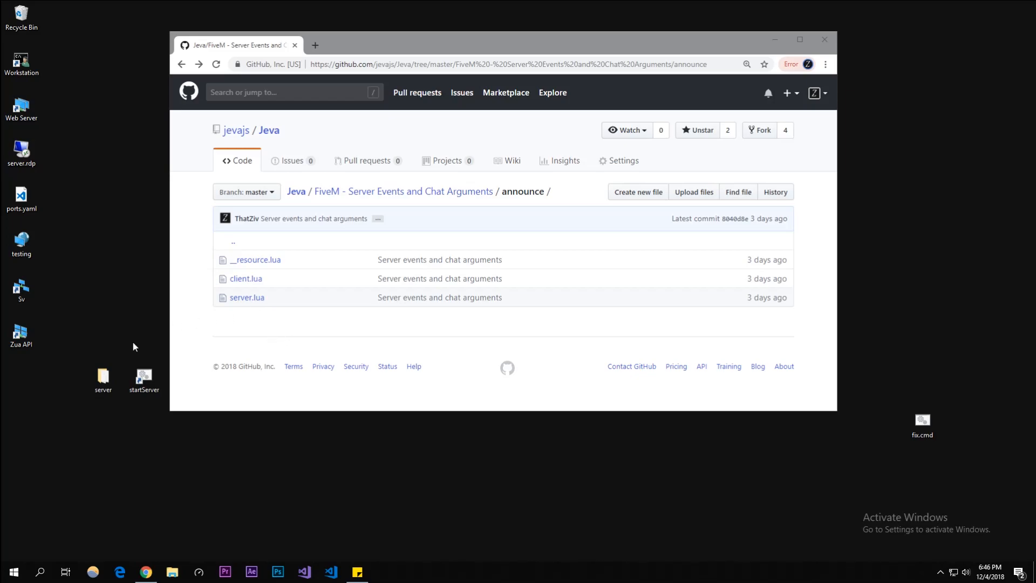
pyautogui.moveTo(285, 316)
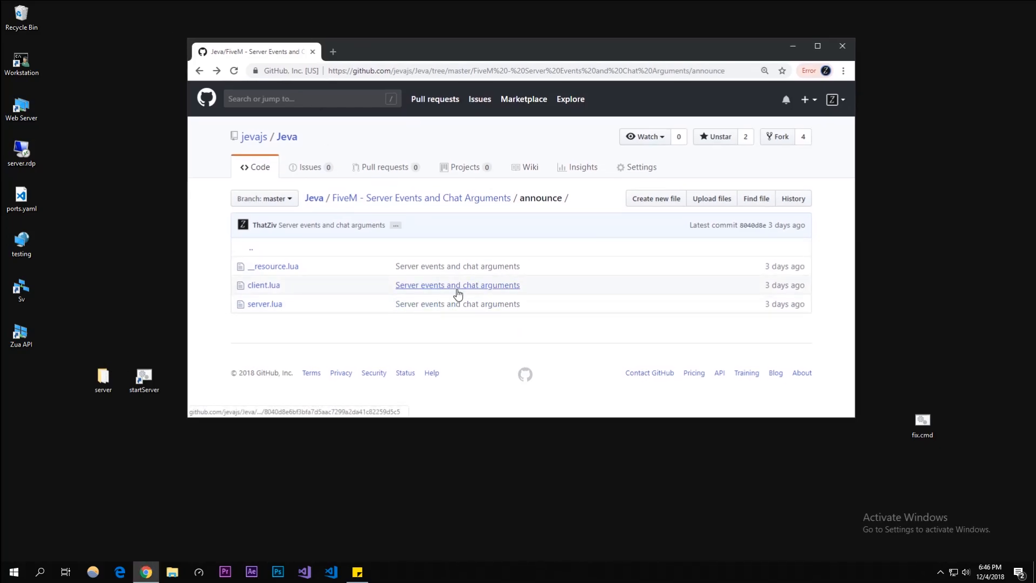
pyautogui.moveTo(452, 218)
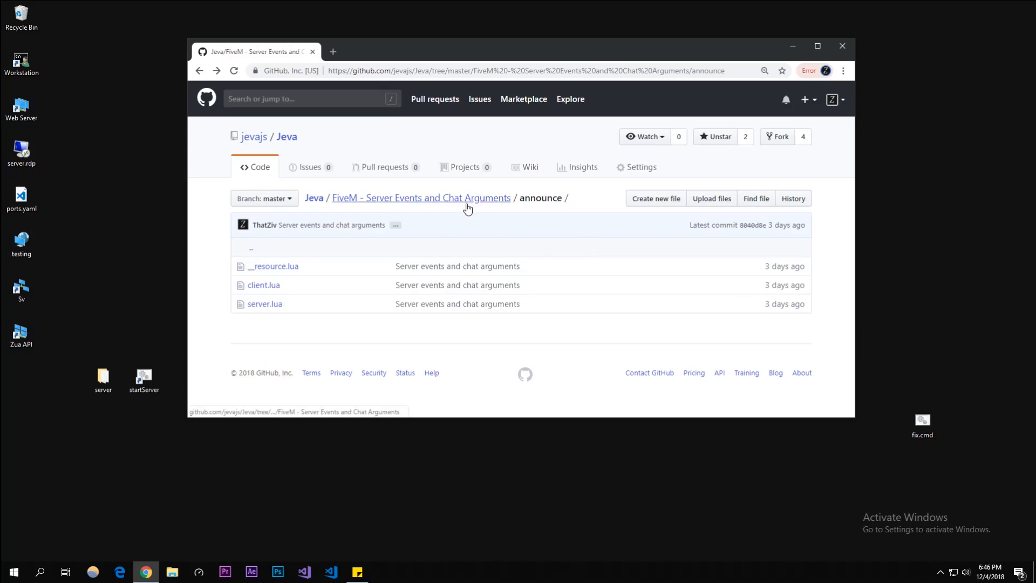
pyautogui.moveTo(401, 265)
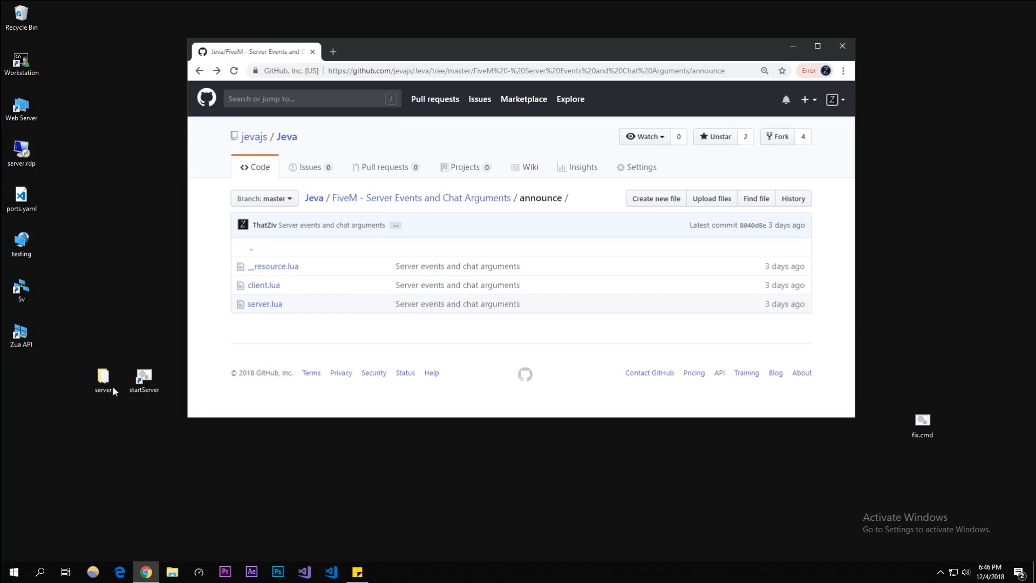
pyautogui.click(104, 376)
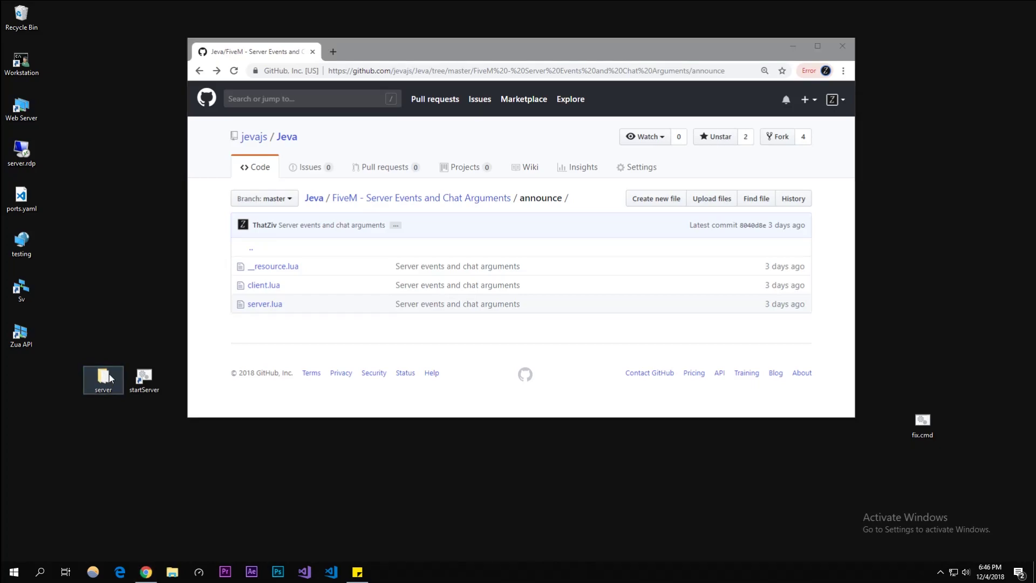
pyautogui.doubleClick(103, 375)
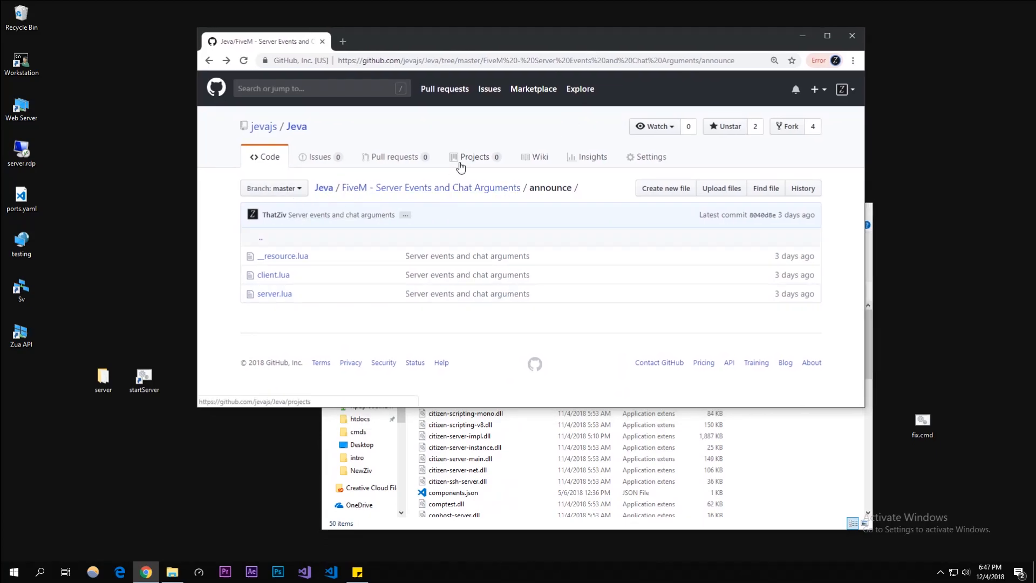
# View the announce resource's __resource.lua manifest on GitHub.
pyautogui.click(283, 255)
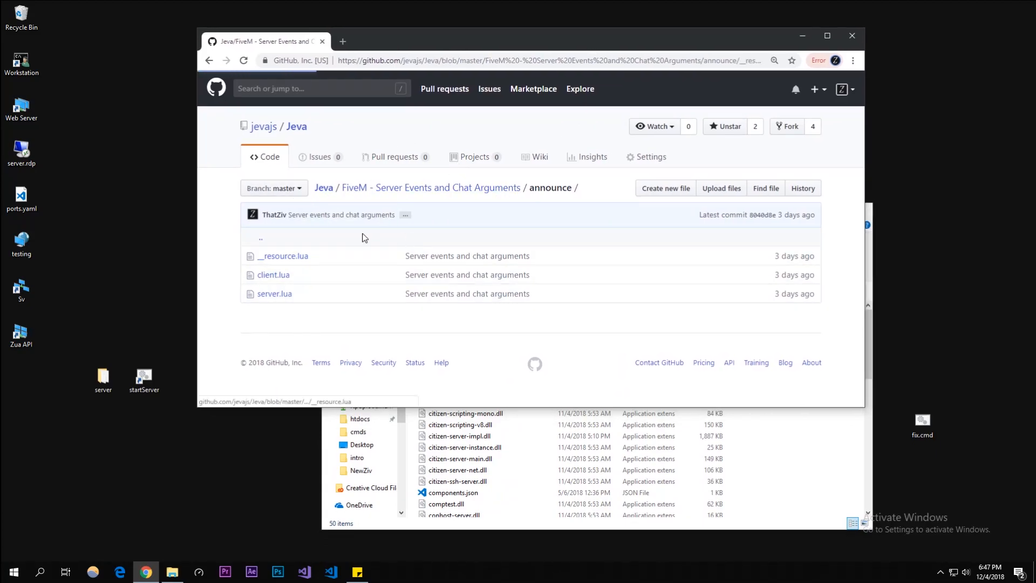
pyautogui.click(284, 256)
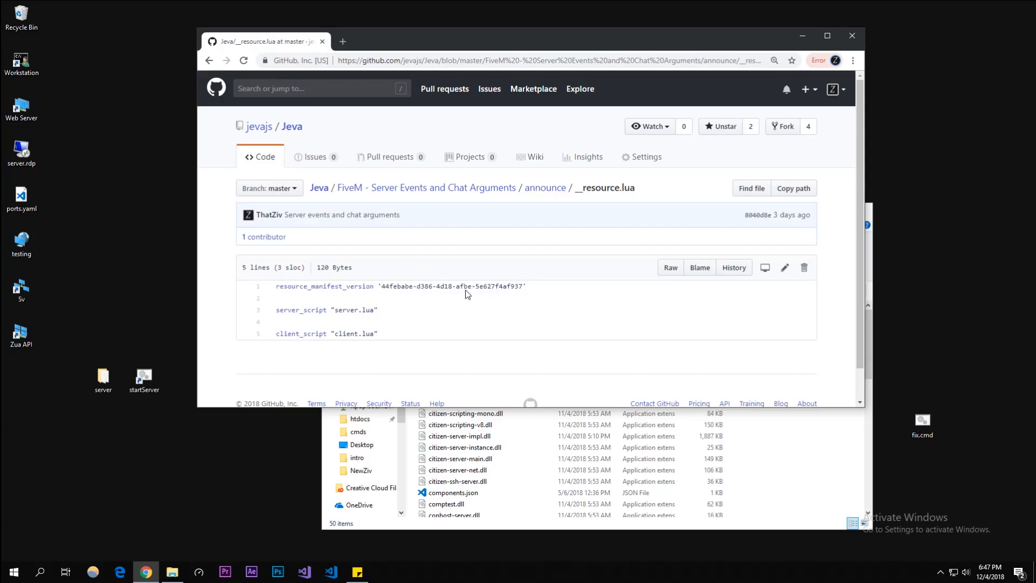
pyautogui.moveTo(390, 297)
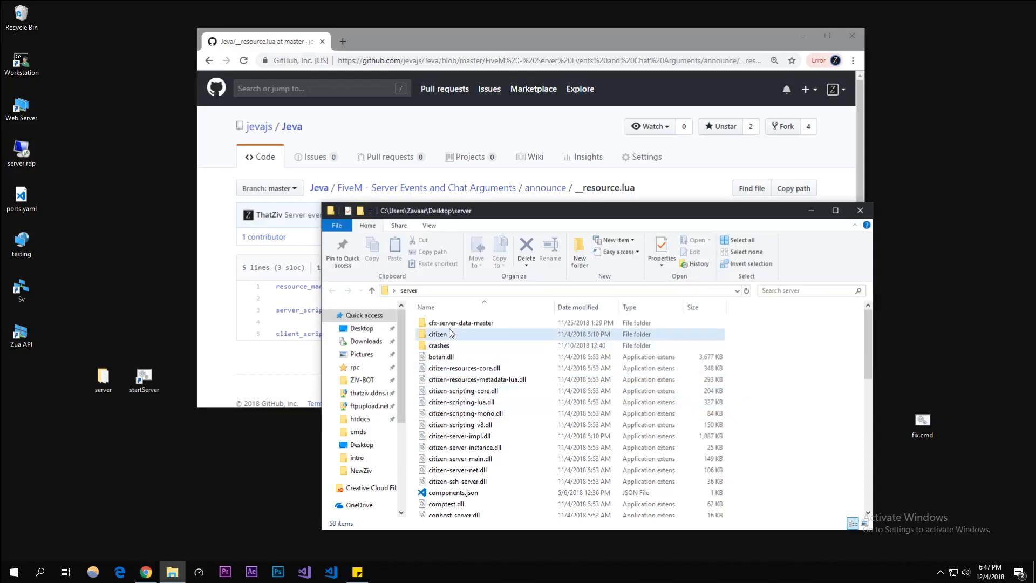
# Create an announce folder inside cfx-server-data-master/resources.
pyautogui.doubleClick(460, 323)
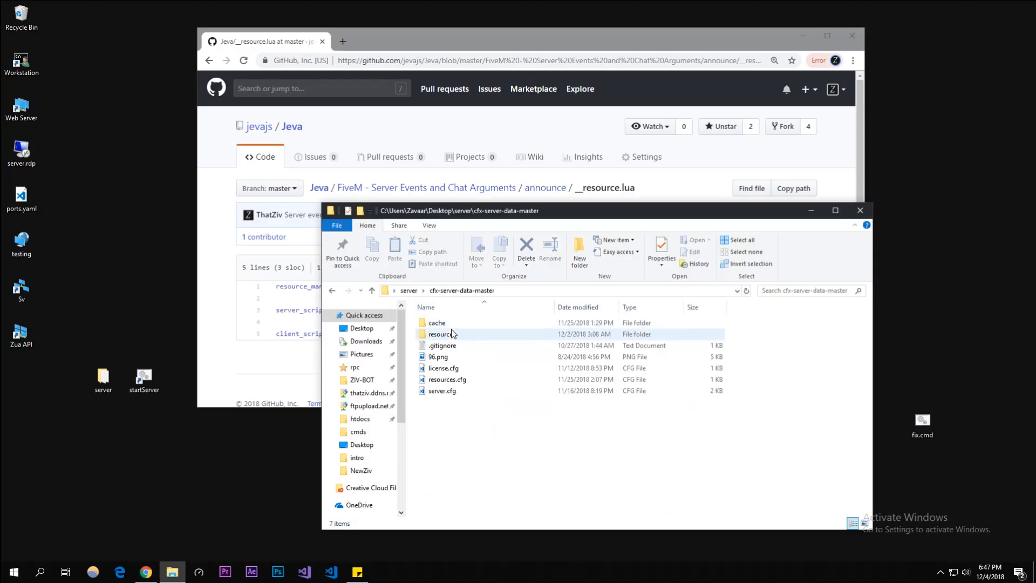
pyautogui.doubleClick(441, 333)
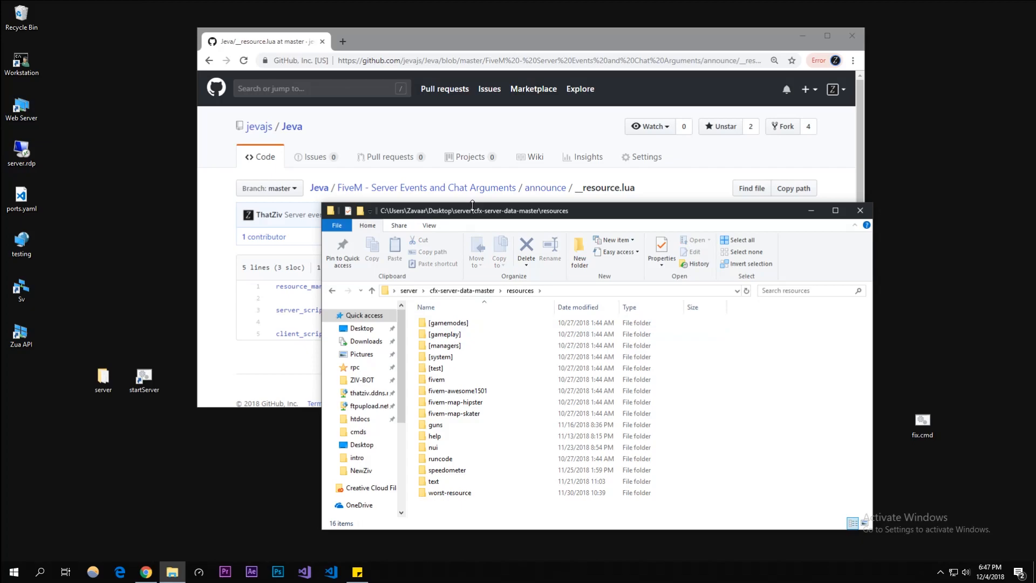
pyautogui.rightClick(463, 330)
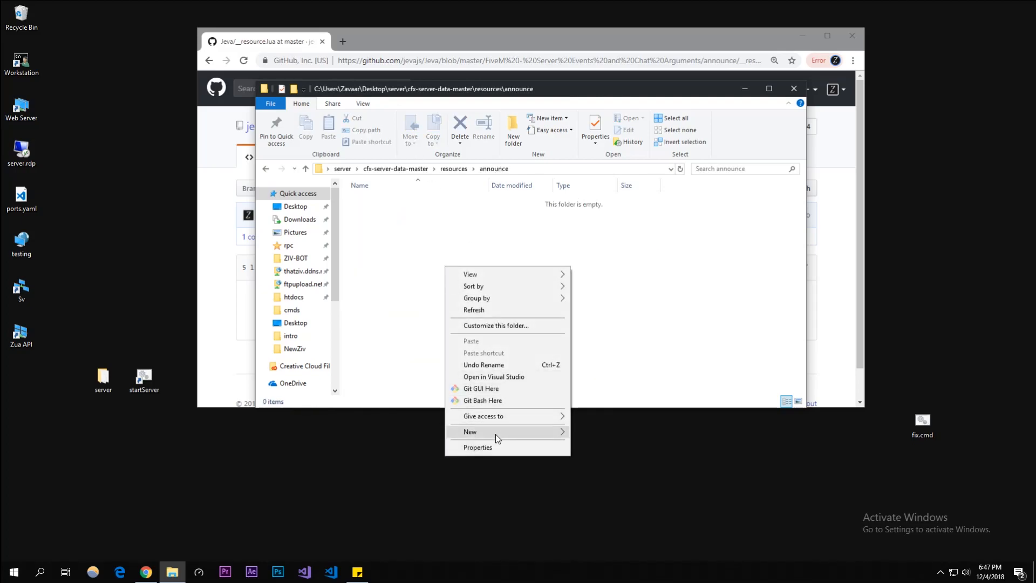
pyautogui.click(470, 431)
pyautogui.write('__resource.lua')
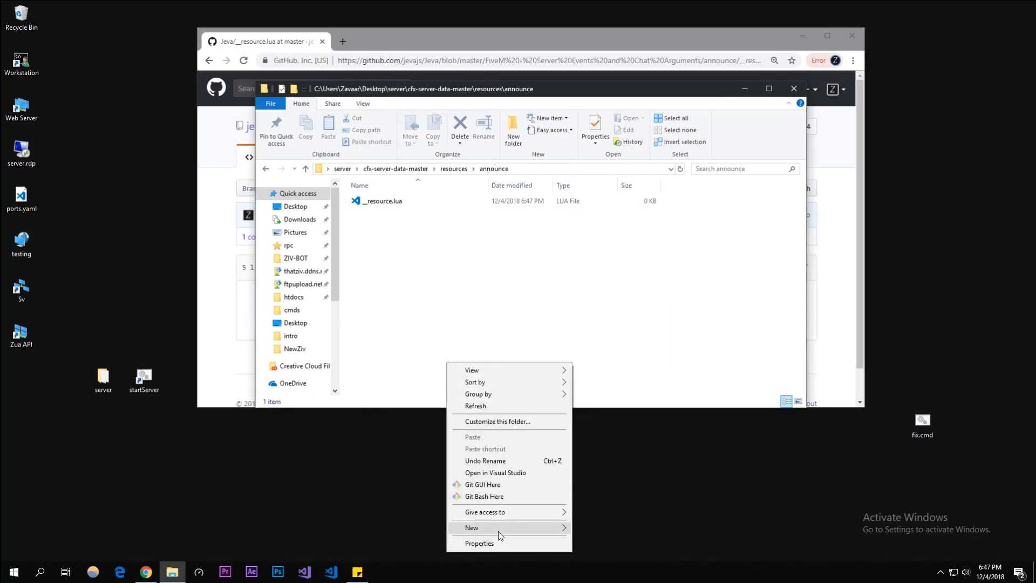
# Create empty server.lua and further Lua files inside the announce folder.
pyautogui.click(471, 528)
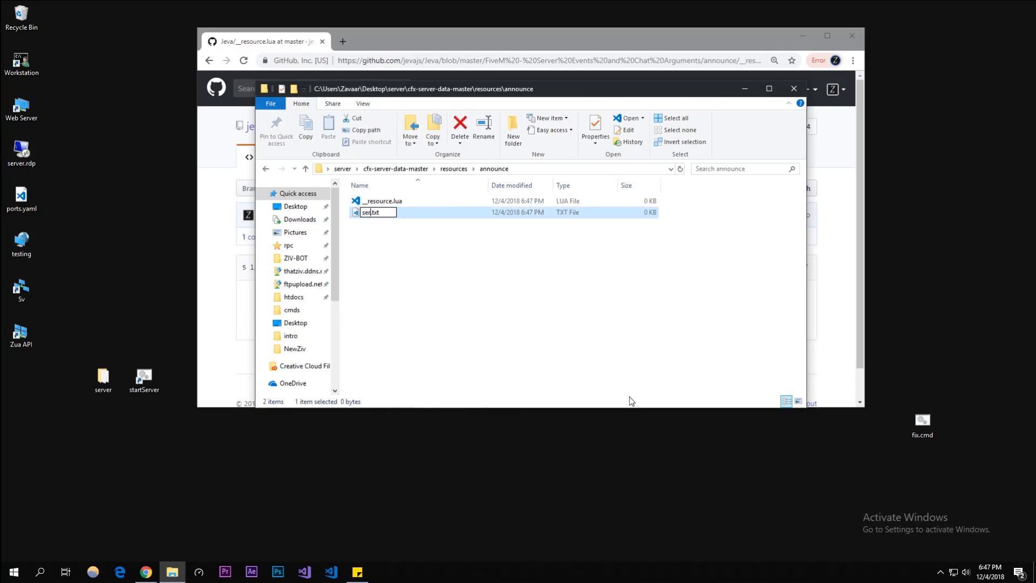
pyautogui.write('server.')
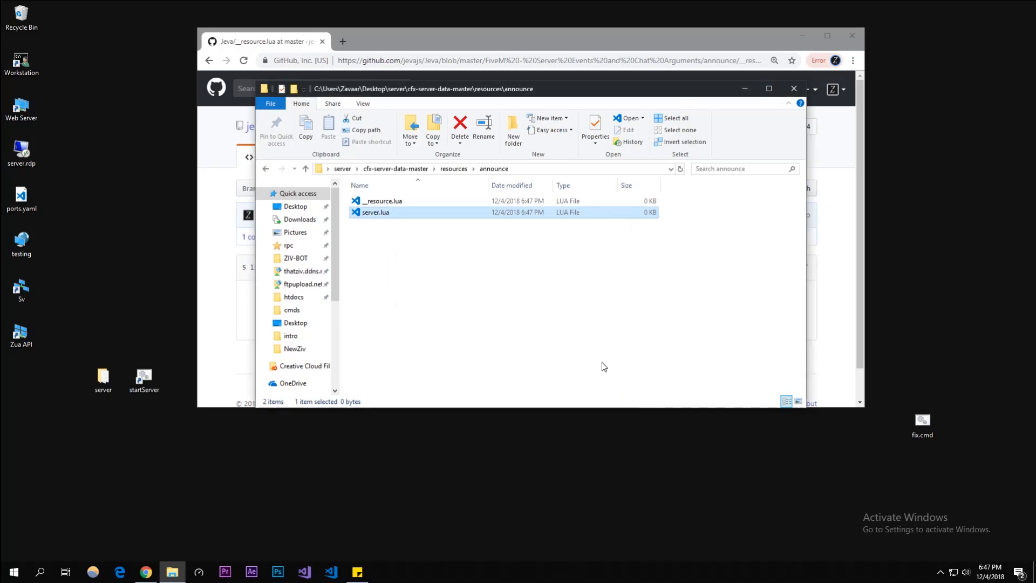
pyautogui.rightClick(604, 365)
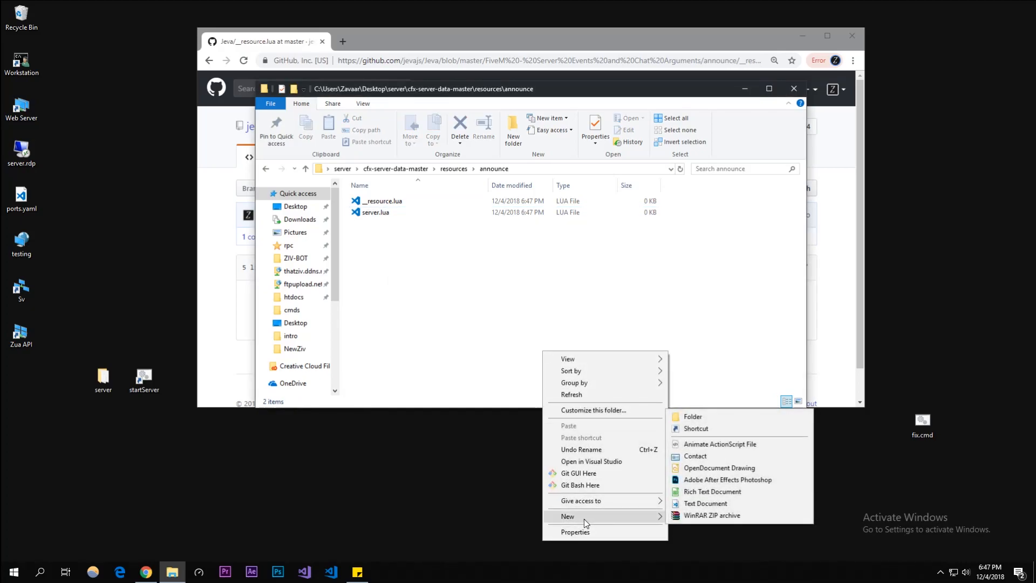
pyautogui.click(706, 503)
pyautogui.write('client.lua')
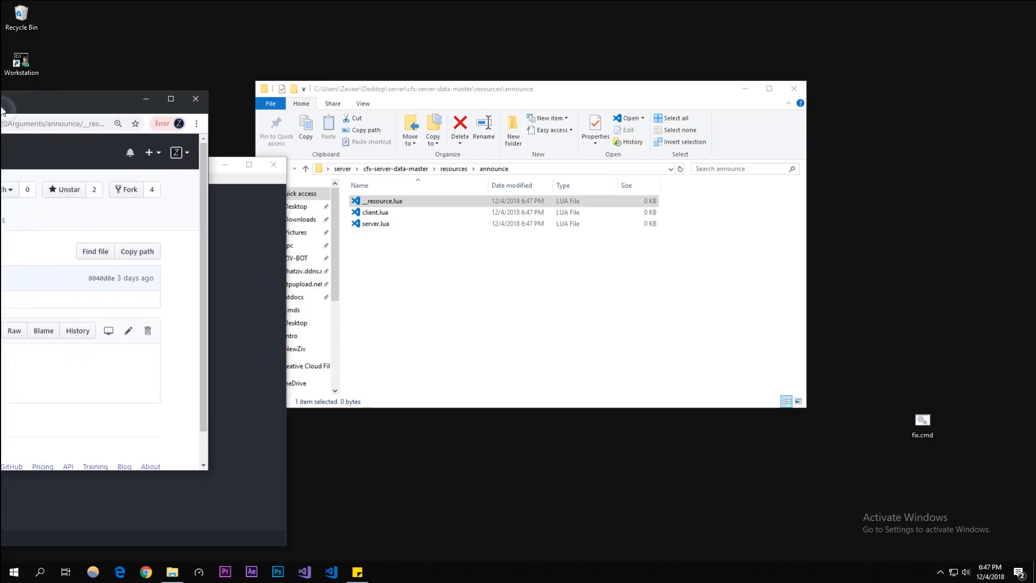
# Write the resource_manifest_version line and client_script "client.lua" entry in __resource.lua.
pyautogui.doubleClick(382, 200)
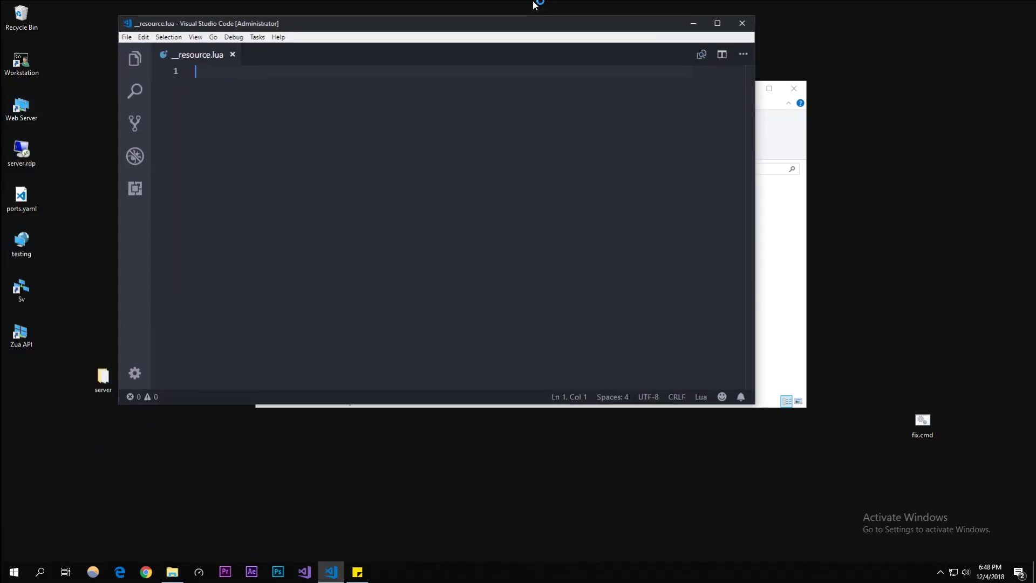
pyautogui.write("resource_manifest_version '44febabe-d386-4d18-afbe-5e627f4af937'")
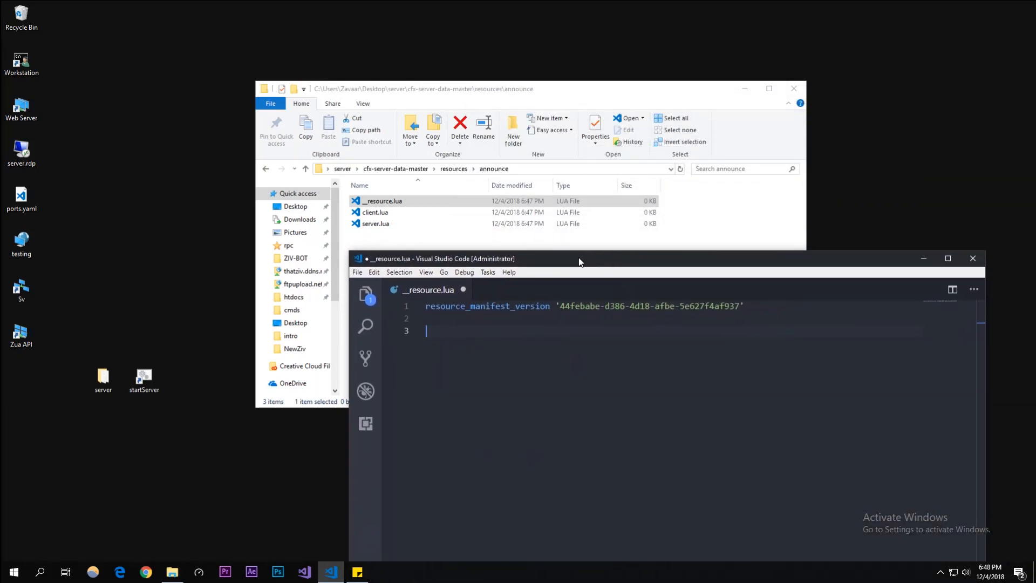
pyautogui.write('client_')
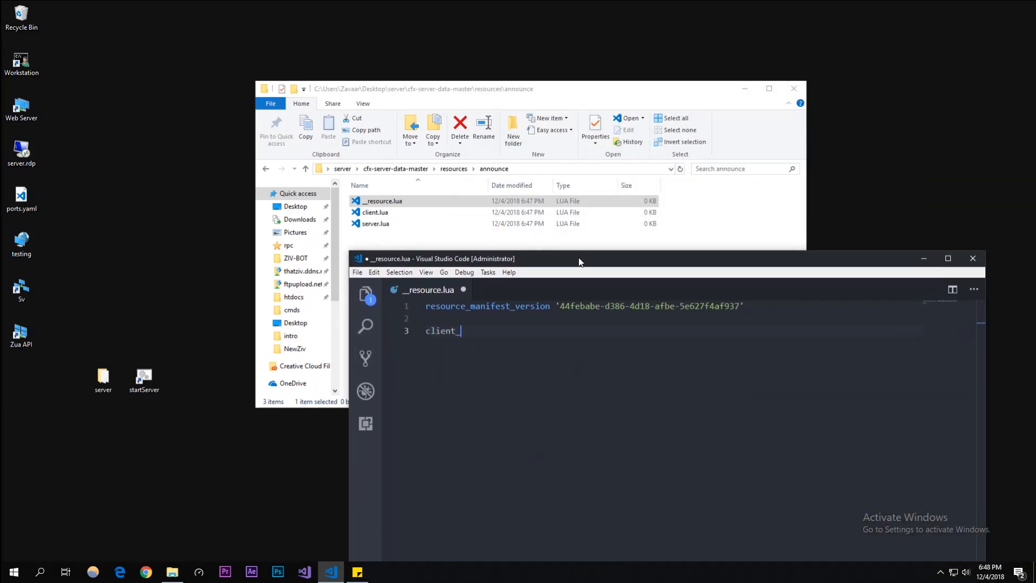
pyautogui.write('script " "')
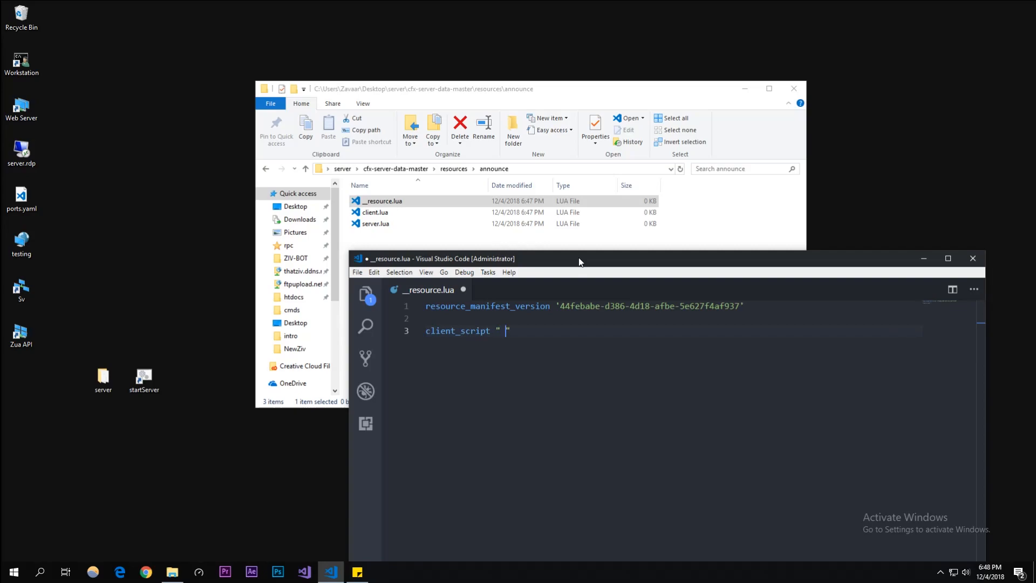
pyautogui.write('client.lua')
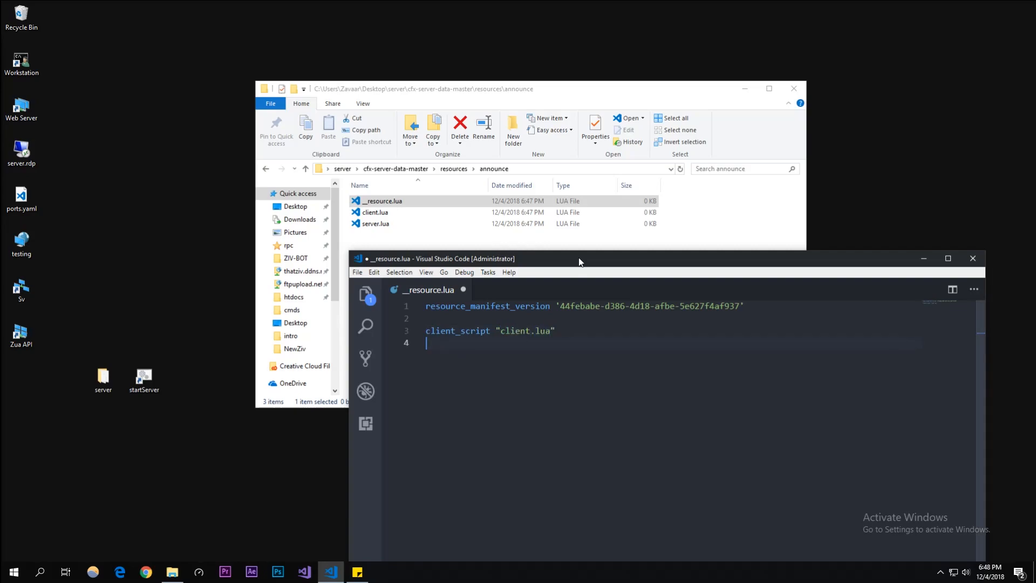
pyautogui.write('server)')
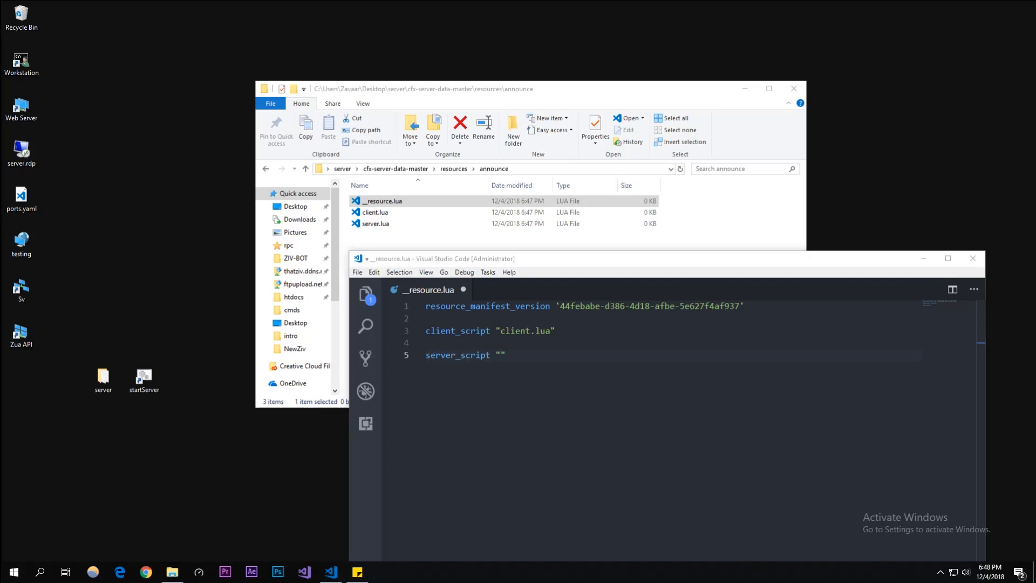
# Complete the server_script "server.lua" entry and save __resource.lua.
pyautogui.click(501, 355)
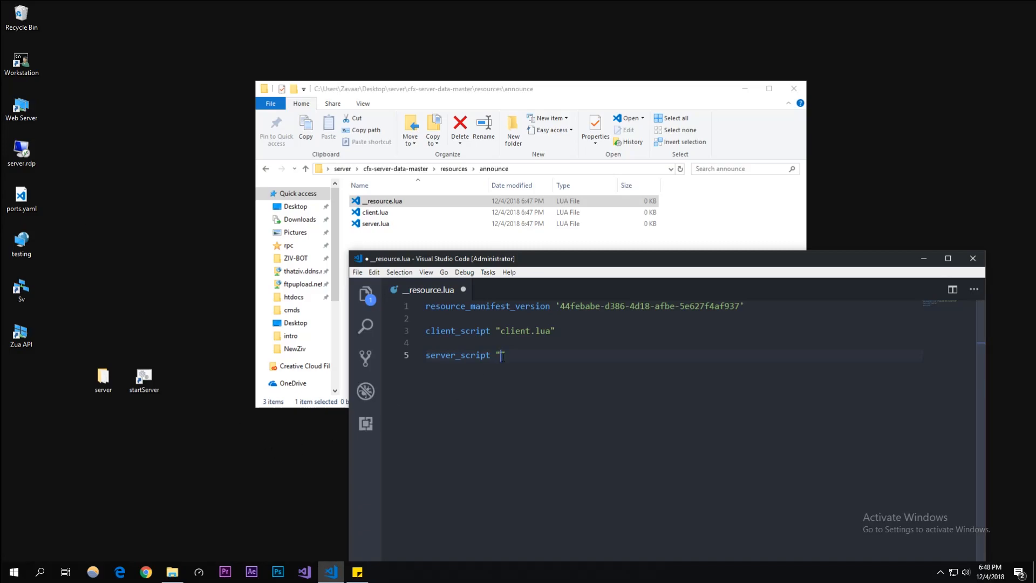
pyautogui.write('se')
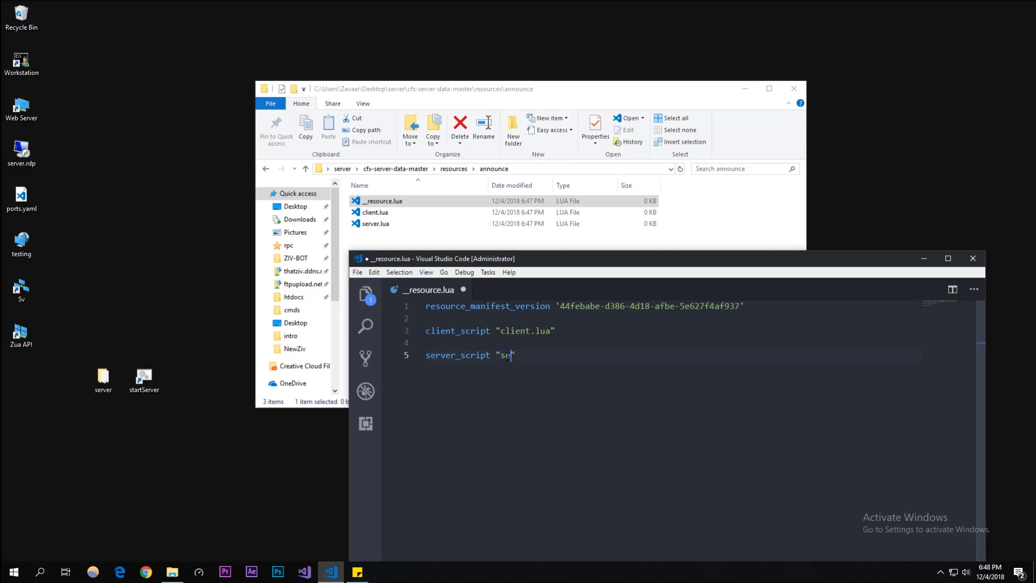
pyautogui.write('rver.lua"')
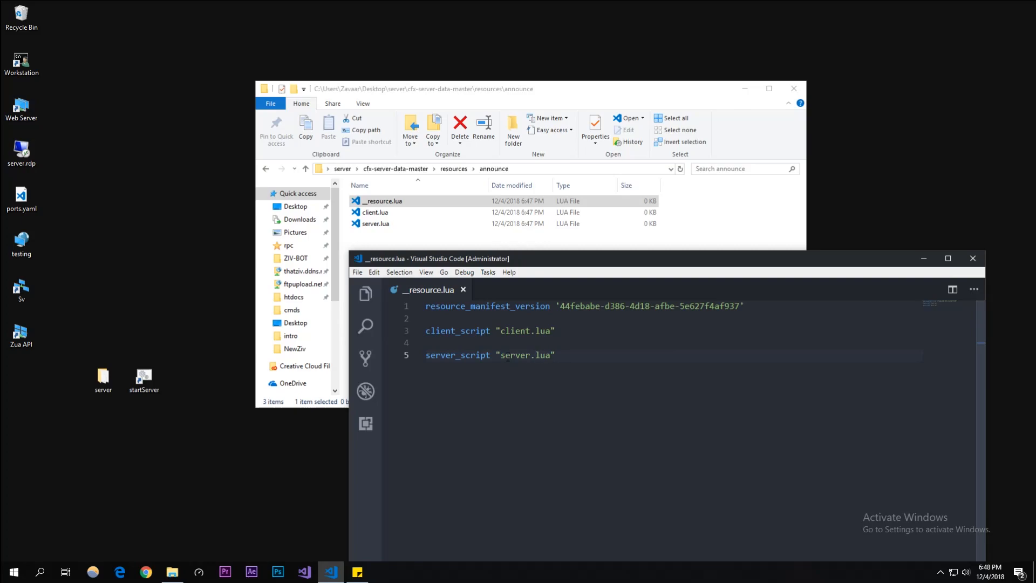
pyautogui.click(375, 213)
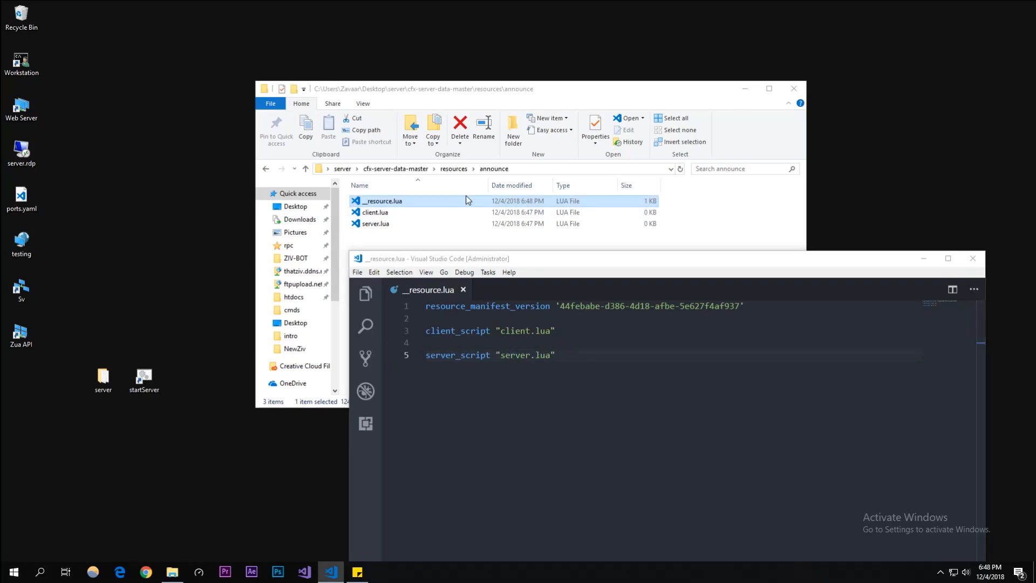
pyautogui.click(374, 213)
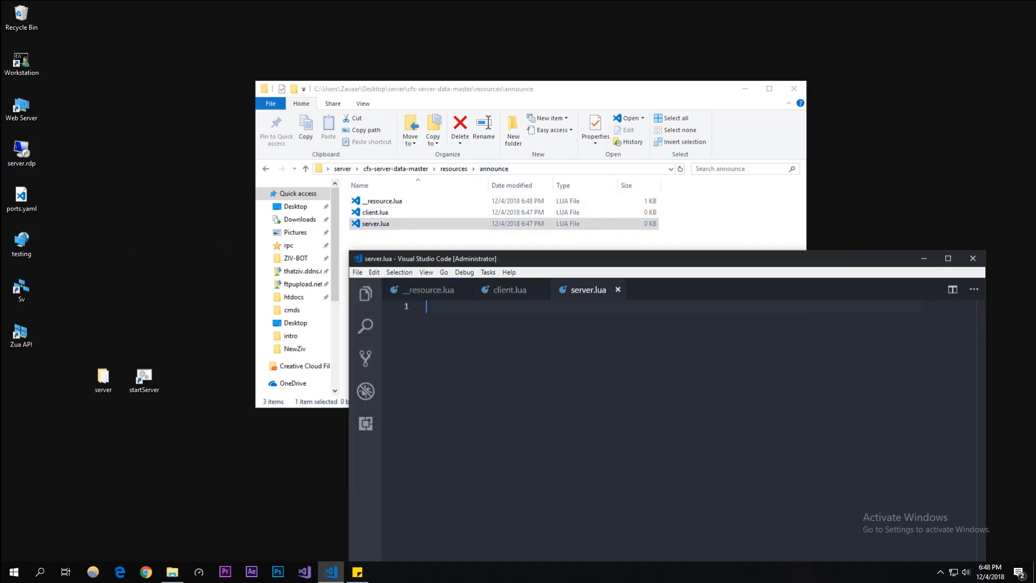
# Write RegisterServerEvent("announce") at the top of server.lua.
pyautogui.click(502, 223)
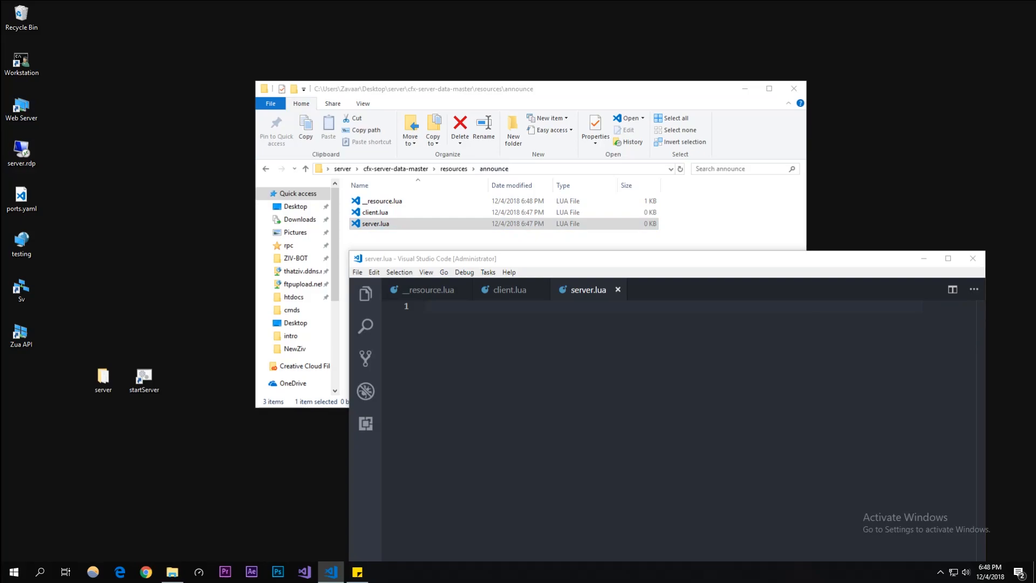
pyautogui.click(504, 305)
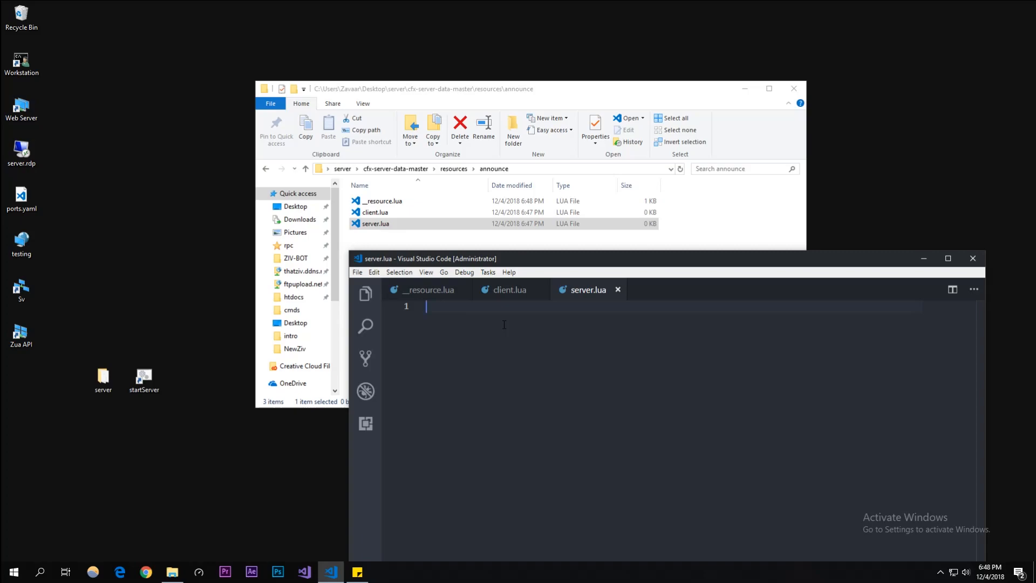
pyautogui.write('Reg')
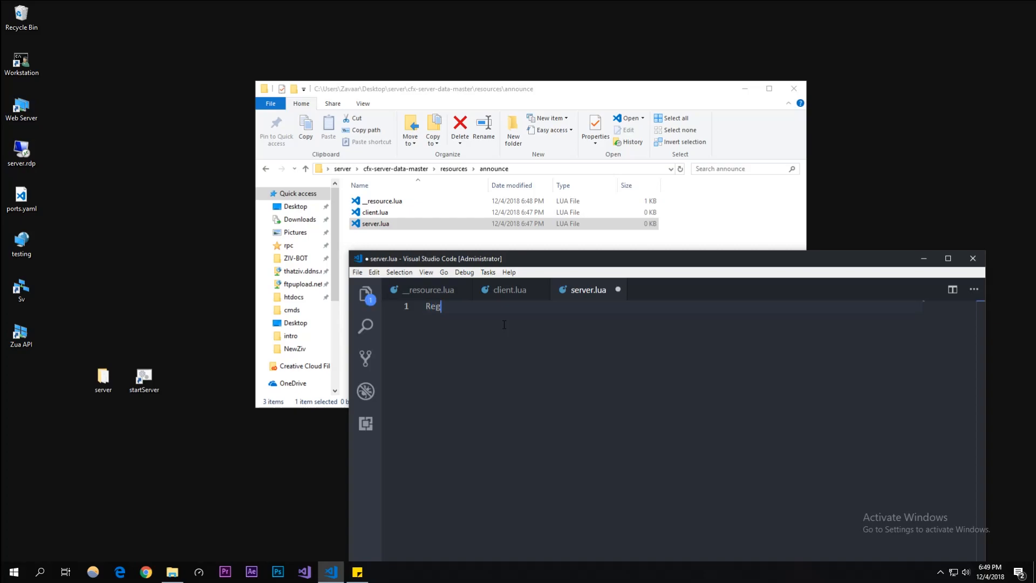
pyautogui.write('isterSer')
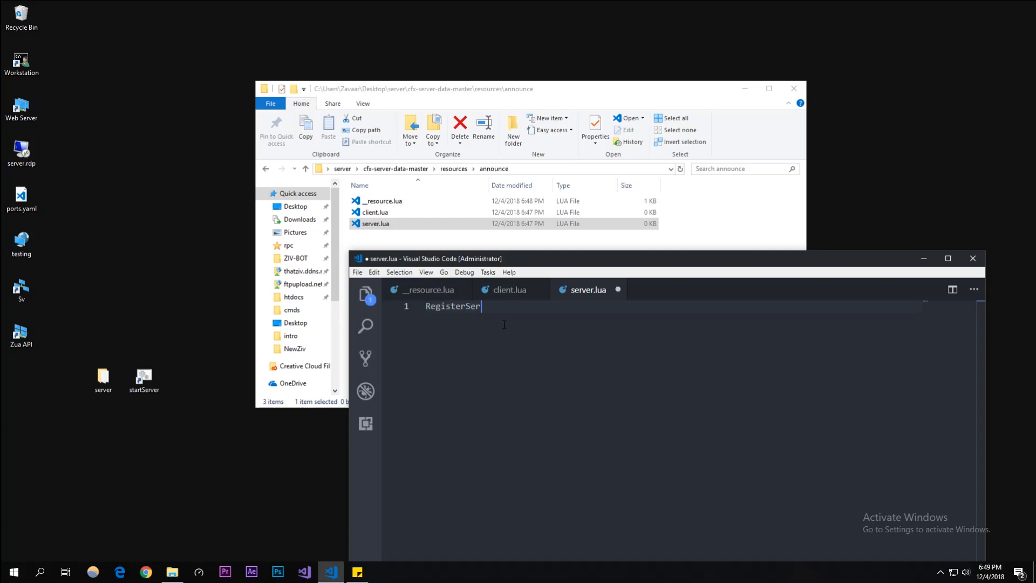
pyautogui.write('verEvent')
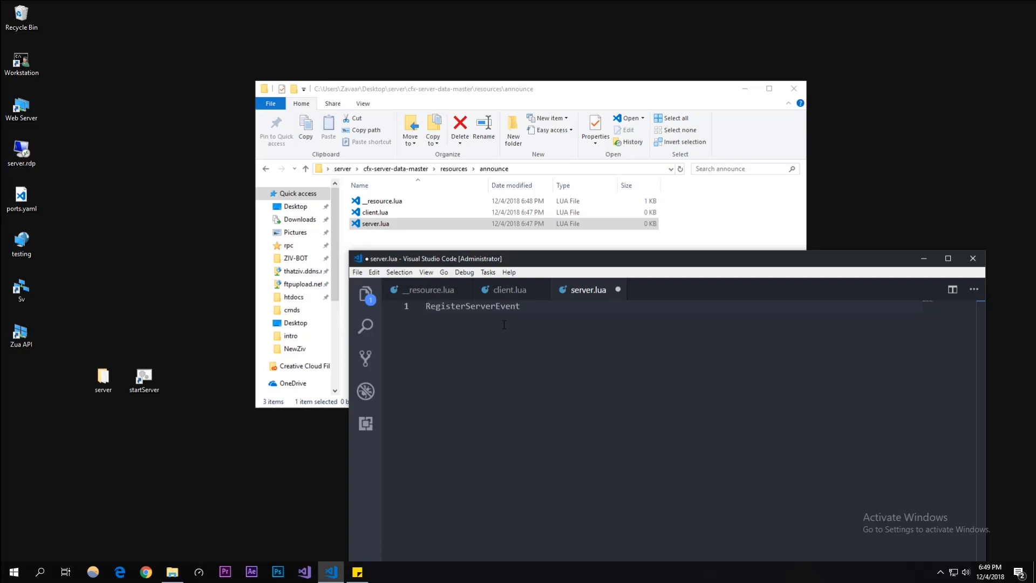
pyautogui.write('("ann")')
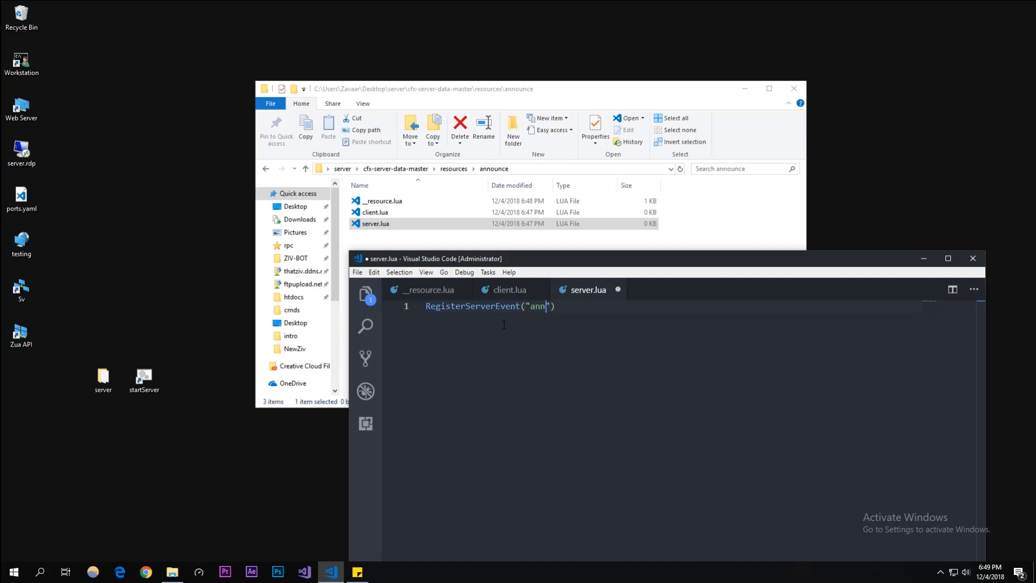
pyautogui.write('ounce")')
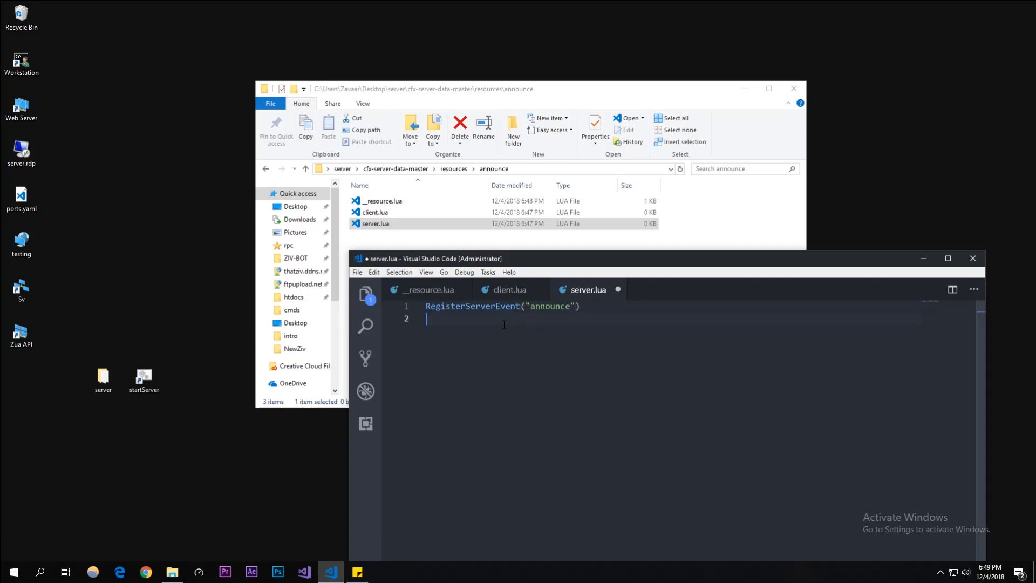
# Add an AddEventHandler("announce", function ...) whose body starts with print().
pyautogui.write('Add')
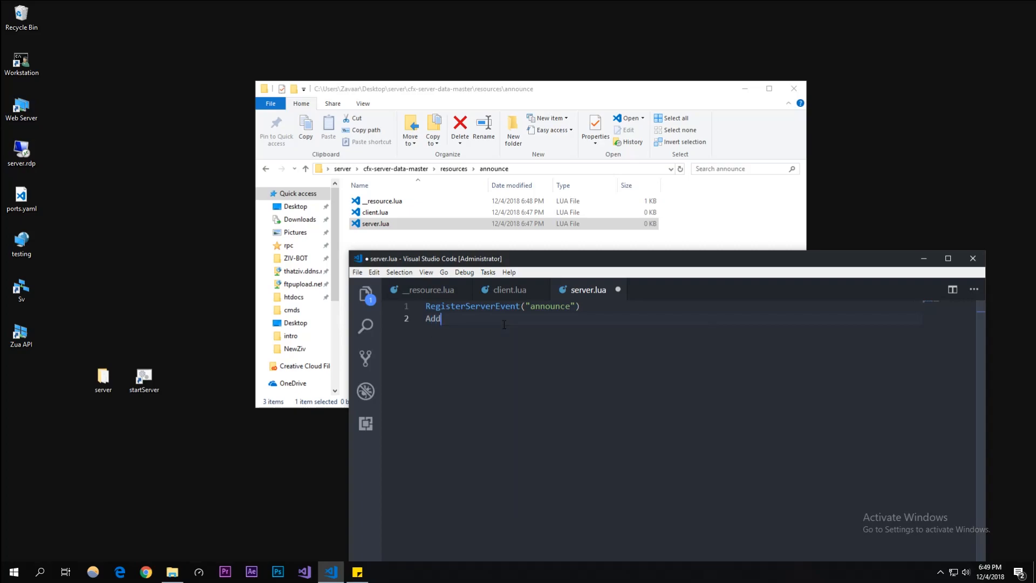
pyautogui.write('EventHan')
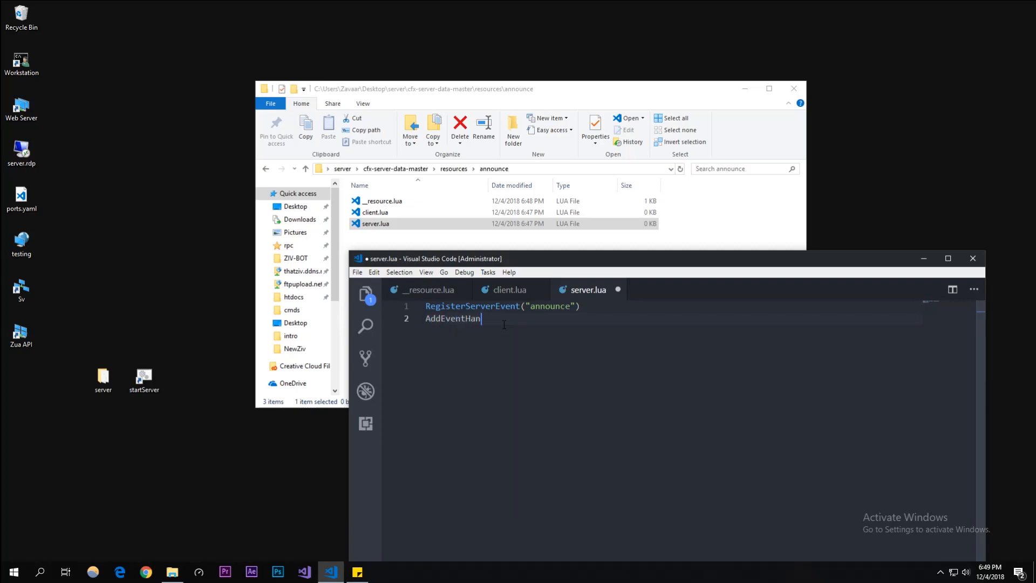
pyautogui.write('dler()')
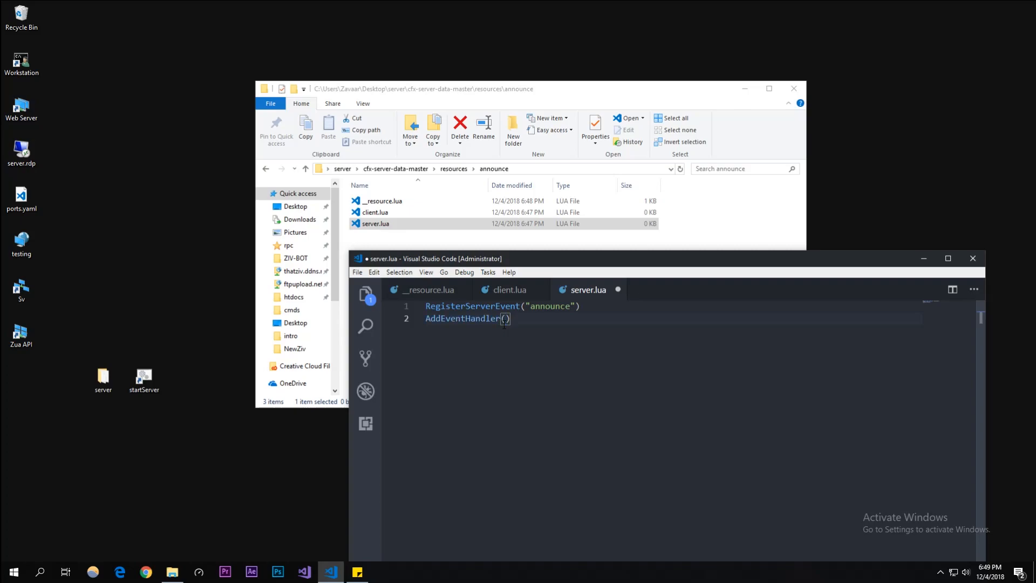
pyautogui.write('"announce"')
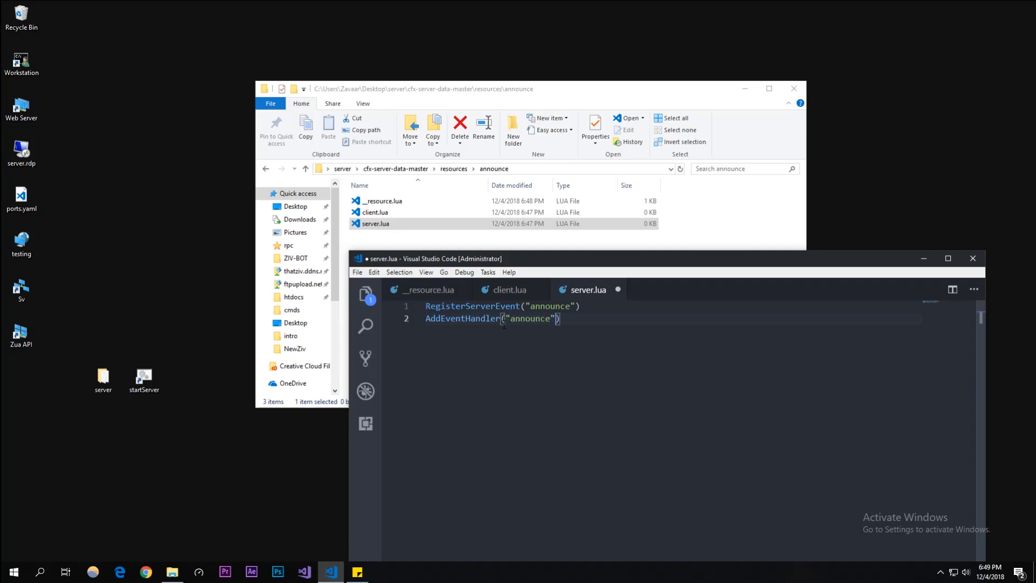
pyautogui.write(', function(param')
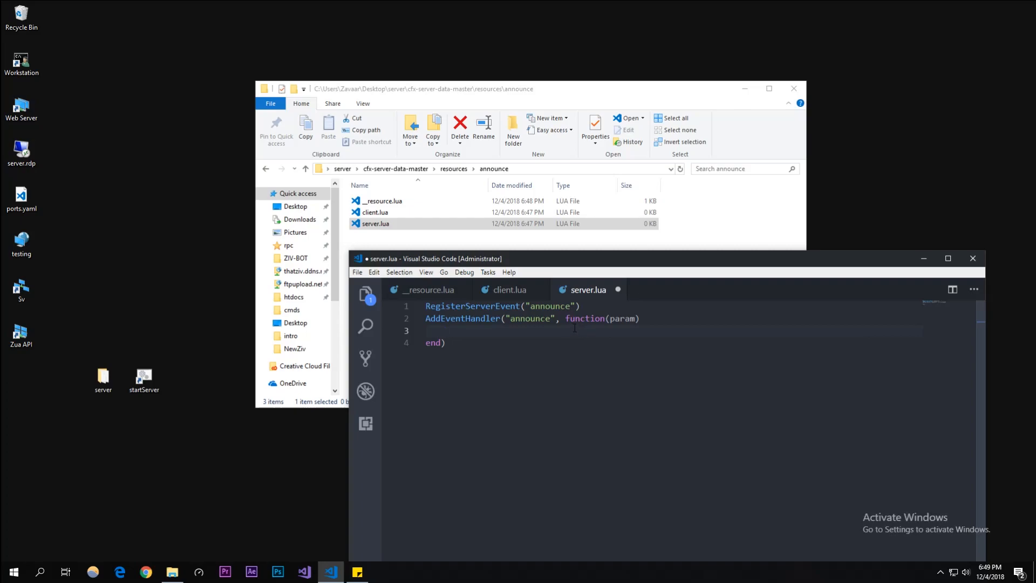
pyautogui.write('pr')
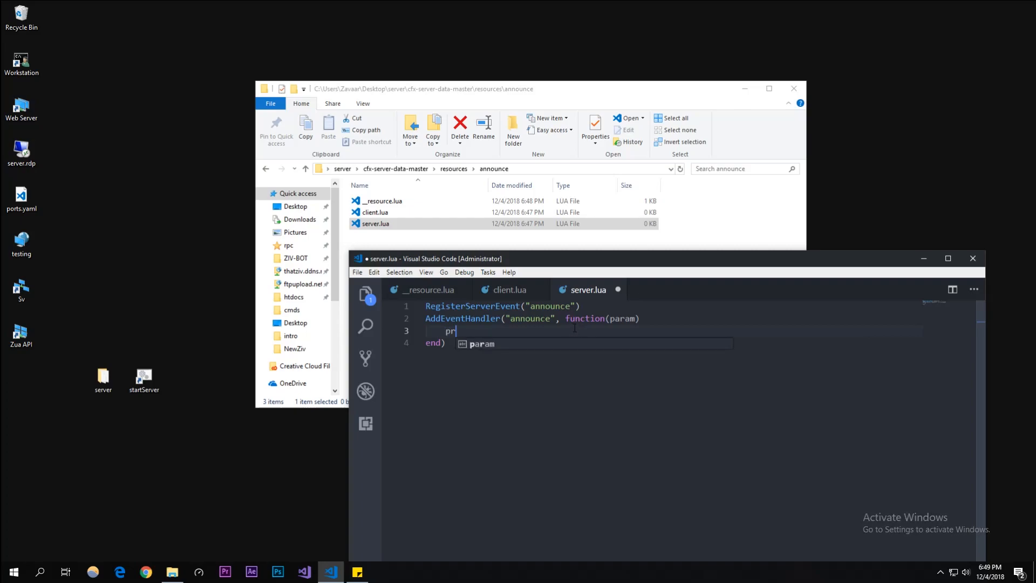
pyautogui.press('Escape')
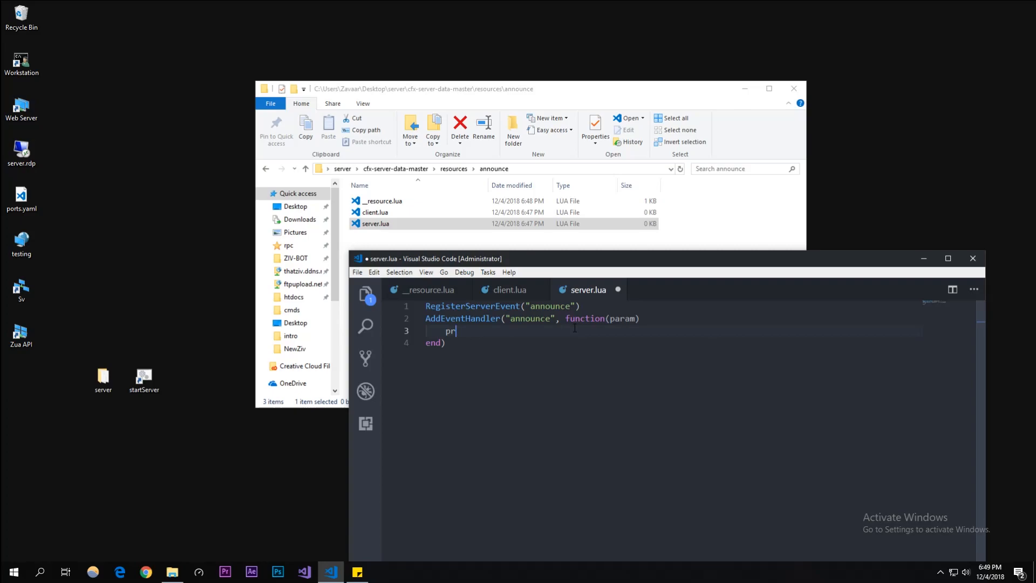
pyautogui.write('int()')
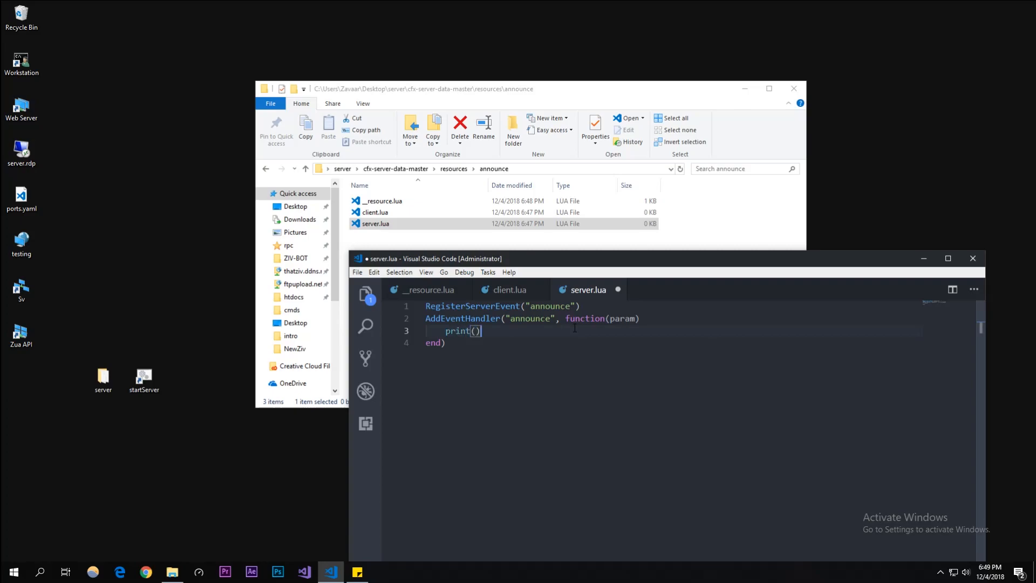
pyautogui.press('Enter')
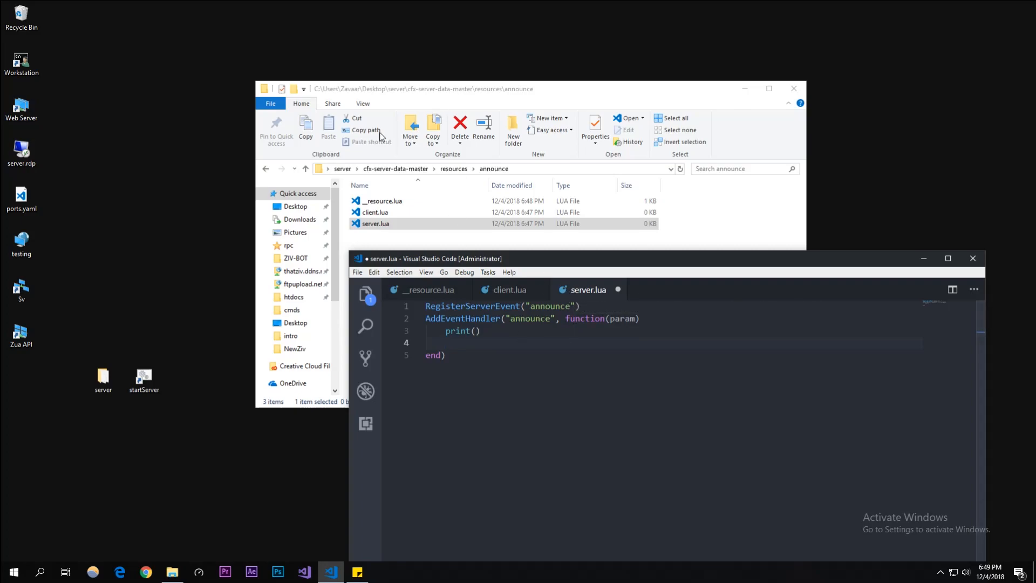
# Add TriggerClientEvent("chatMessage", -1, "") inside the handler to broadcast to all players.
pyautogui.doubleClick(144, 377)
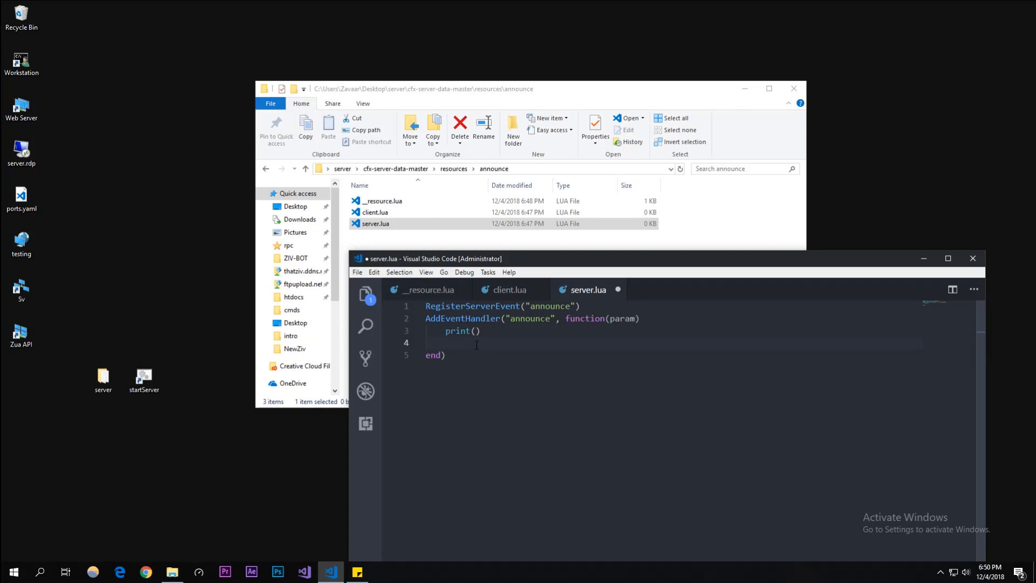
pyautogui.write('Trigger')
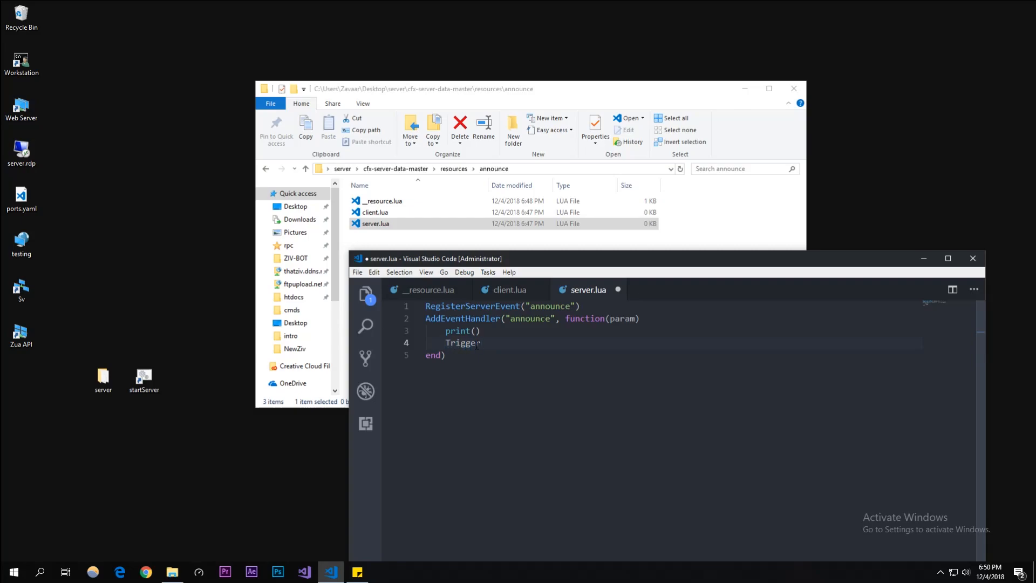
pyautogui.write('Cli')
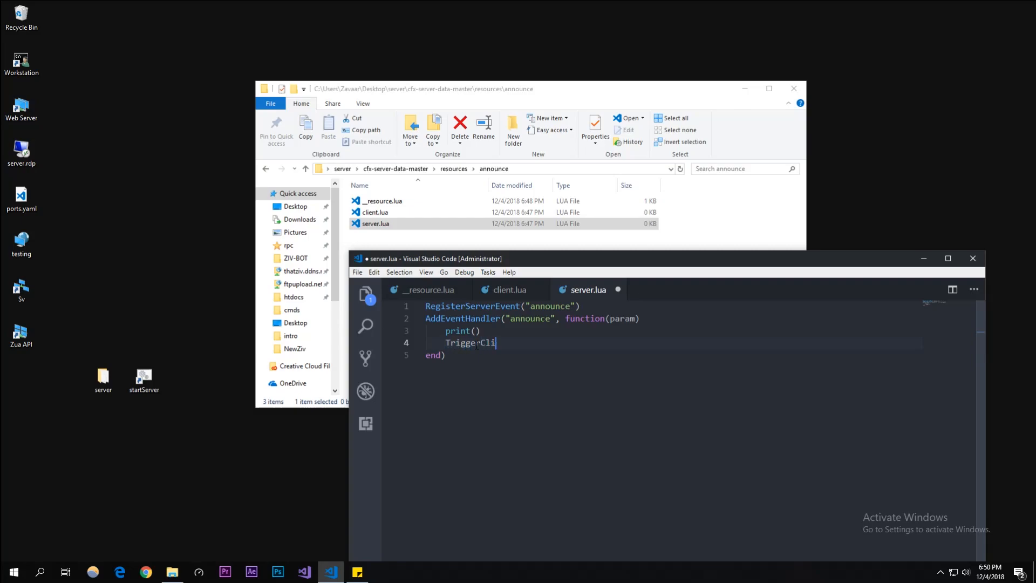
pyautogui.write('entEvent("')
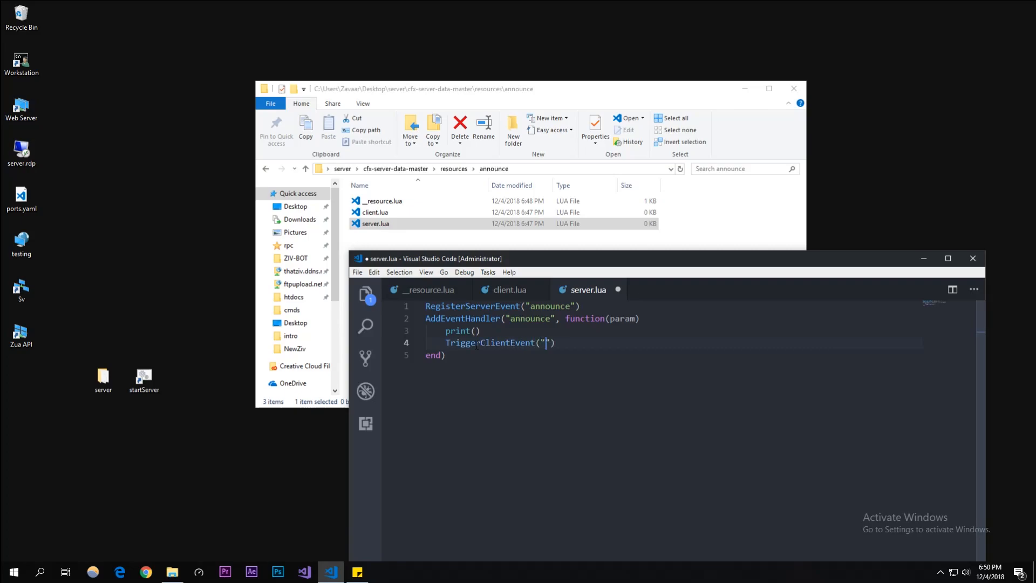
pyautogui.write('chatMessage')
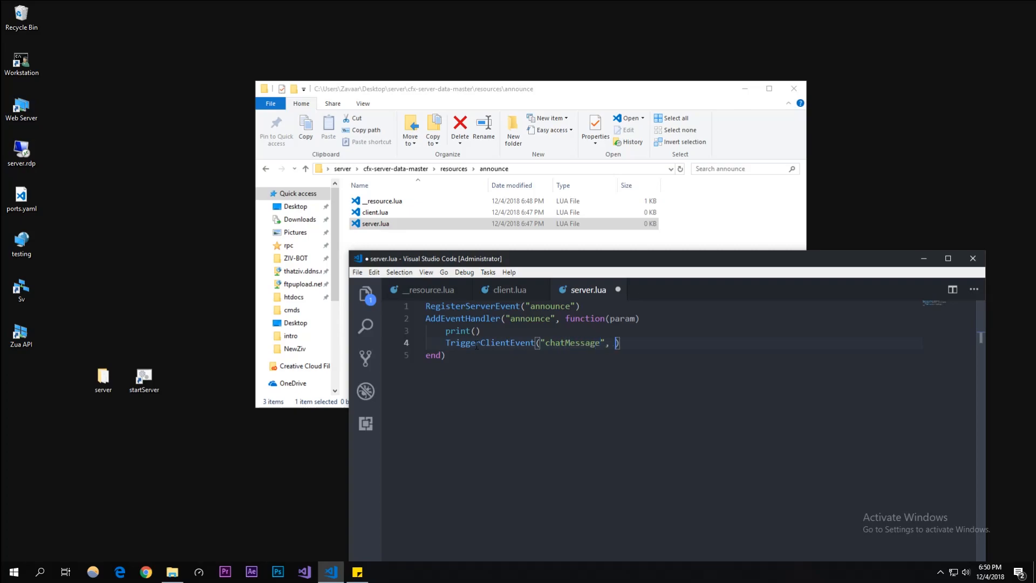
pyautogui.write('-1,')
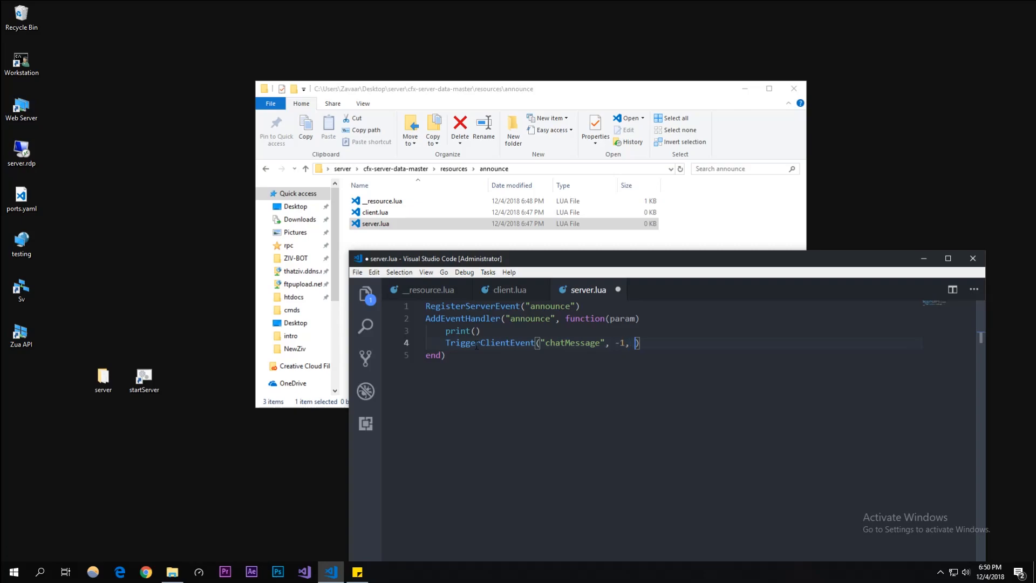
pyautogui.write('""')
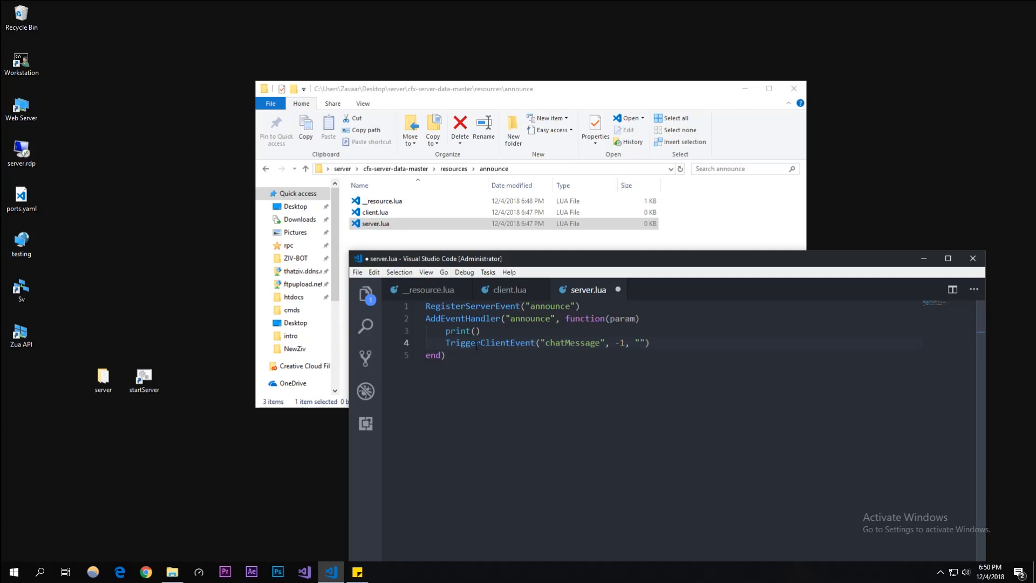
pyautogui.press('enter')
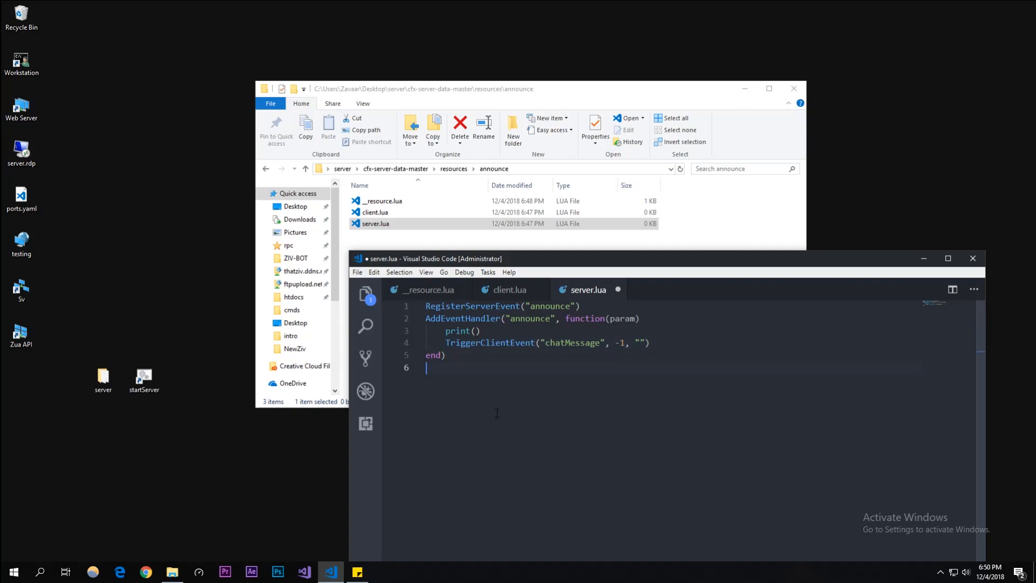
# Build the coloured "^7[^1Announcement^7]^2" prefix string for the chat message, with a comment block.
pyautogui.write('--[[')
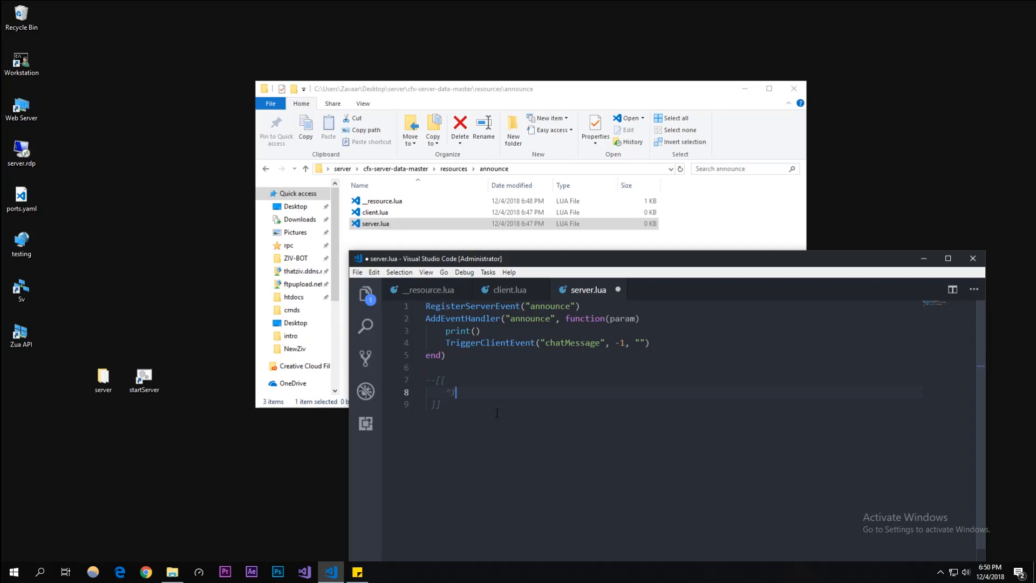
pyautogui.press('Return')
pyautogui.write('^2')
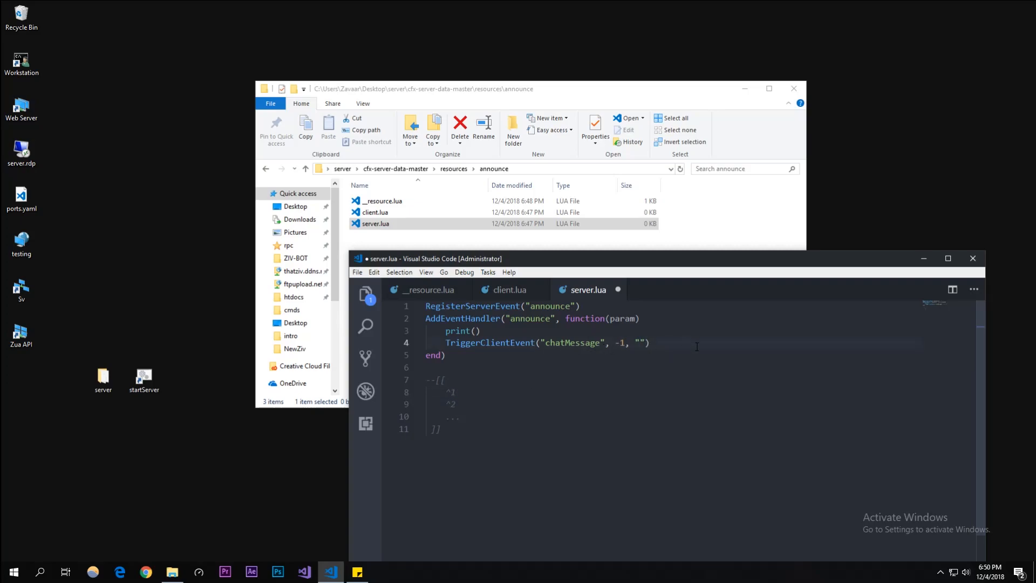
pyautogui.write('^')
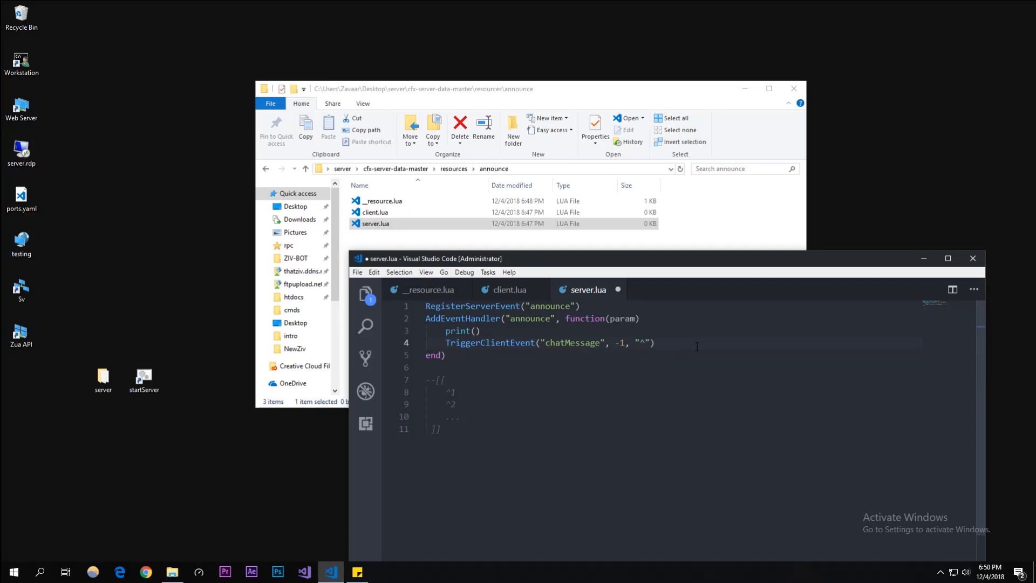
pyautogui.write('7{')
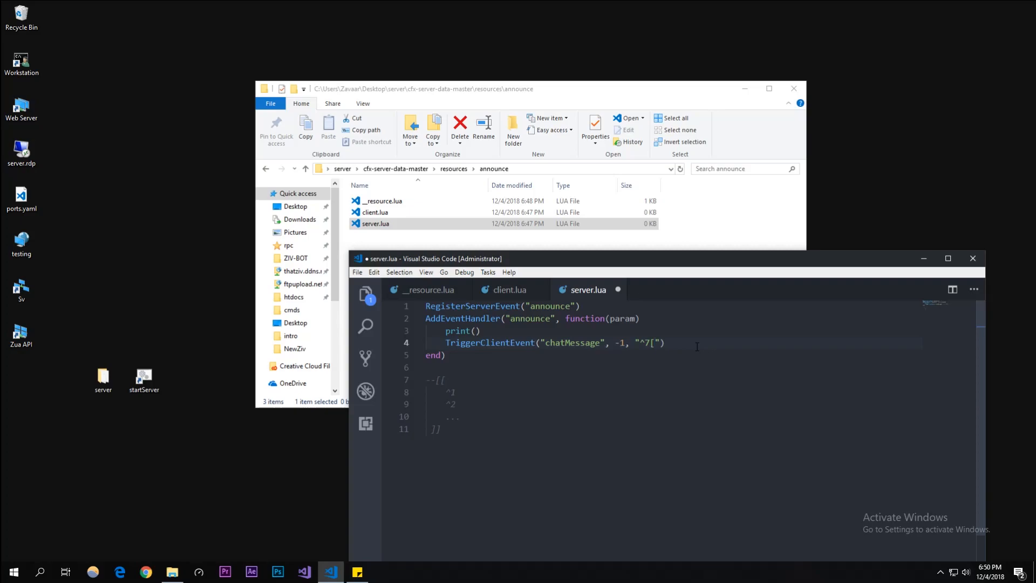
pyautogui.press('Backspace')
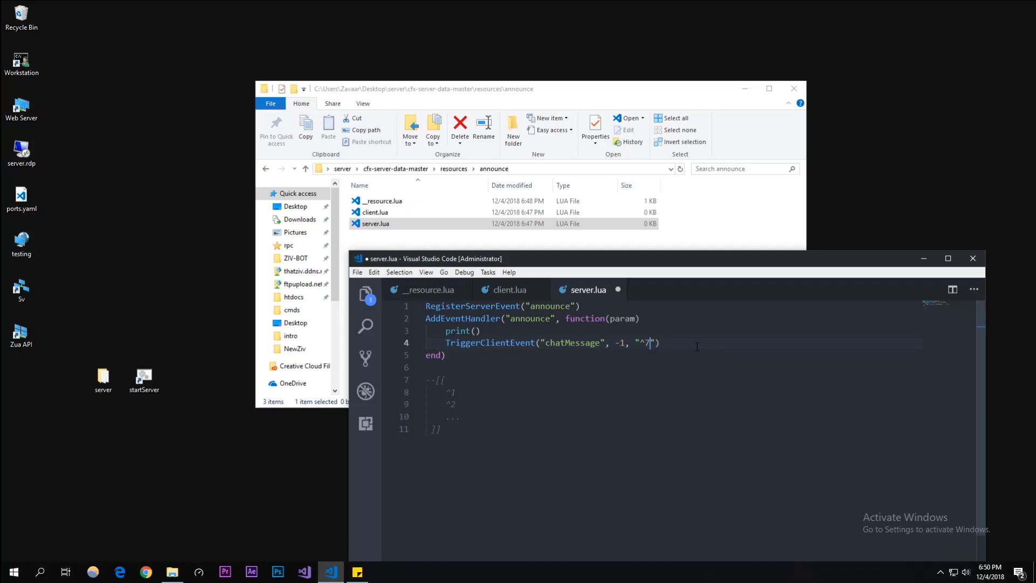
pyautogui.press('Backspace')
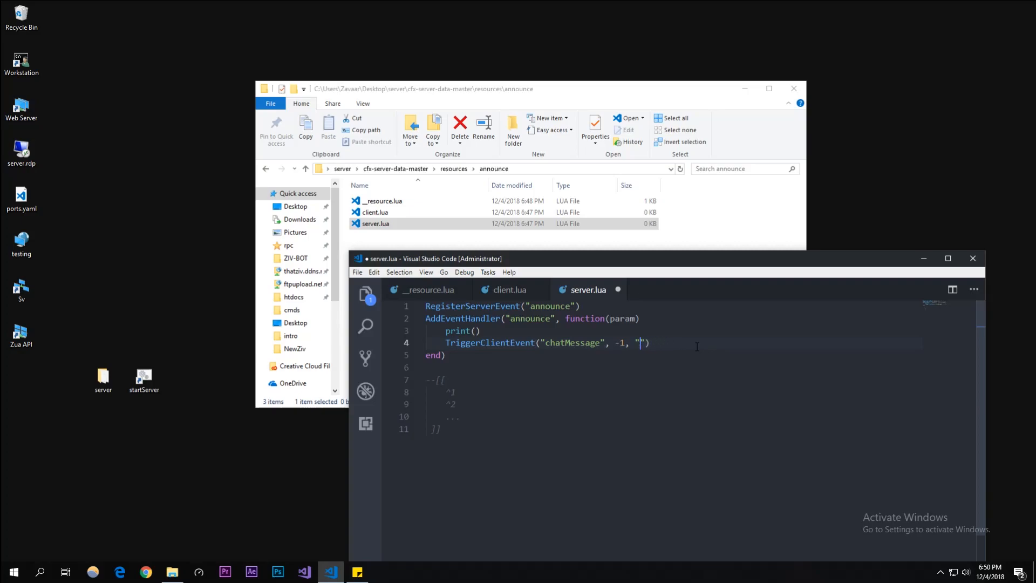
pyautogui.write('[An')
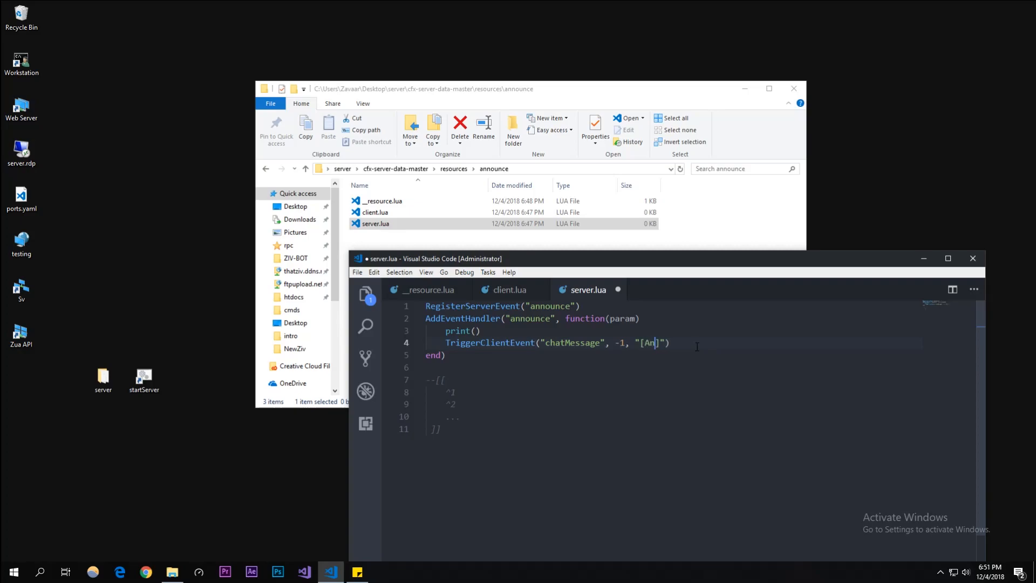
pyautogui.write('nouncement')
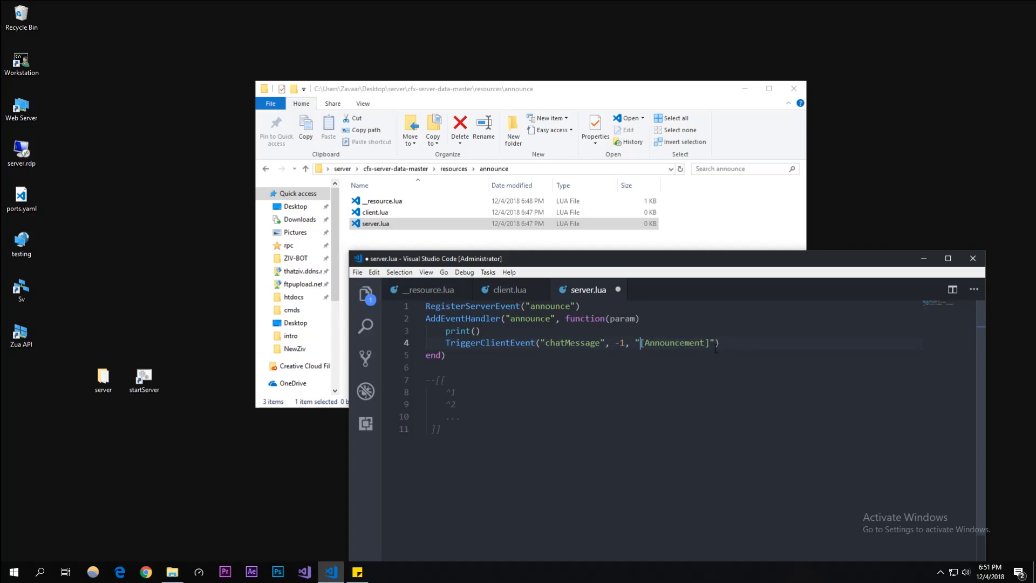
pyautogui.write('^')
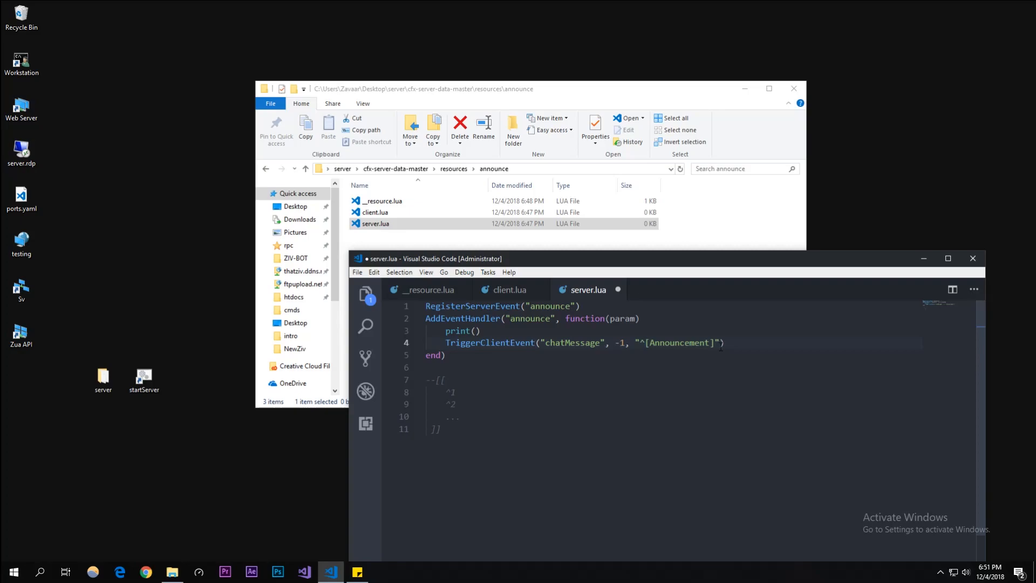
pyautogui.write('7')
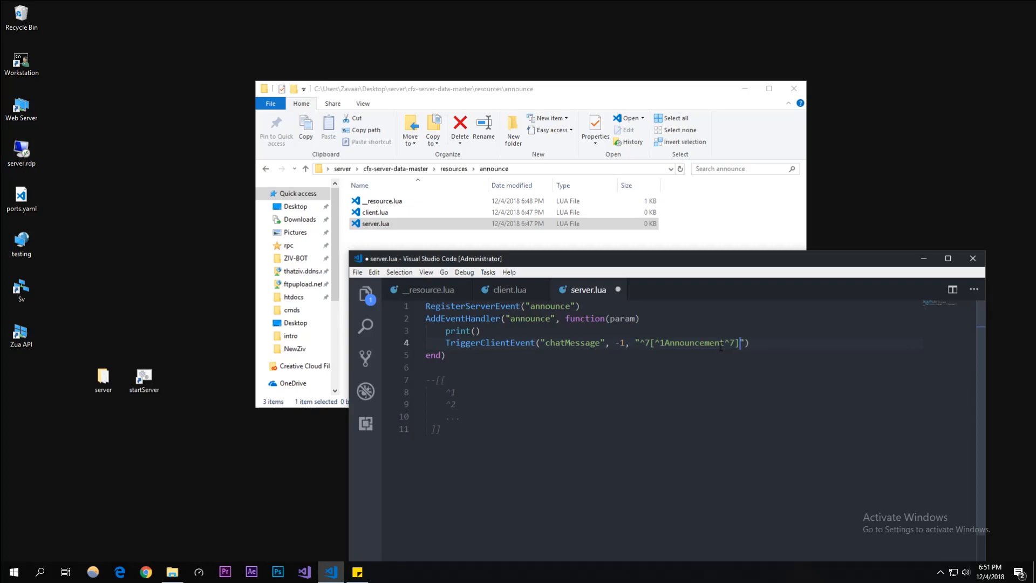
pyautogui.write('^2')
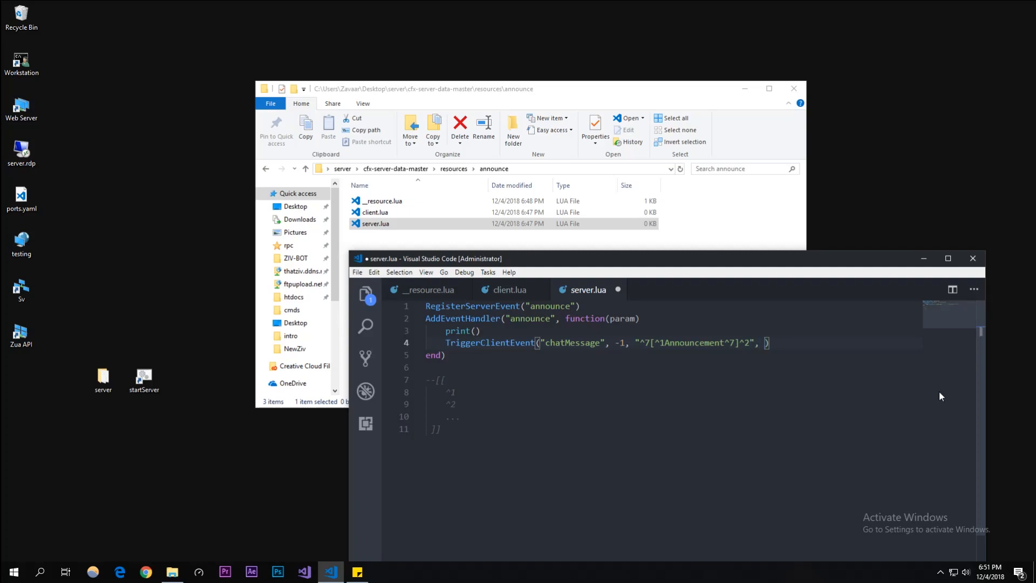
# Add colour {0,0,0} and param as TriggerClientEvent arguments and maximize the editor.
pyautogui.write('{}')
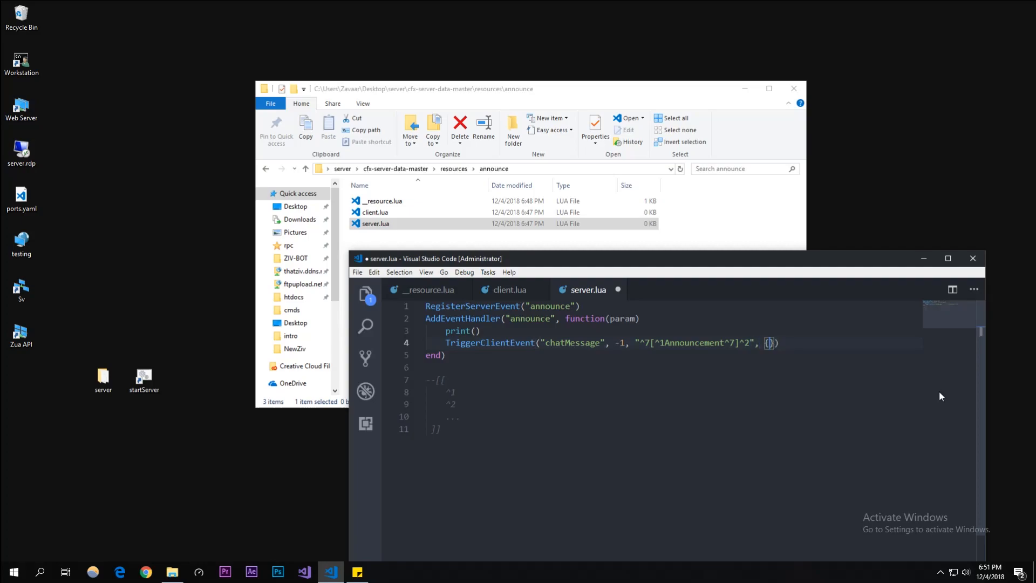
pyautogui.write('0,0,0')
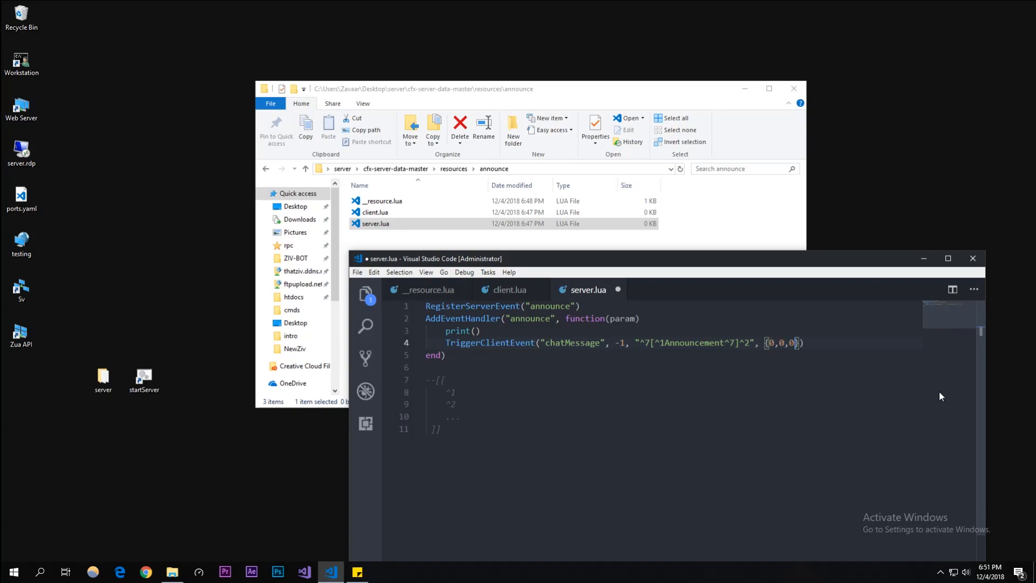
pyautogui.click(782, 342)
pyautogui.write(', ')
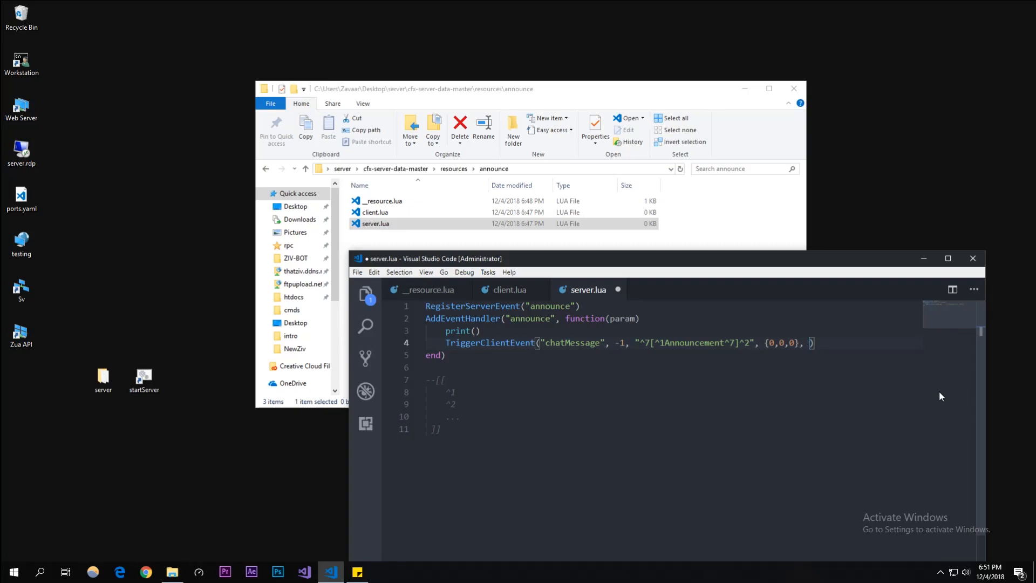
pyautogui.write('param')
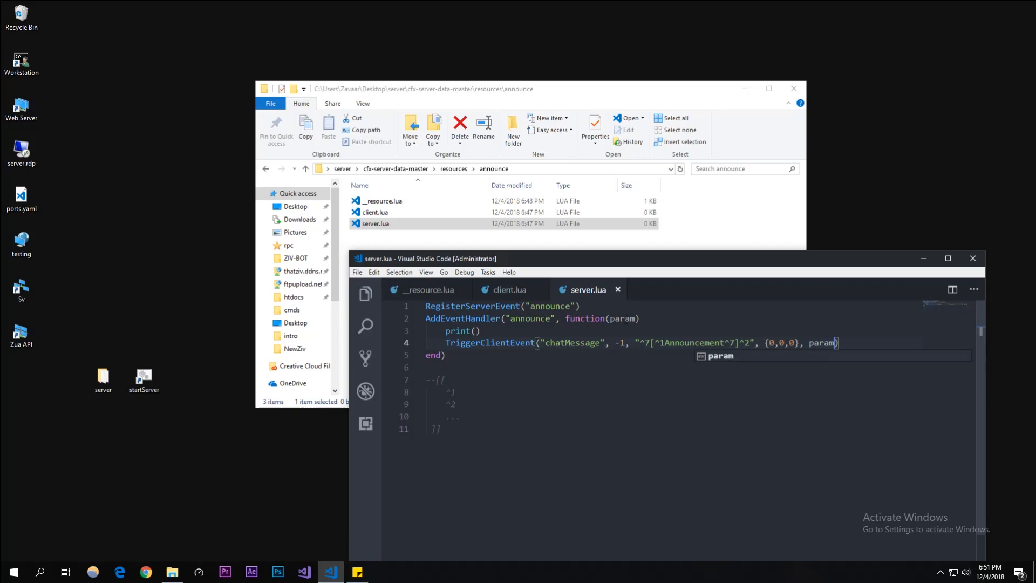
pyautogui.click(946, 258)
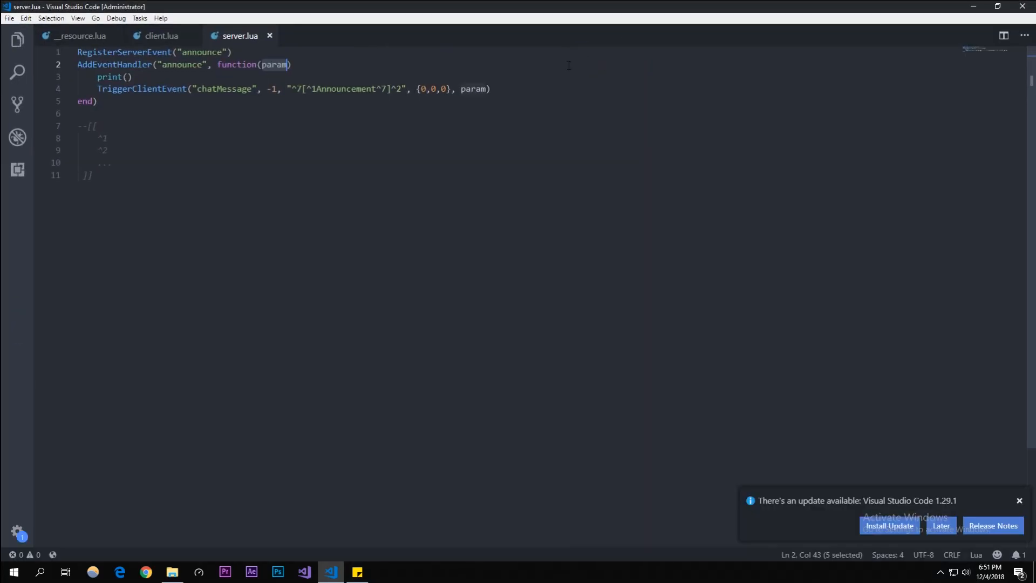
# Make print() log "^7[^1Announcement^7]^5:" .. param and save server.lua.
pyautogui.press('ctrl+=')
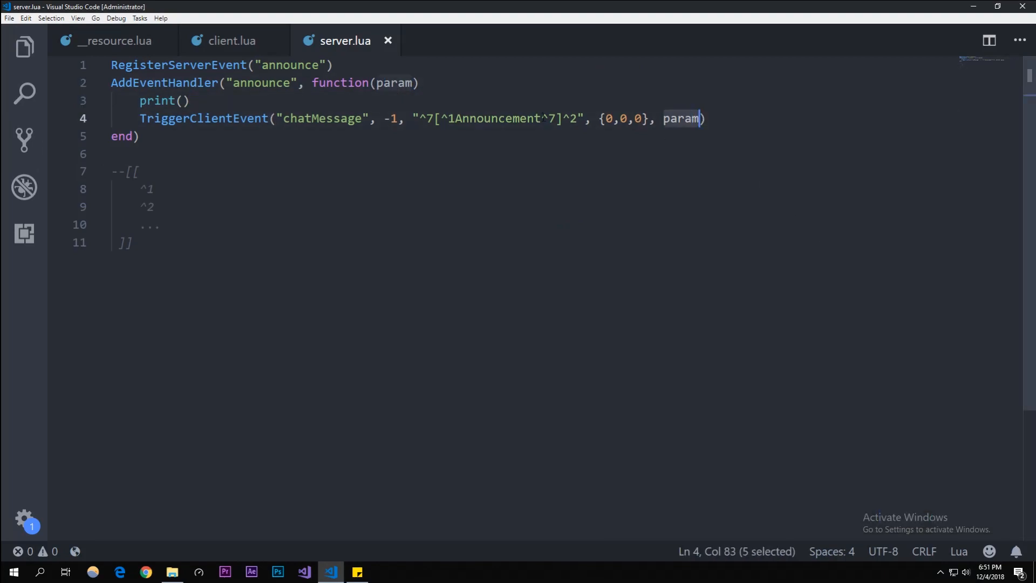
pyautogui.click(184, 100)
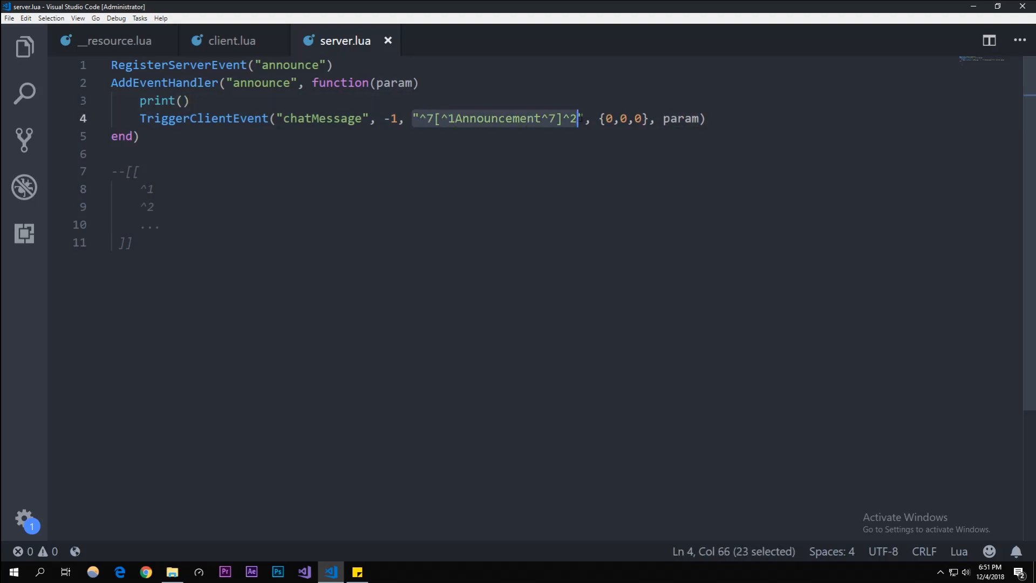
pyautogui.click(184, 100)
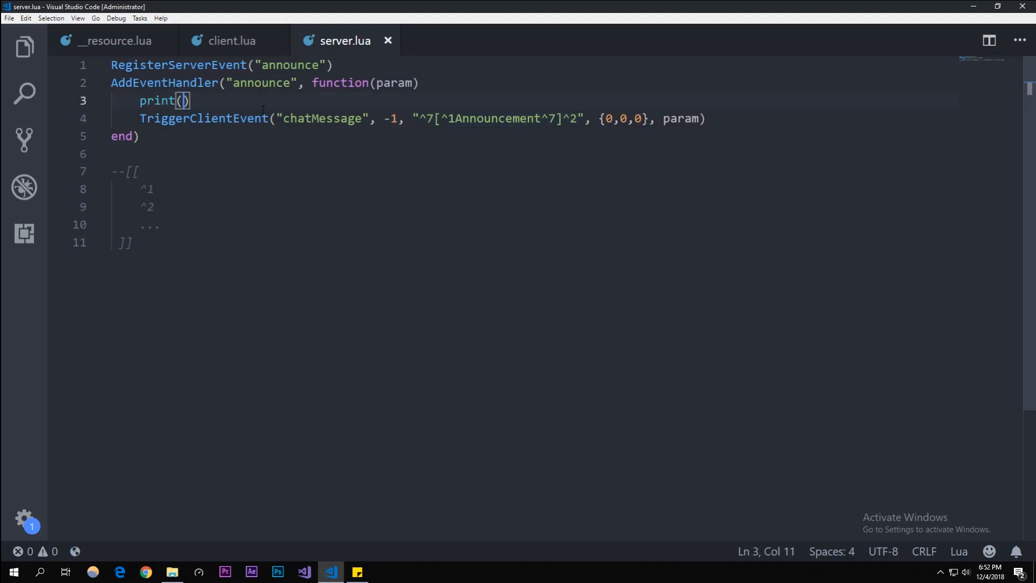
pyautogui.write('"^7[^1Announcement^7]^2"')
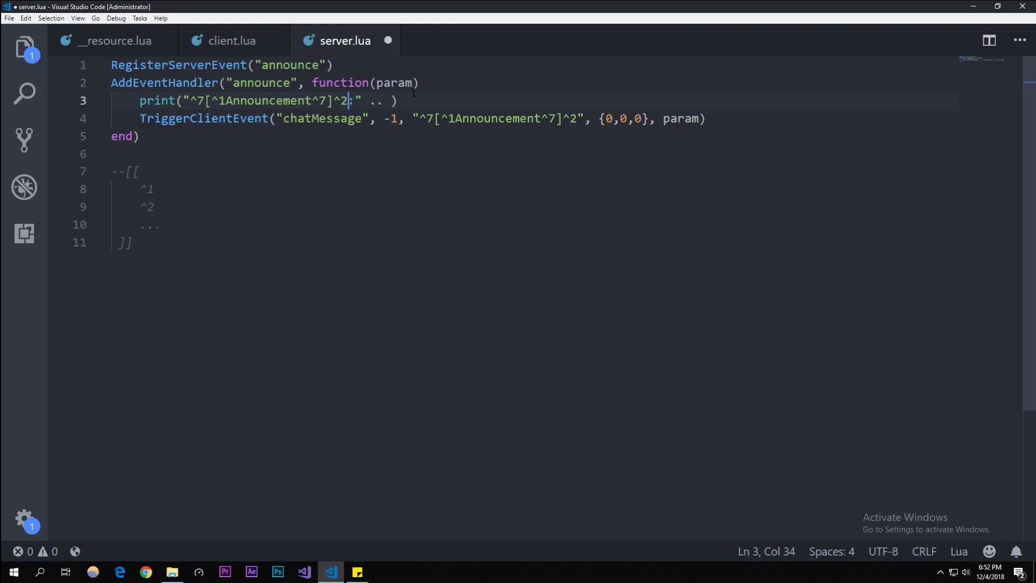
pyautogui.write('5')
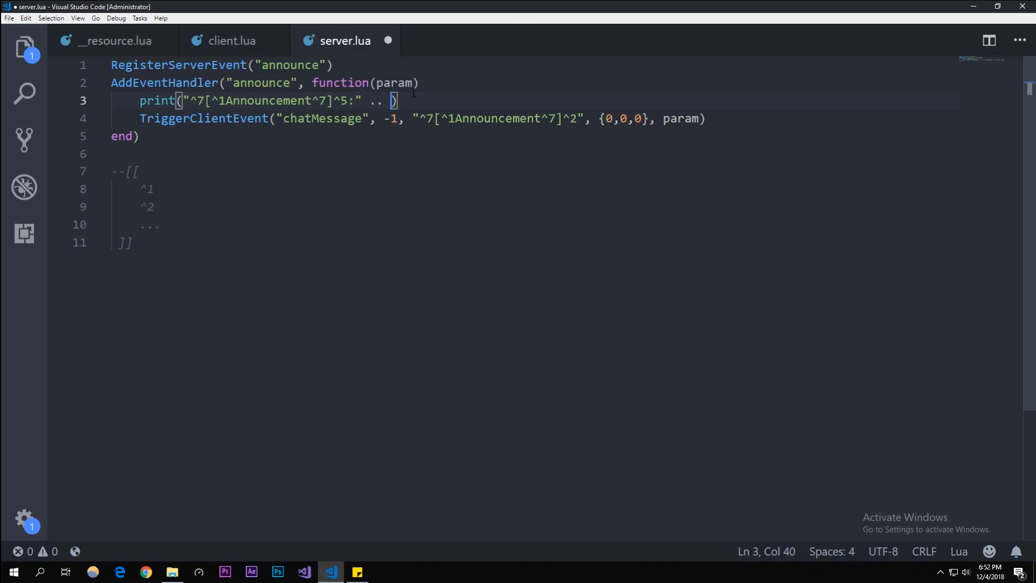
pyautogui.write('param')
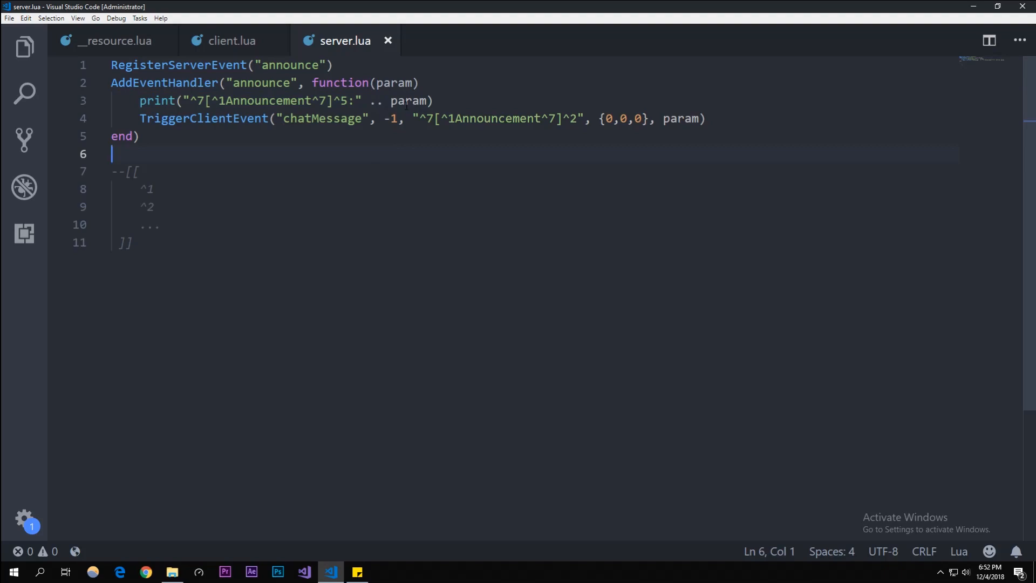
pyautogui.moveTo(248, 40)
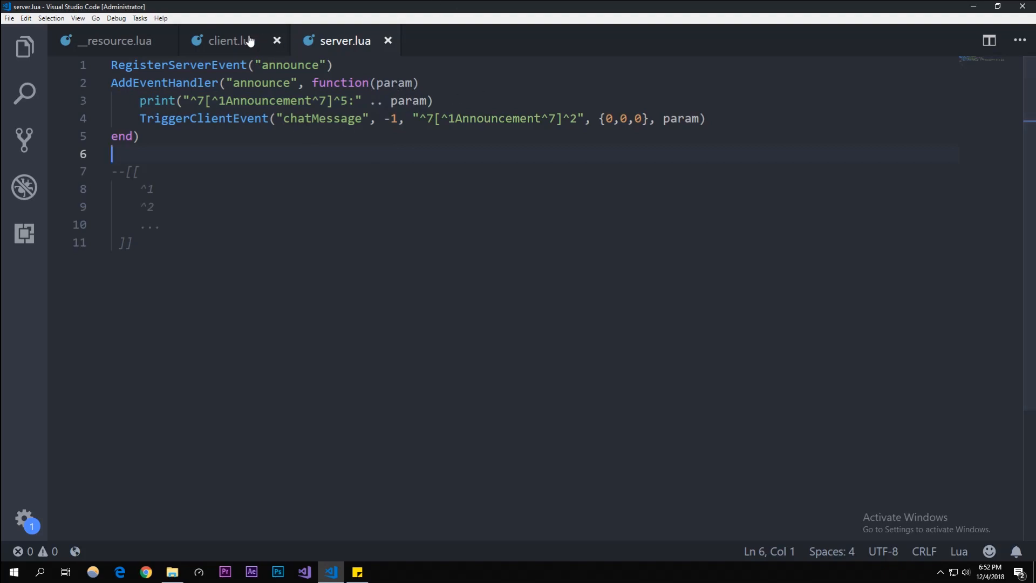
pyautogui.moveTo(227, 40)
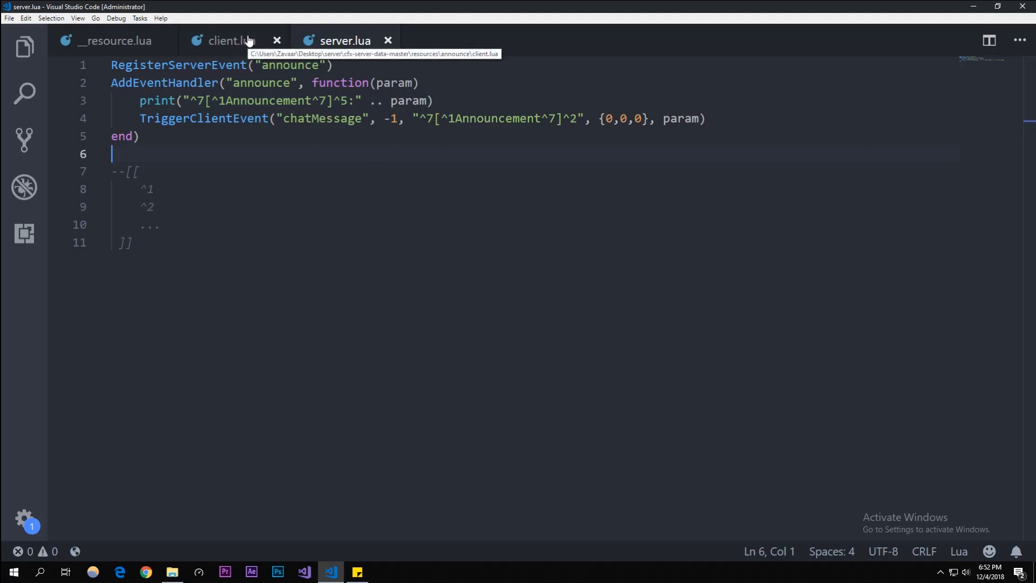
# Start RegisterCommand("announce", function(source, args)) in client.lua.
pyautogui.click(231, 40)
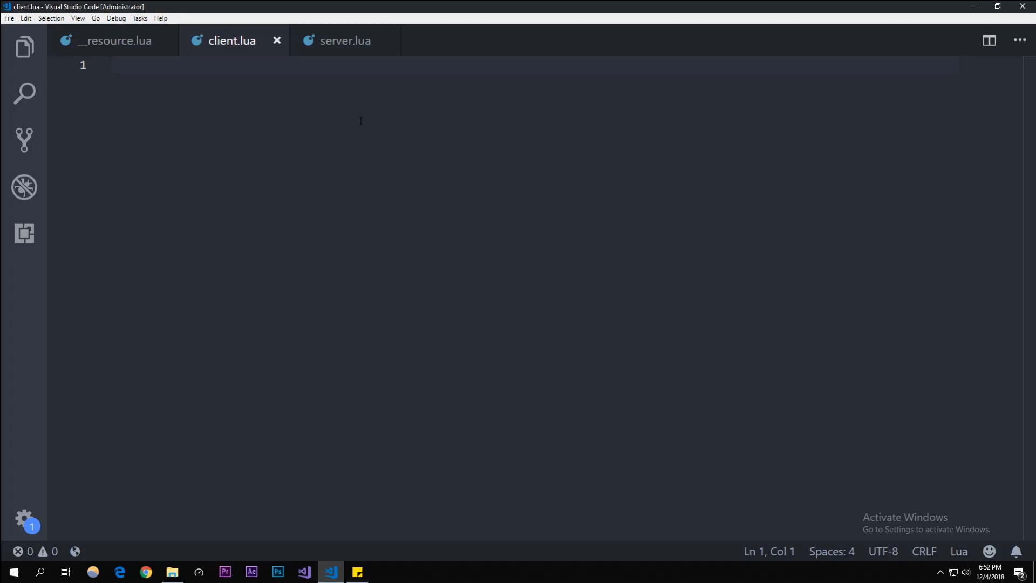
pyautogui.write('RegisterC')
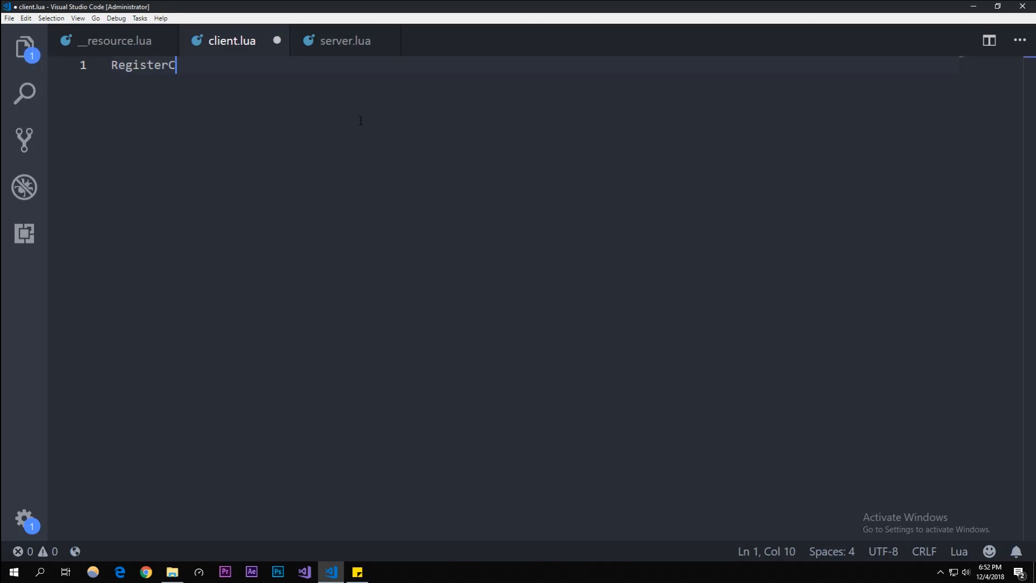
pyautogui.write('ommand("a"')
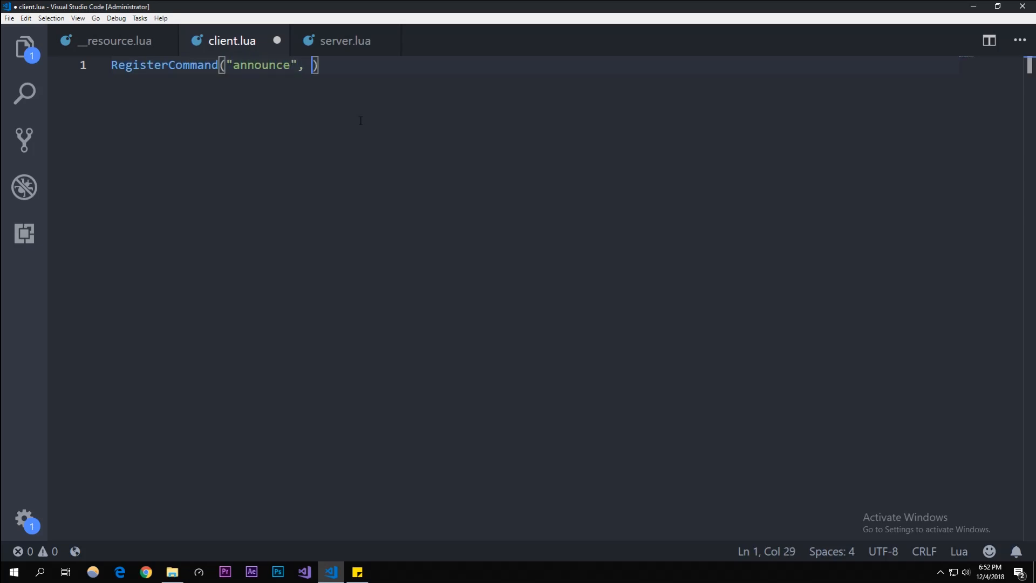
pyautogui.write('funct')
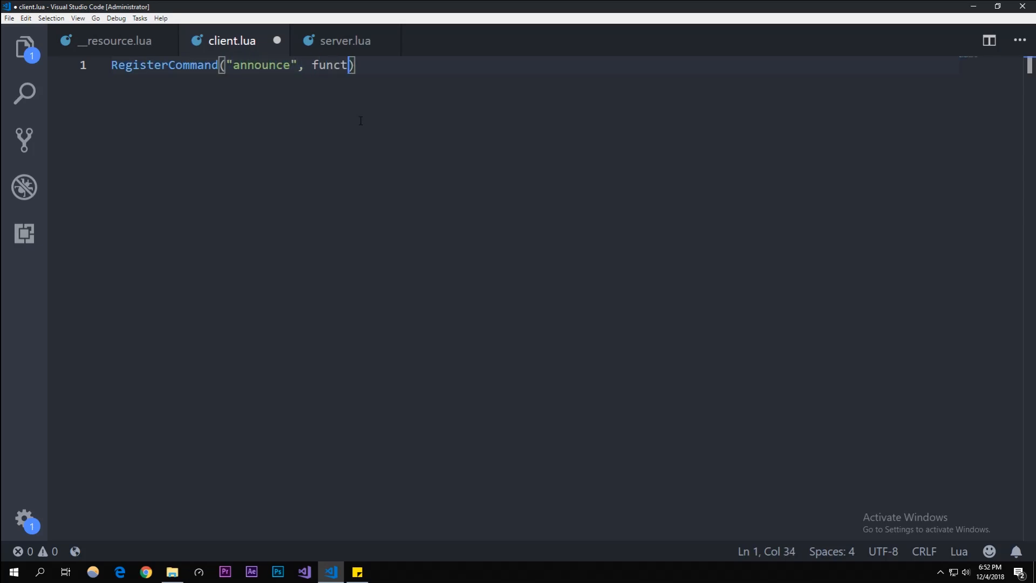
pyautogui.write('ion(sou')
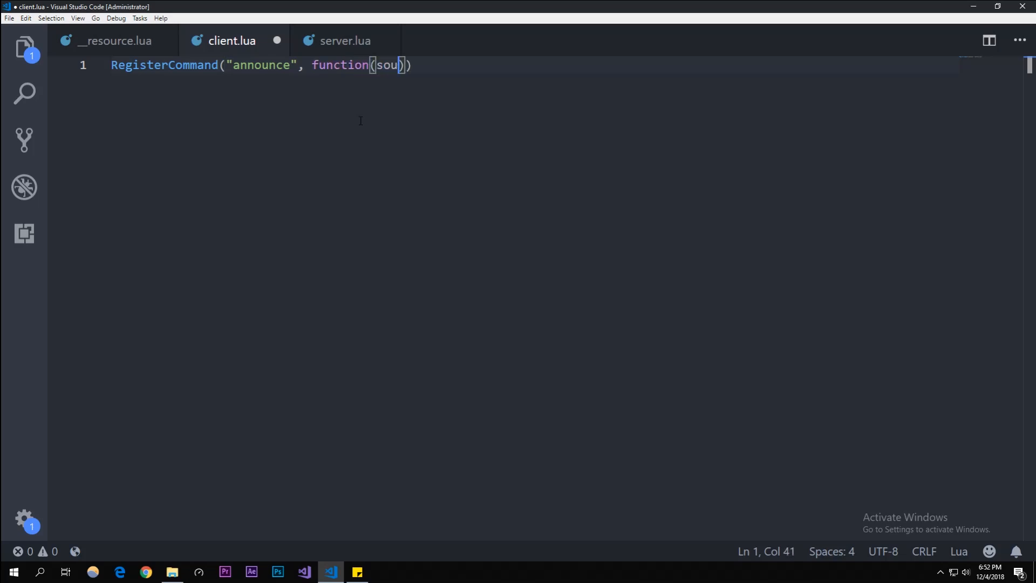
pyautogui.write('rce, arg')
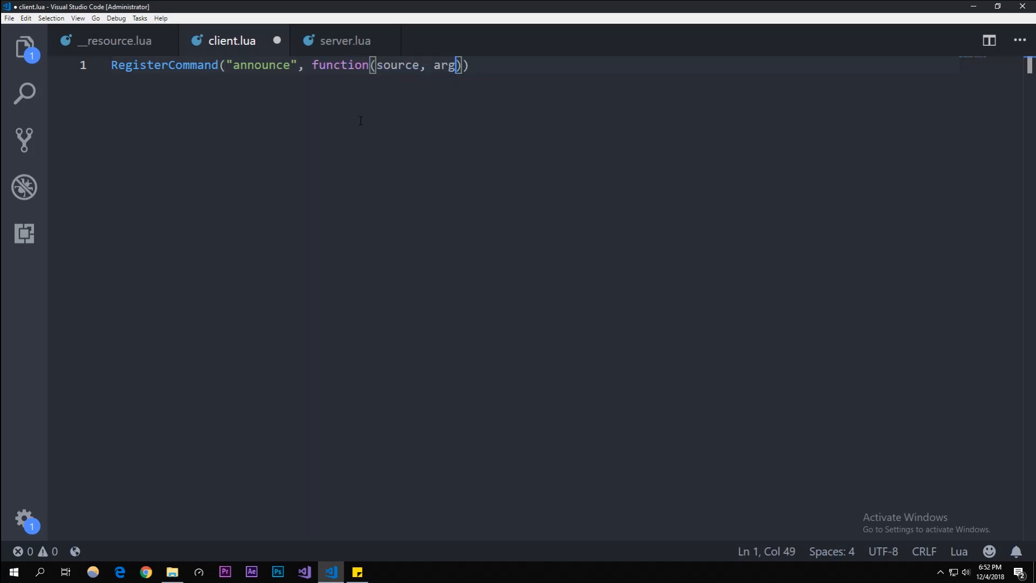
pyautogui.write('s')
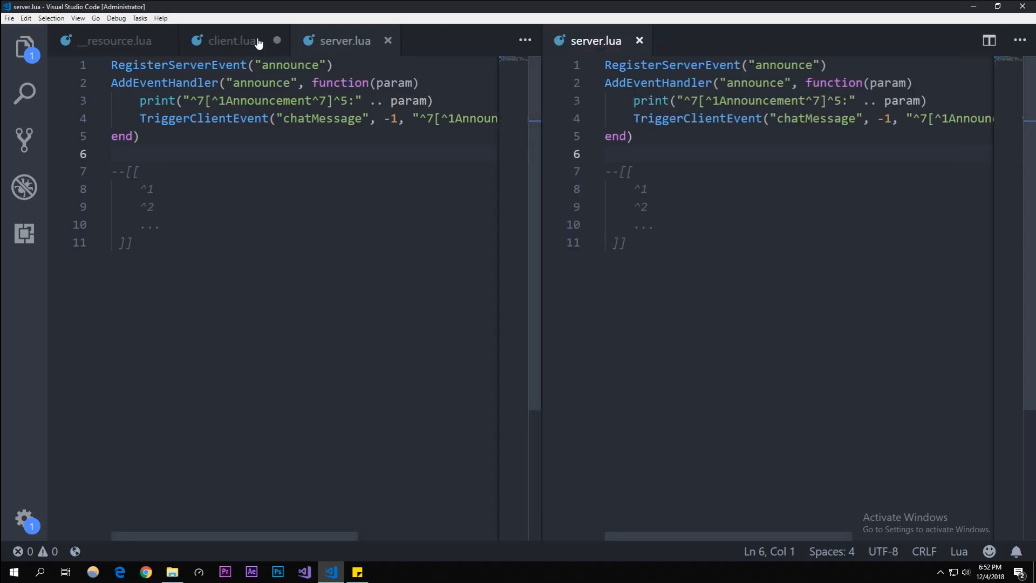
# Add TriggerServerEvent("announce", ) inside the command, with client.lua beside server.lua.
pyautogui.click(231, 40)
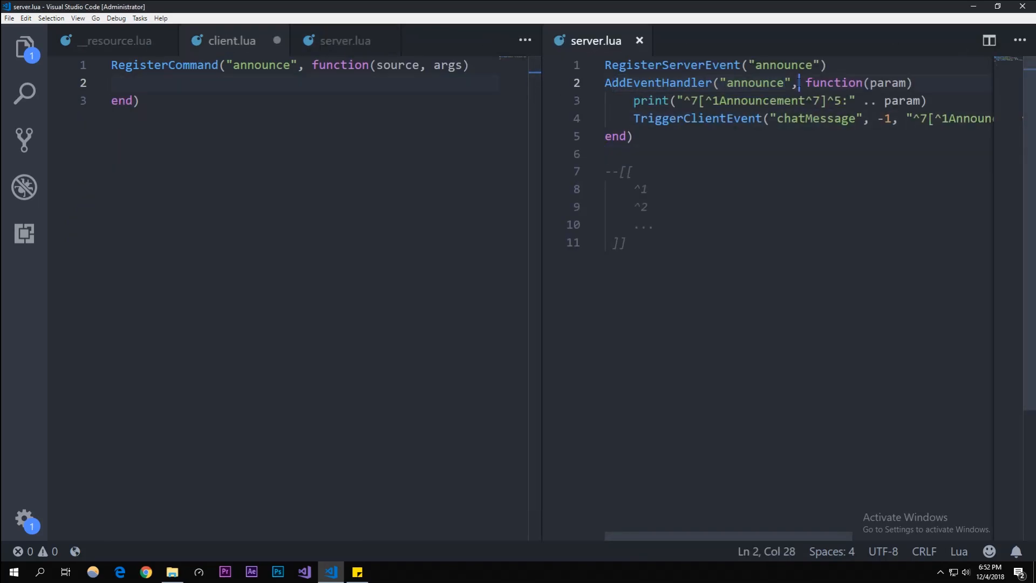
pyautogui.write('T')
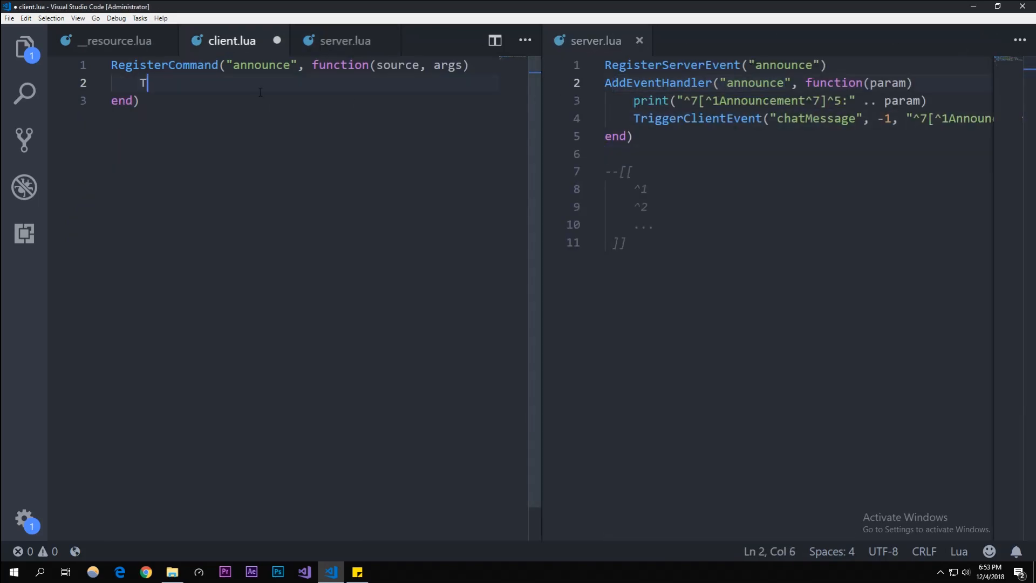
pyautogui.write('riggerServe')
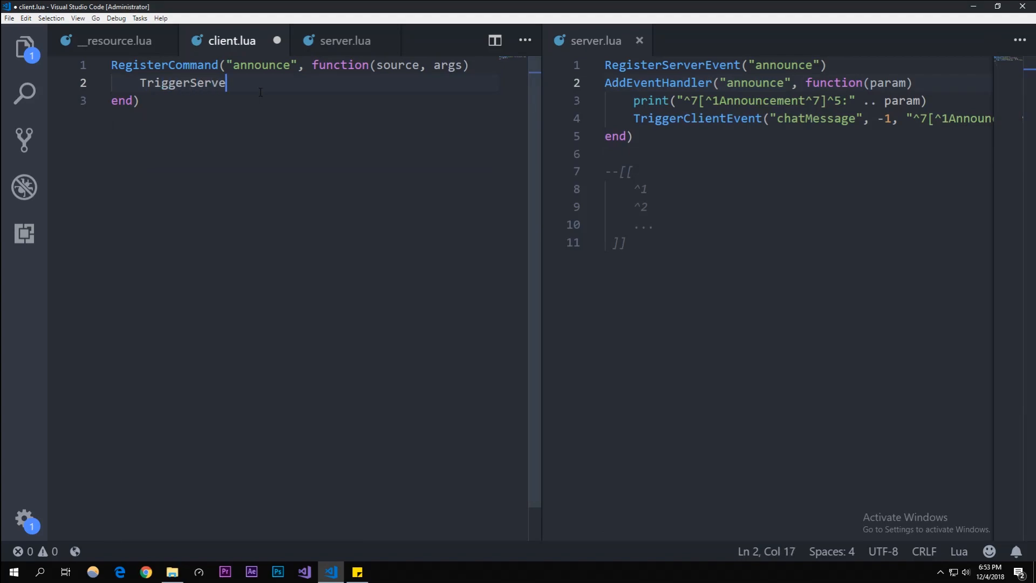
pyautogui.write('Event(')
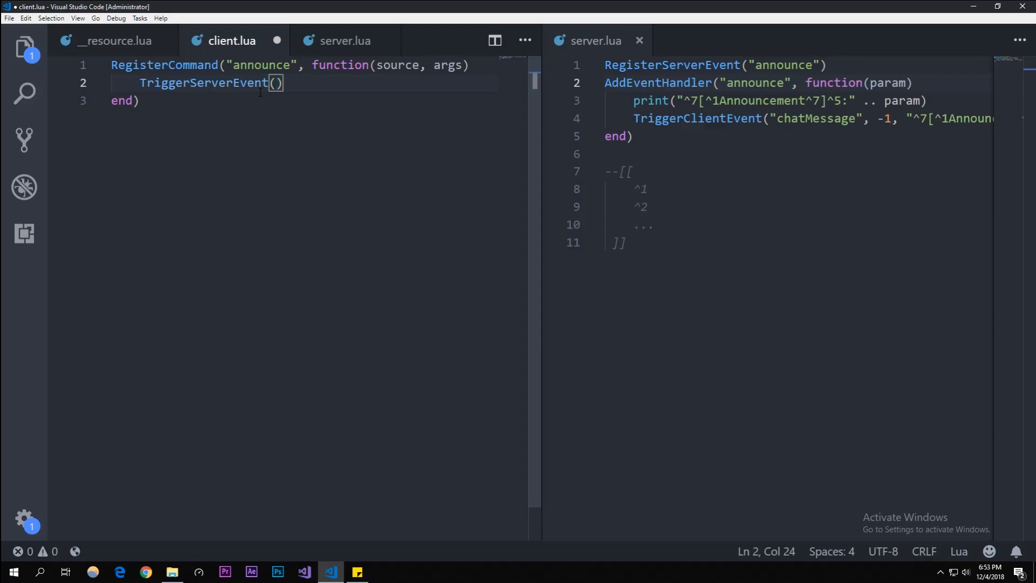
pyautogui.write('"announce",')
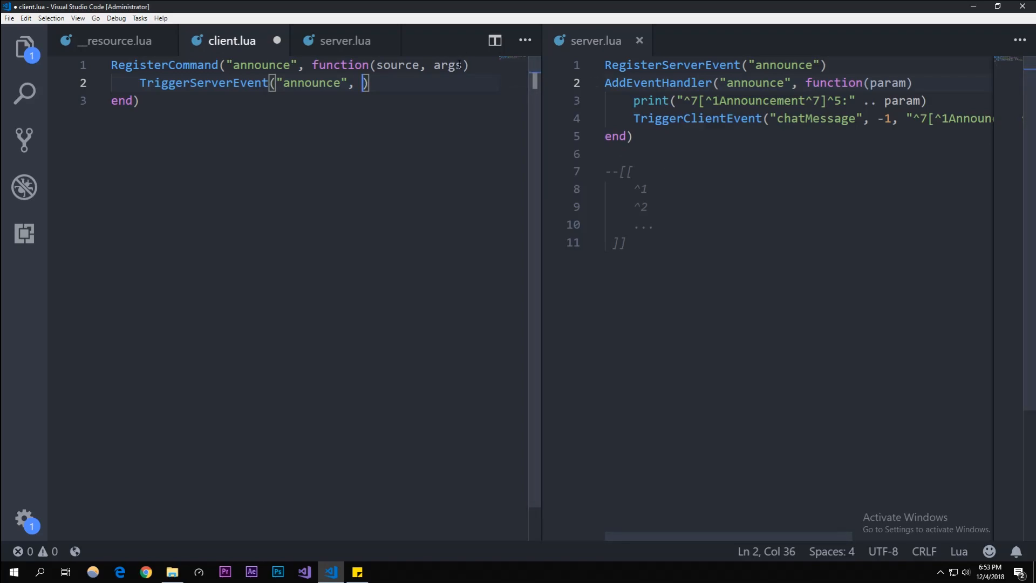
pyautogui.doubleClick(447, 65)
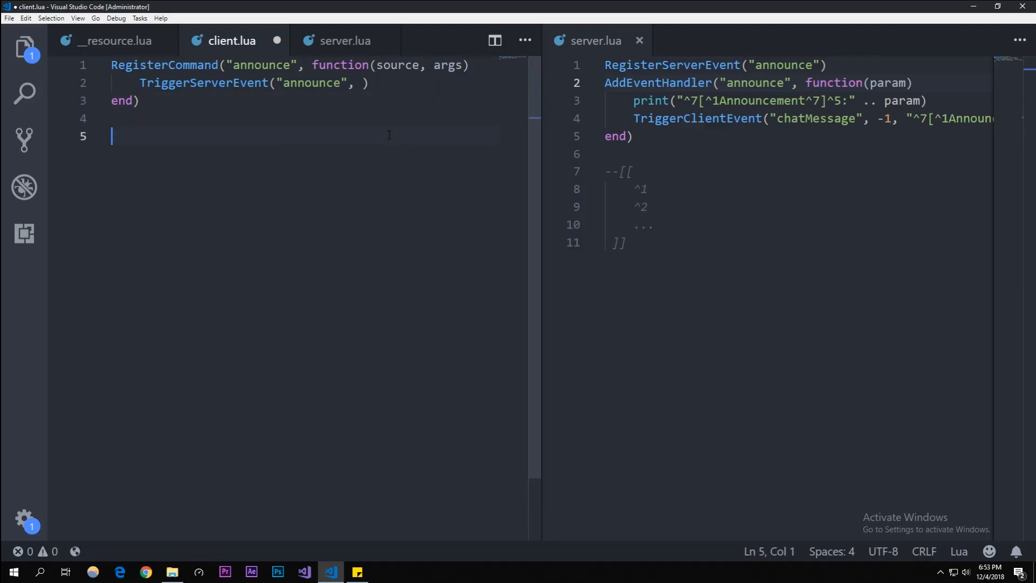
# Add a comment block with the example '/announce hey guys its me'.
pyautogui.write('/a')
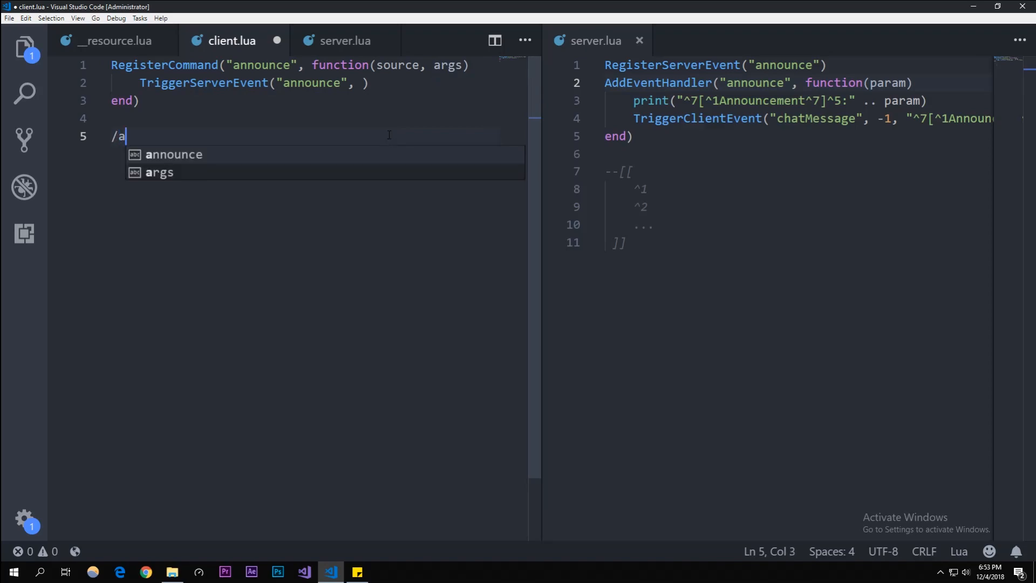
pyautogui.write('--[[ an ]]')
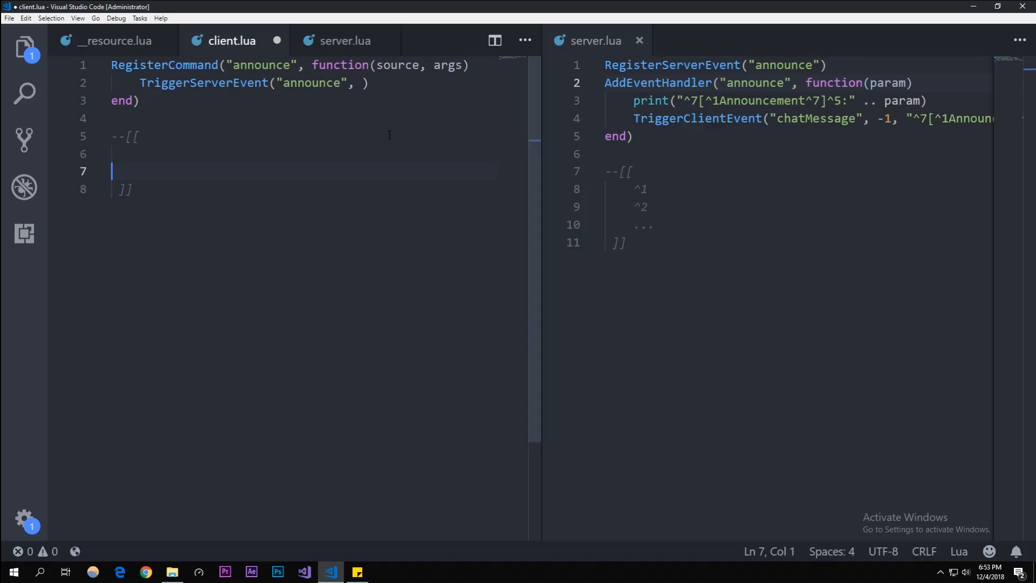
pyautogui.press('Enter')
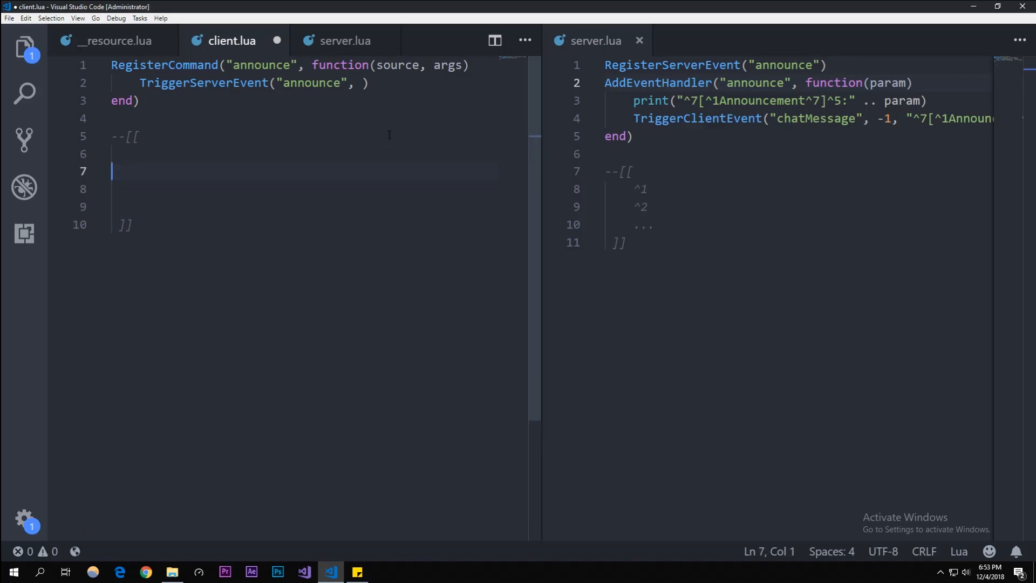
pyautogui.write('/announce')
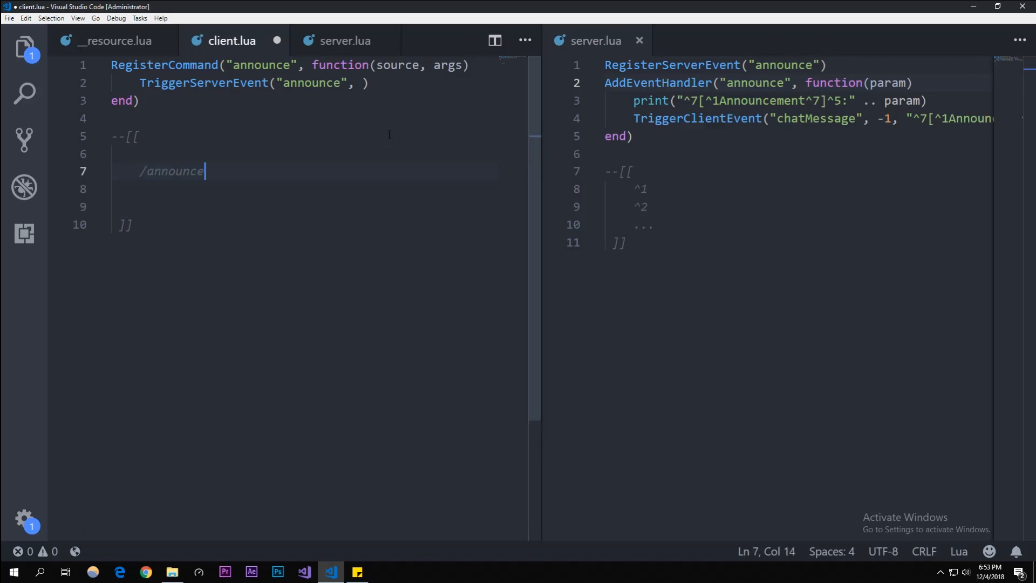
pyautogui.write('hey guys')
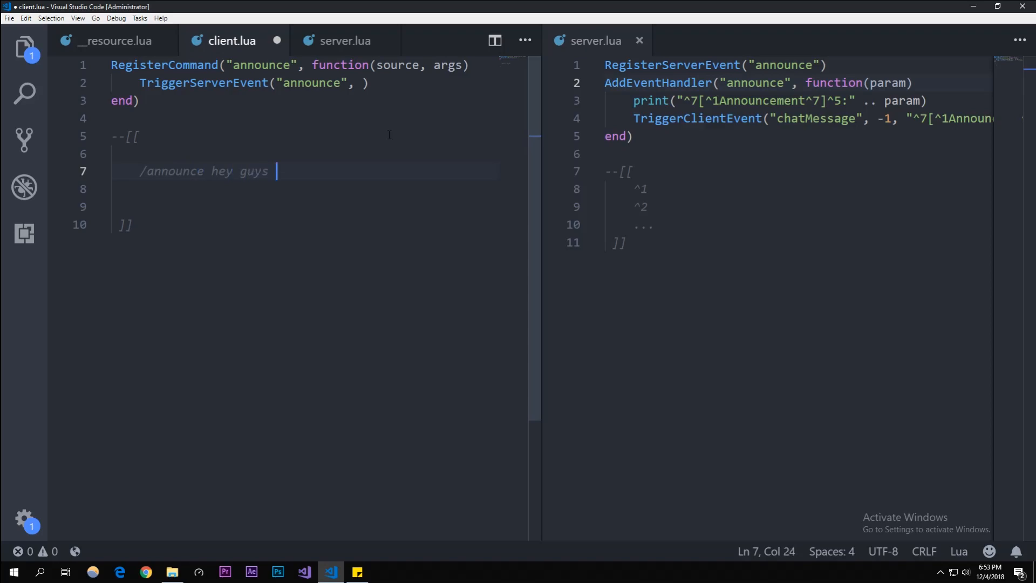
pyautogui.write('its me')
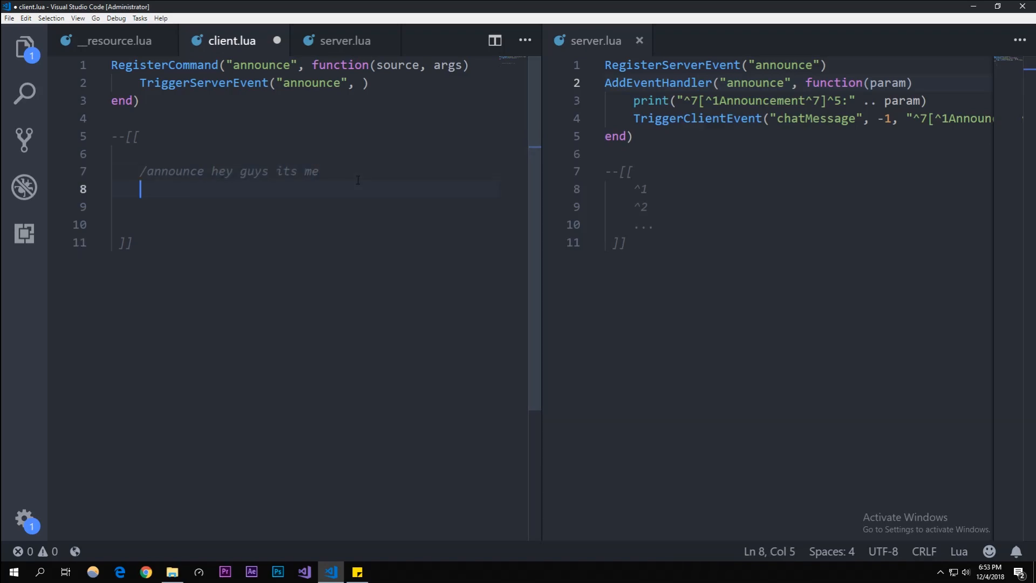
# Show the example becoming the args table {hey,guys,its,me} in the comment.
pyautogui.write('hey guys its me')
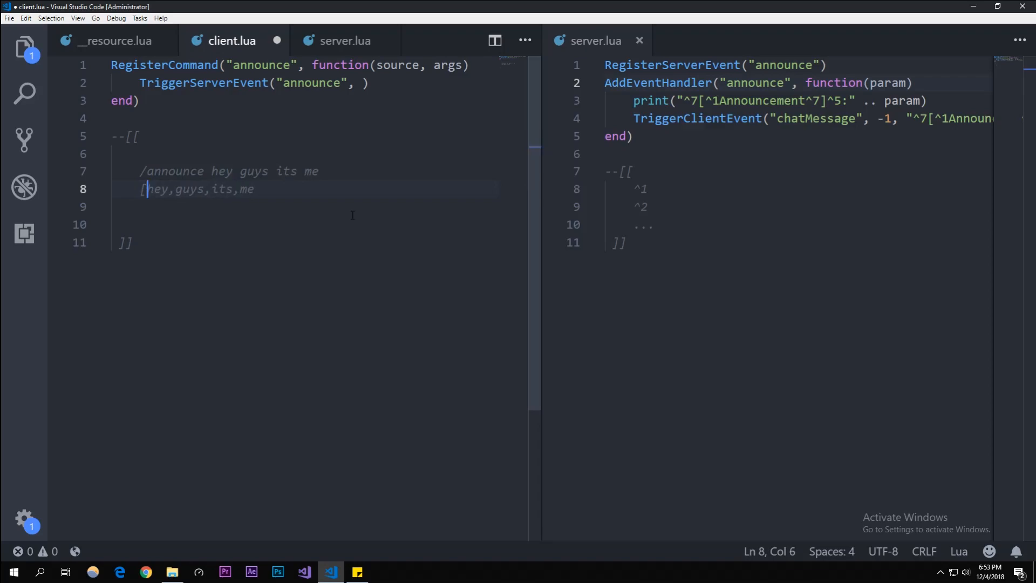
pyautogui.write('{')
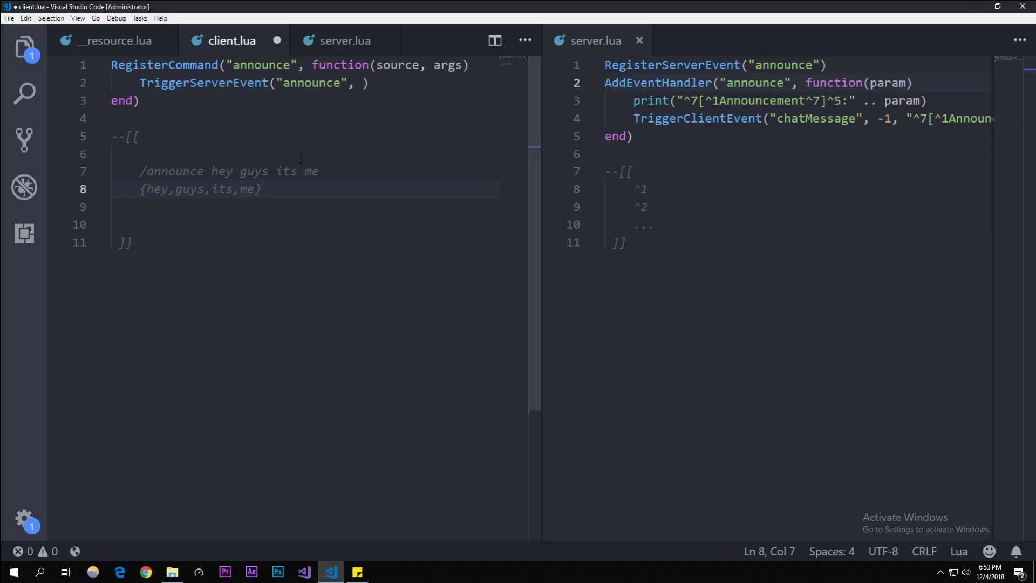
pyautogui.click(366, 83)
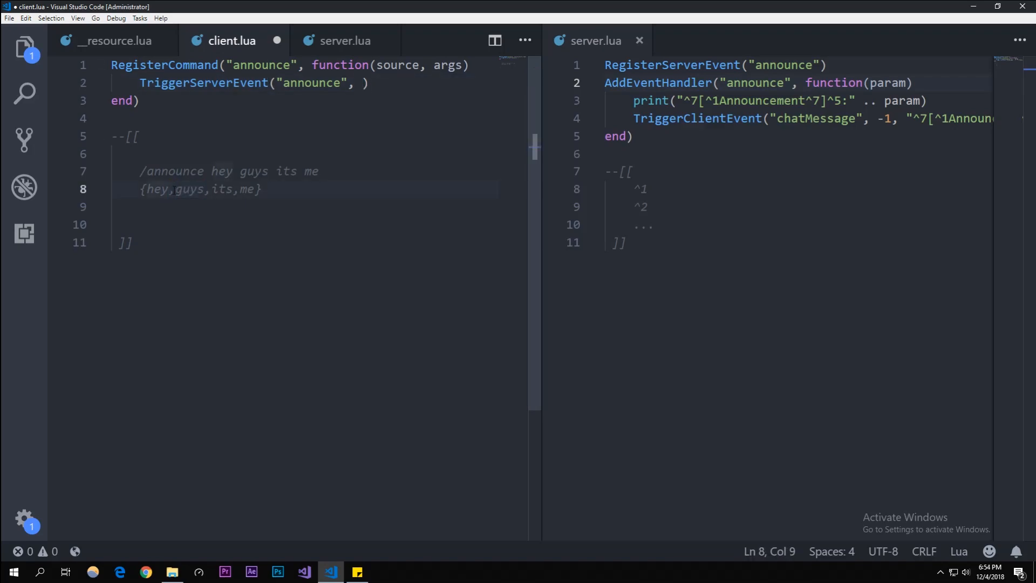
# Pass table.concat(args, " ") as the second TriggerServerEvent argument.
pyautogui.click(365, 83)
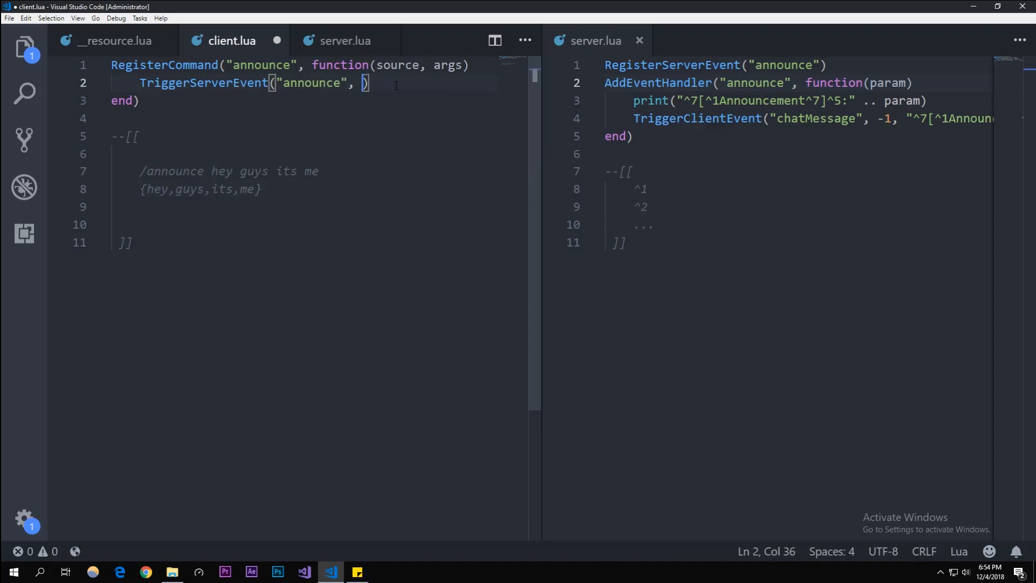
pyautogui.write('tagb')
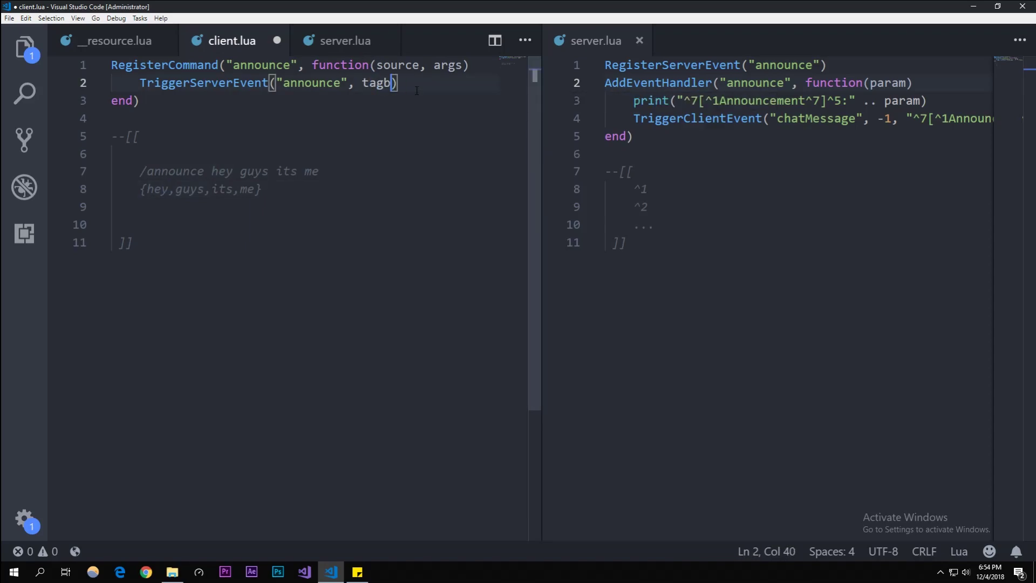
pyautogui.write('table.concat(')
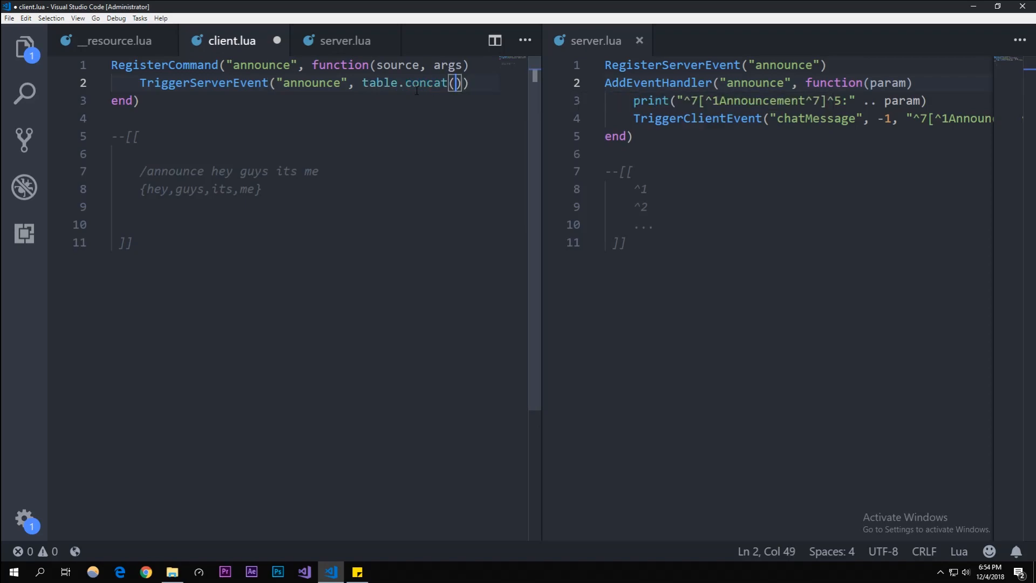
pyautogui.write('args')
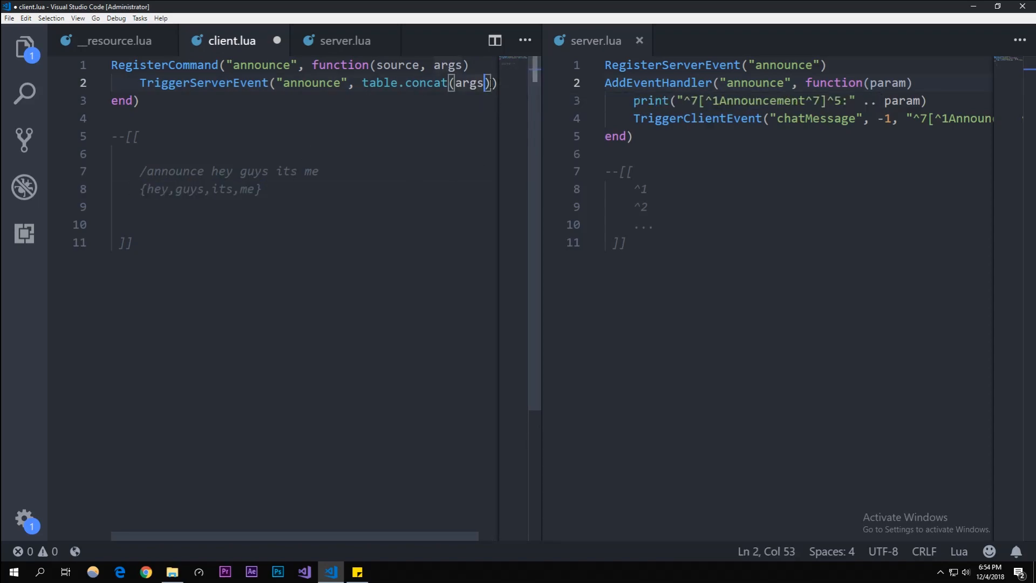
pyautogui.write(', "')
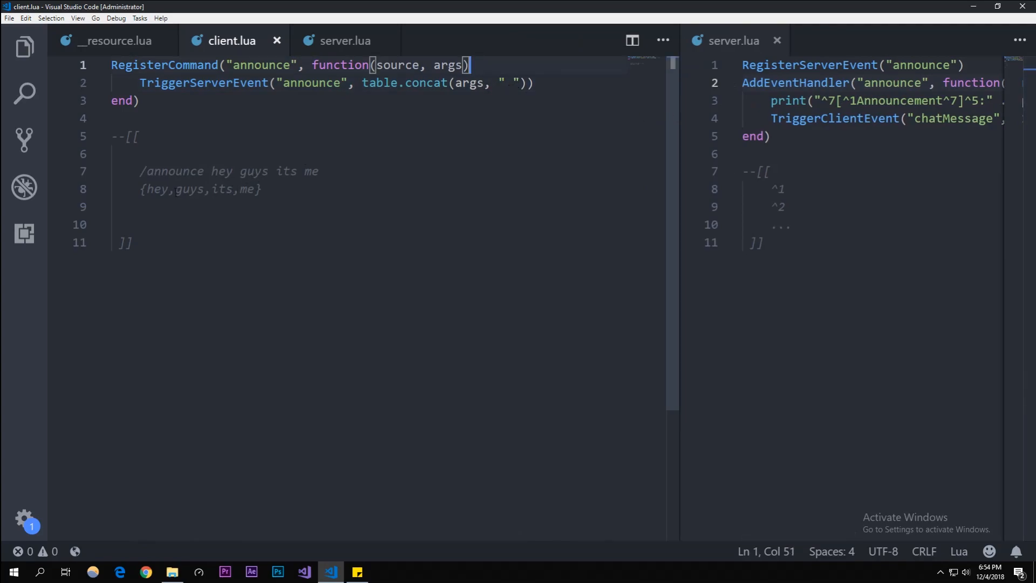
# Add a demo line in the comment, keep the space separator and save client.lua.
pyautogui.click(263, 188)
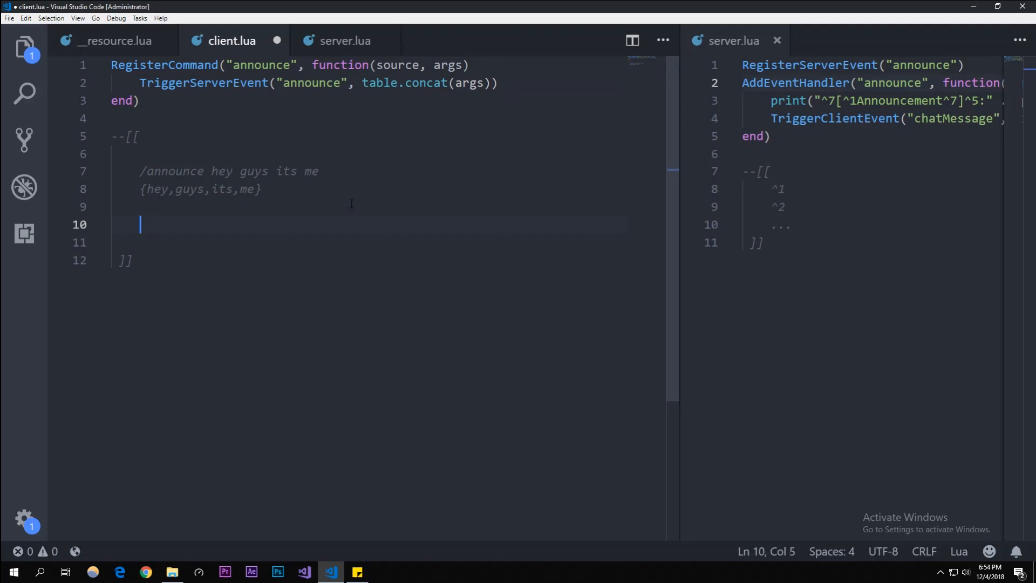
pyautogui.write('heygut')
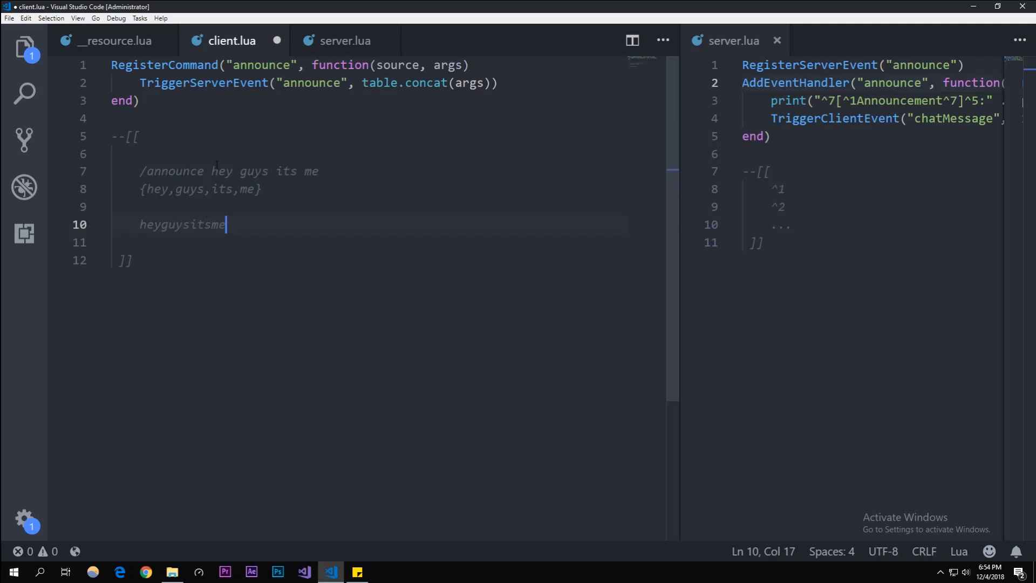
pyautogui.click(469, 83)
pyautogui.write(', " "')
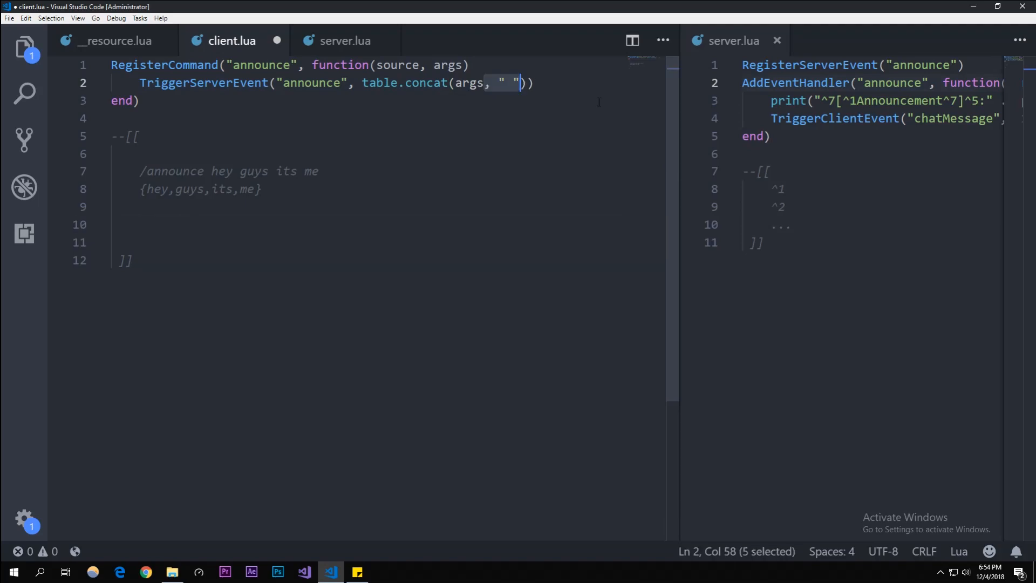
pyautogui.click(137, 101)
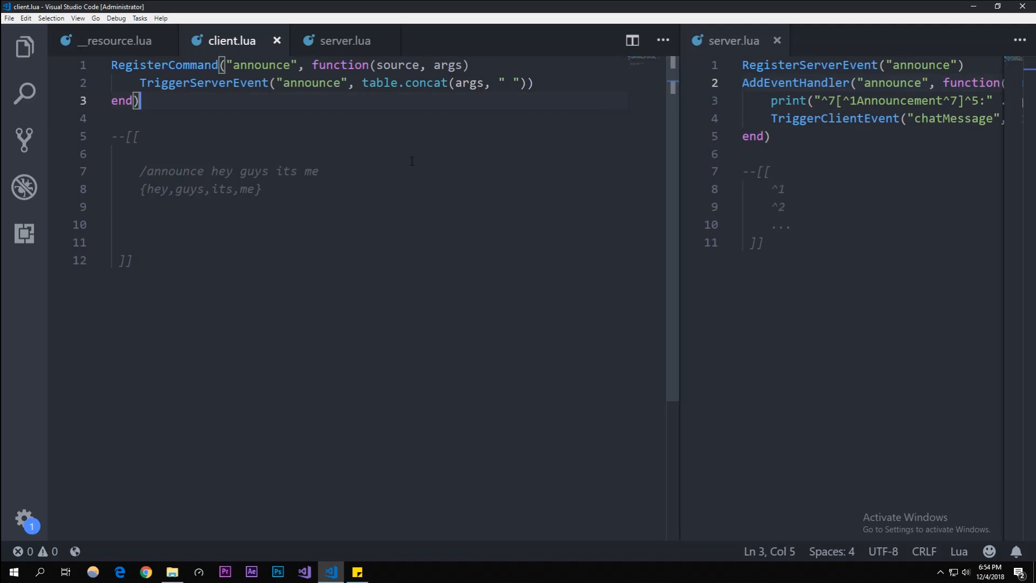
pyautogui.moveTo(382, 116)
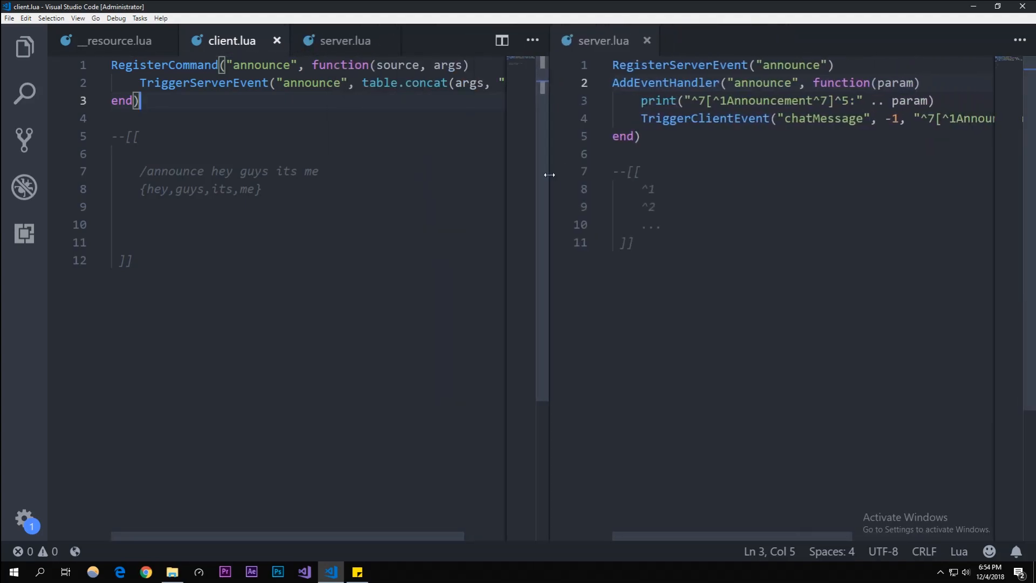
# From the resources folder, go up to cfx-server-data-master and open resources.cfg in VS Code.
pyautogui.click(116, 40)
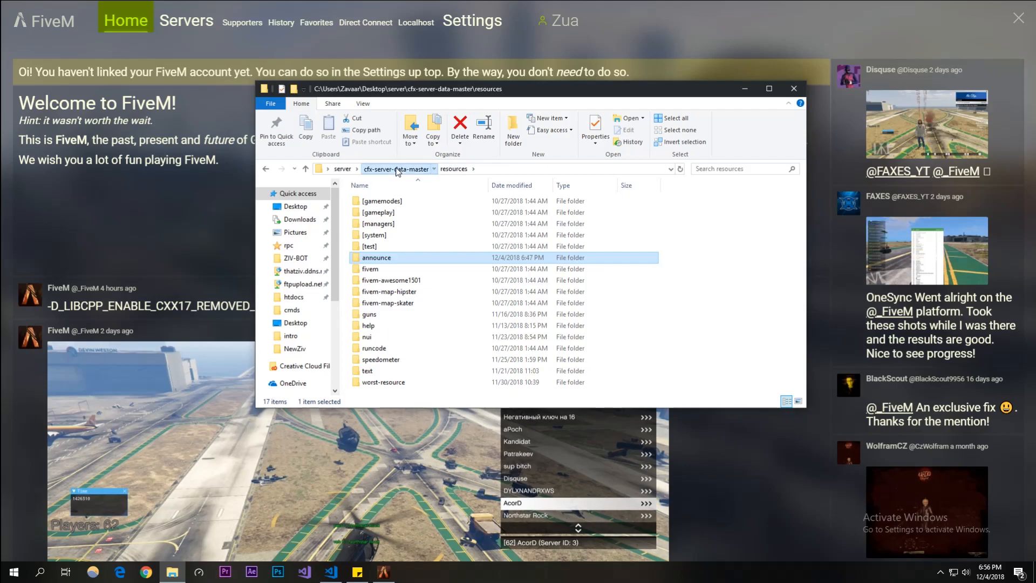
pyautogui.click(396, 168)
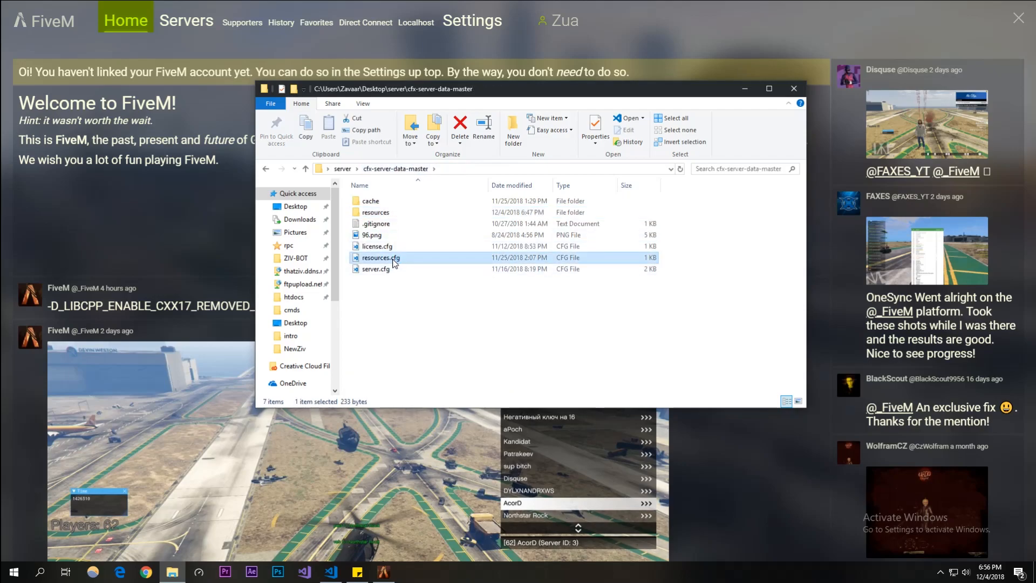
pyautogui.doubleClick(380, 258)
pyautogui.write('start')
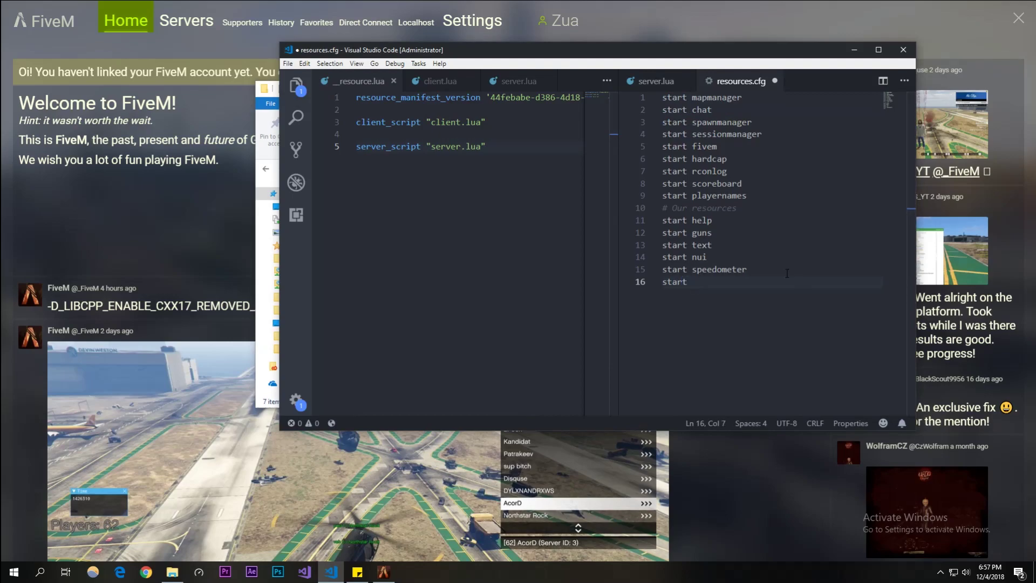
# Append 'start announce' as the last line of resources.cfg and save.
pyautogui.write('ann=')
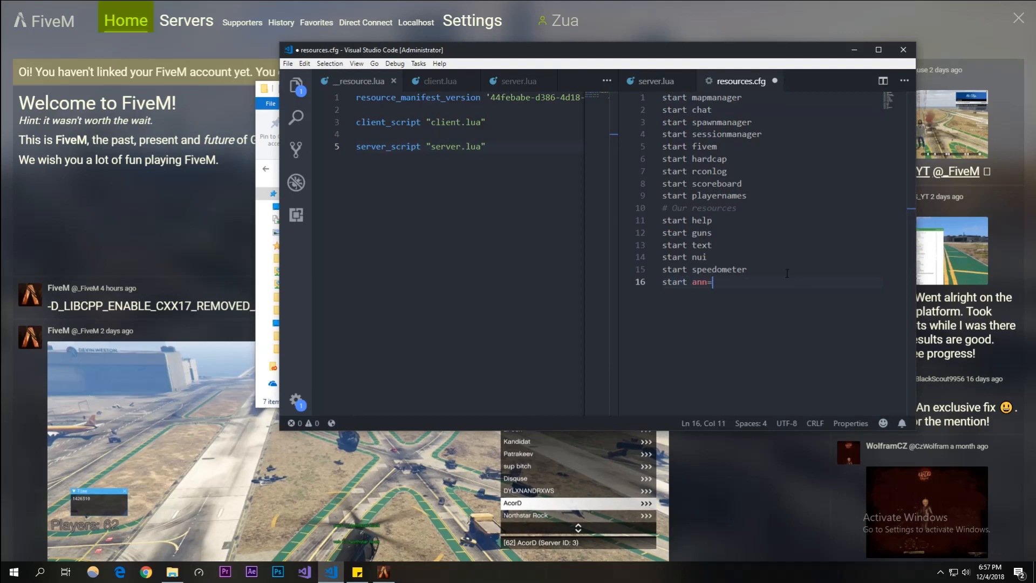
pyautogui.write('ounce')
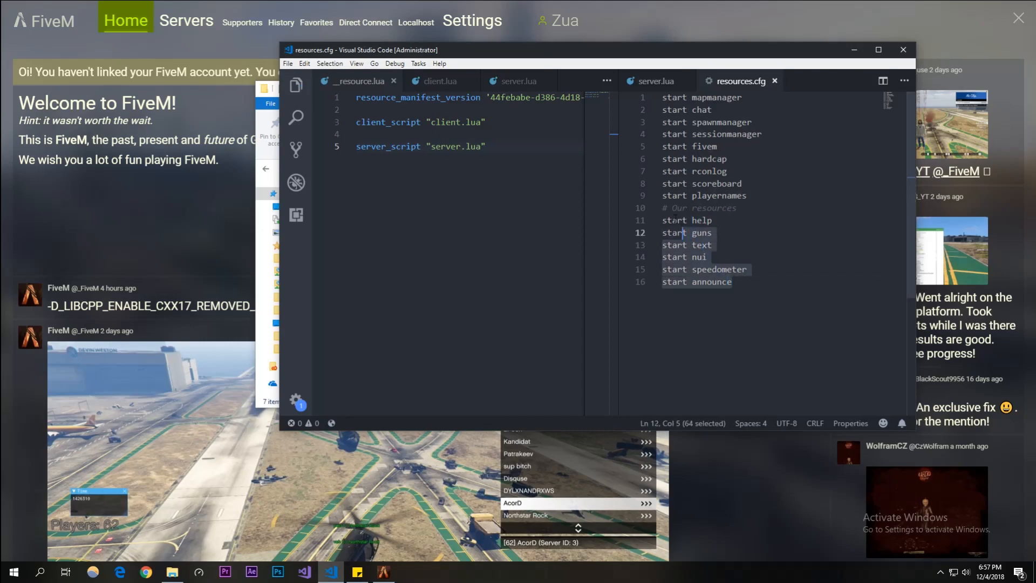
pyautogui.click(716, 146)
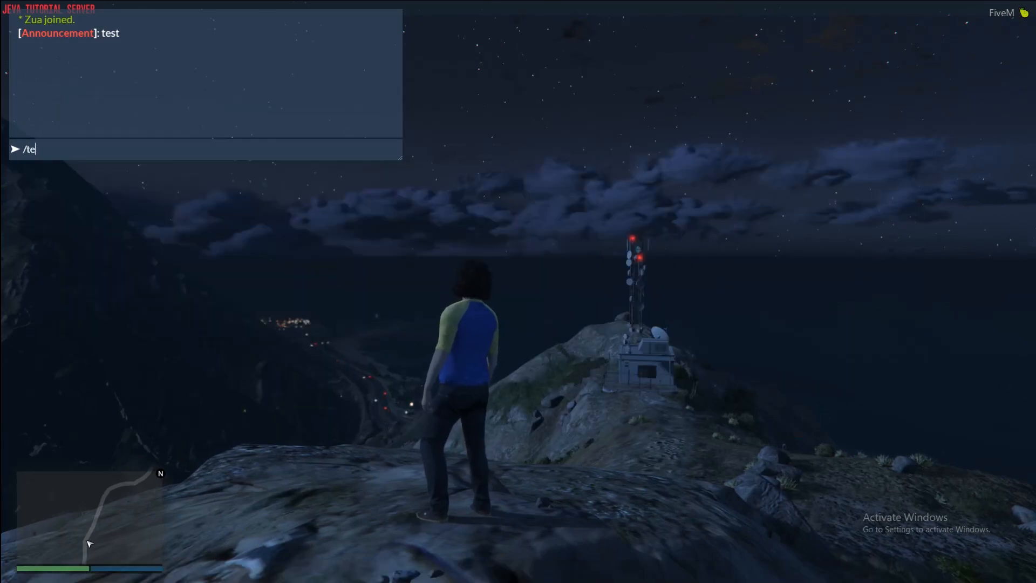
# Send '/announce hey guys its me' in FiveM chat so [Announcement]: hey guys its me appears.
pyautogui.write('ann')
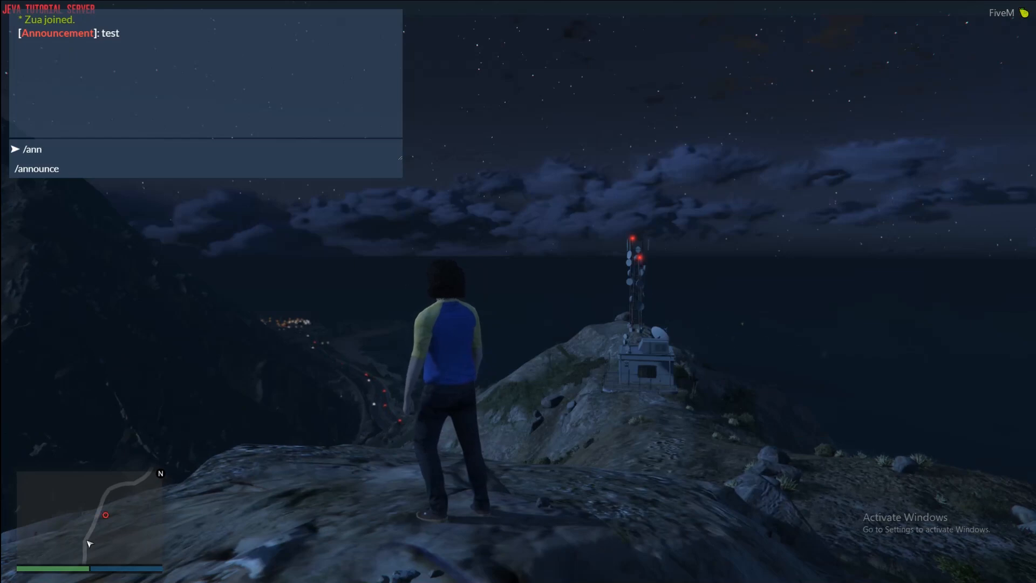
pyautogui.write('announce hey g')
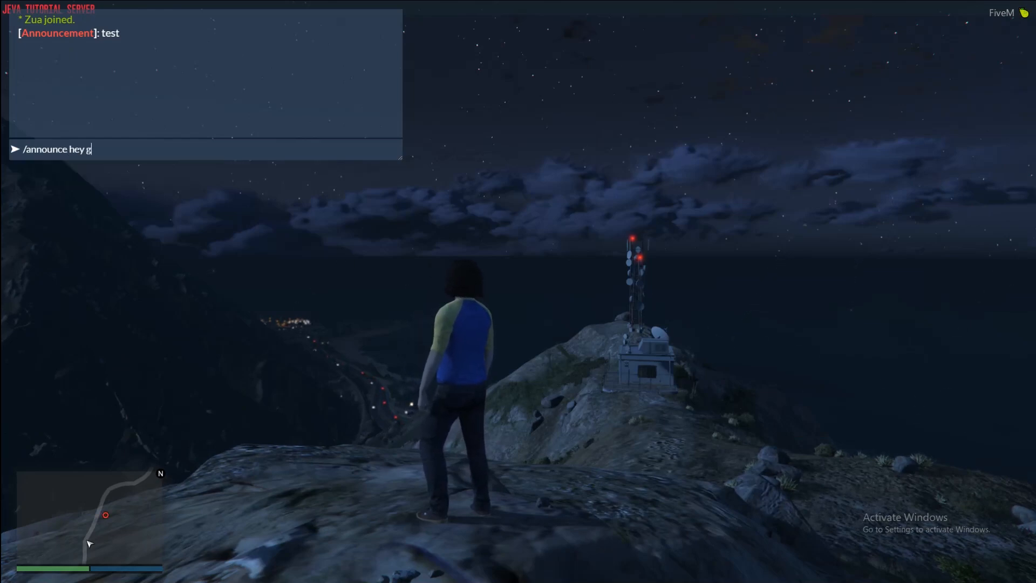
pyautogui.press('Return')
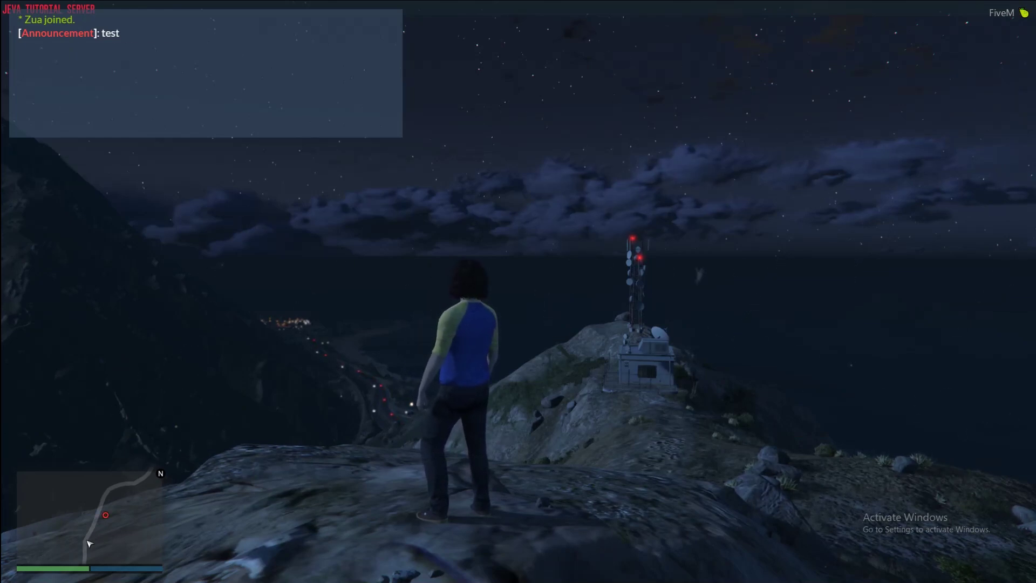
pyautogui.press('alt+tab')
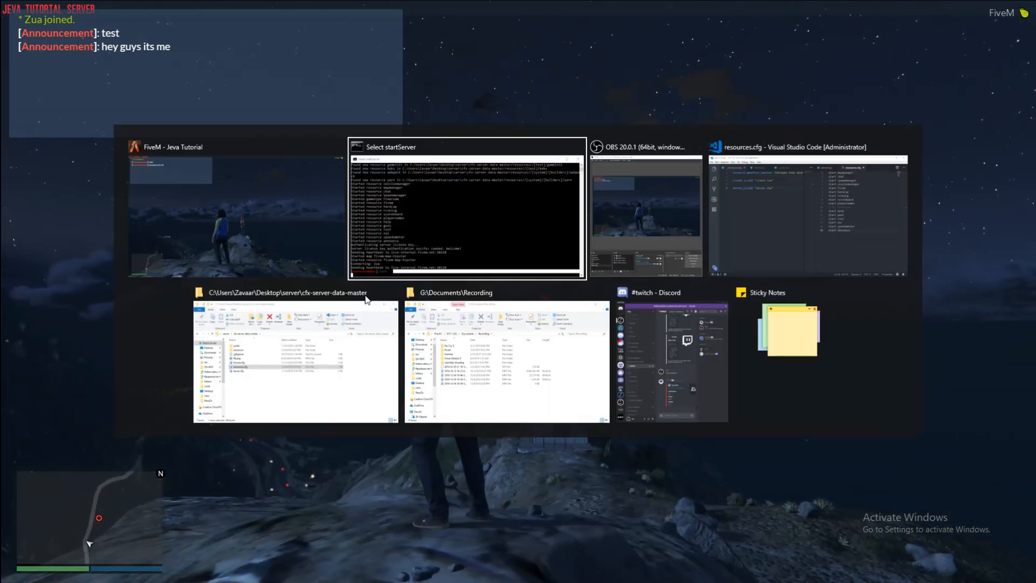
# Switch to the startServer console and highlight the logged 'hey guys its me' announcement.
pyautogui.click(467, 208)
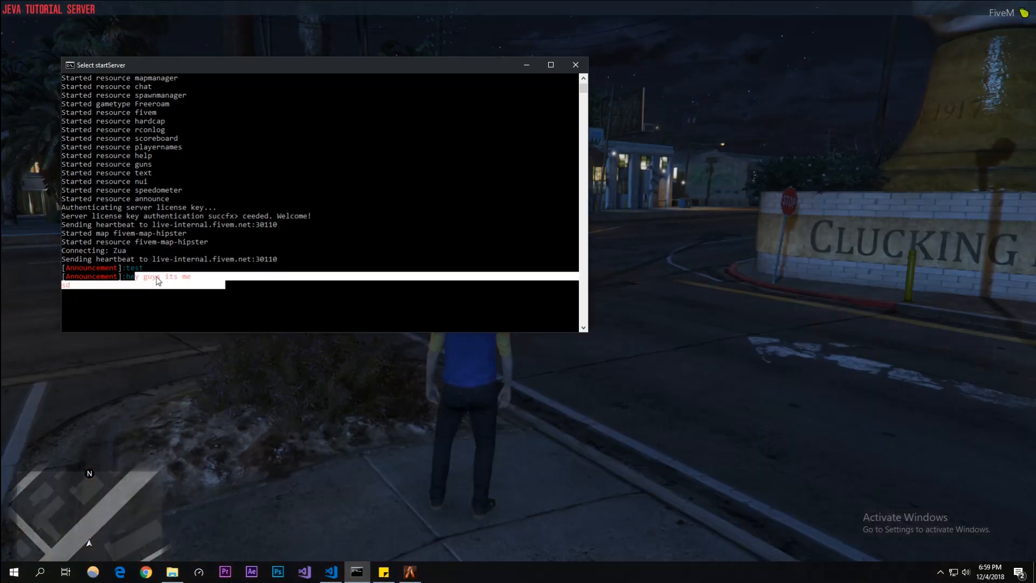
pyautogui.click(303, 572)
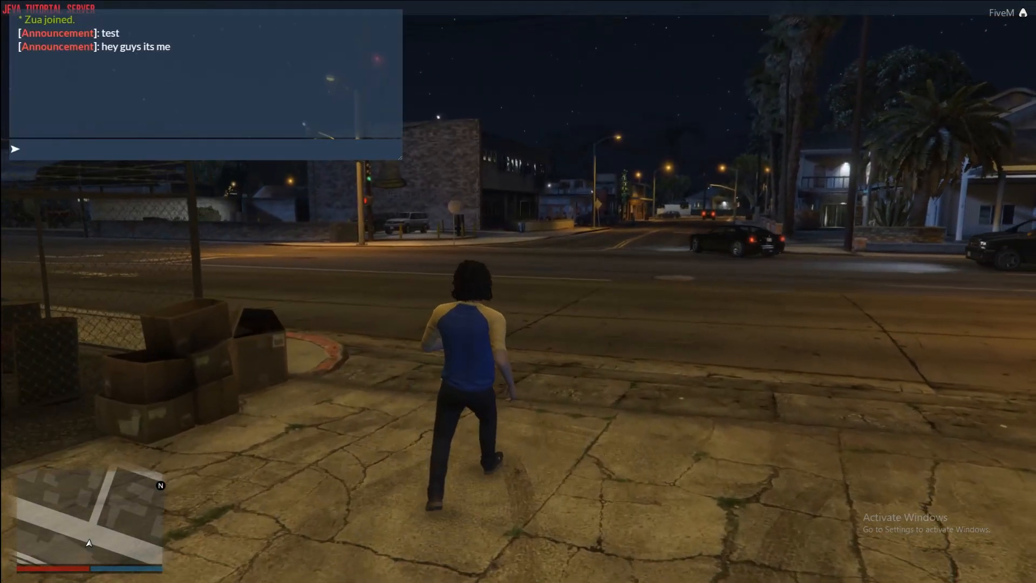
# Send a third /announce with gibberish words, adding another Announcement line in chat.
pyautogui.write('/announce')
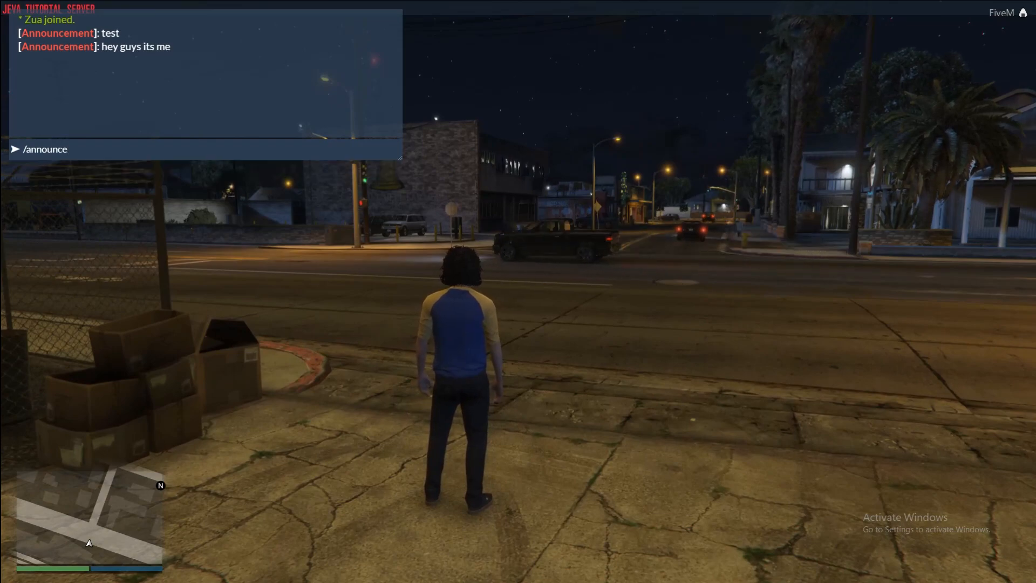
pyautogui.press('Return')
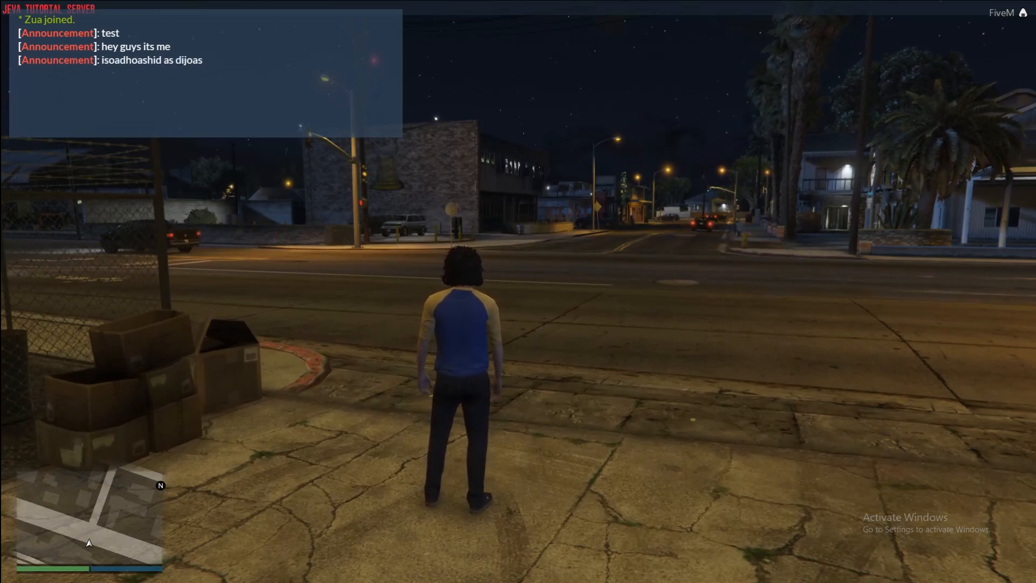